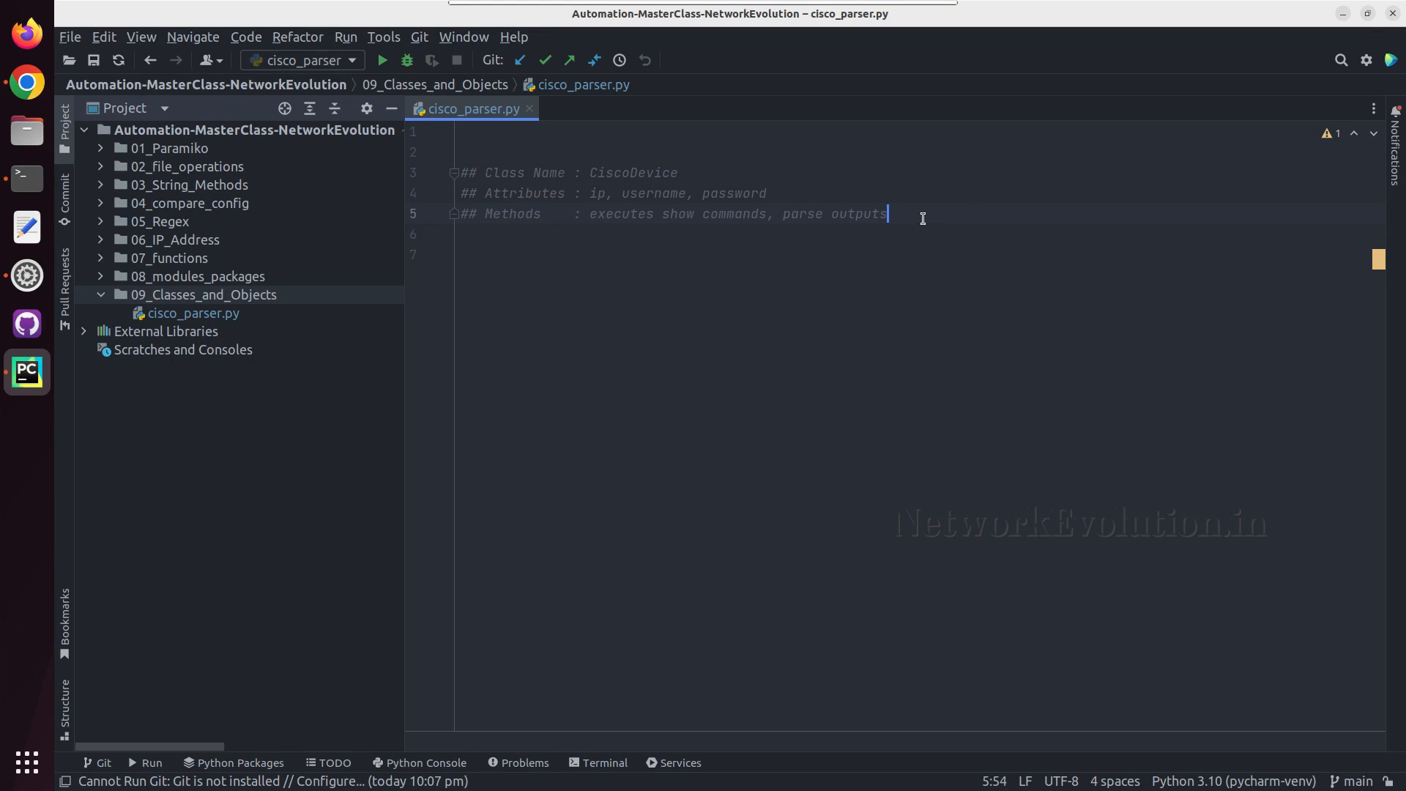
# Replace the three CiscoDevice description comment lines with the keyword class
pyautogui.moveTo(888, 214); pyautogui.dragTo(457, 173)
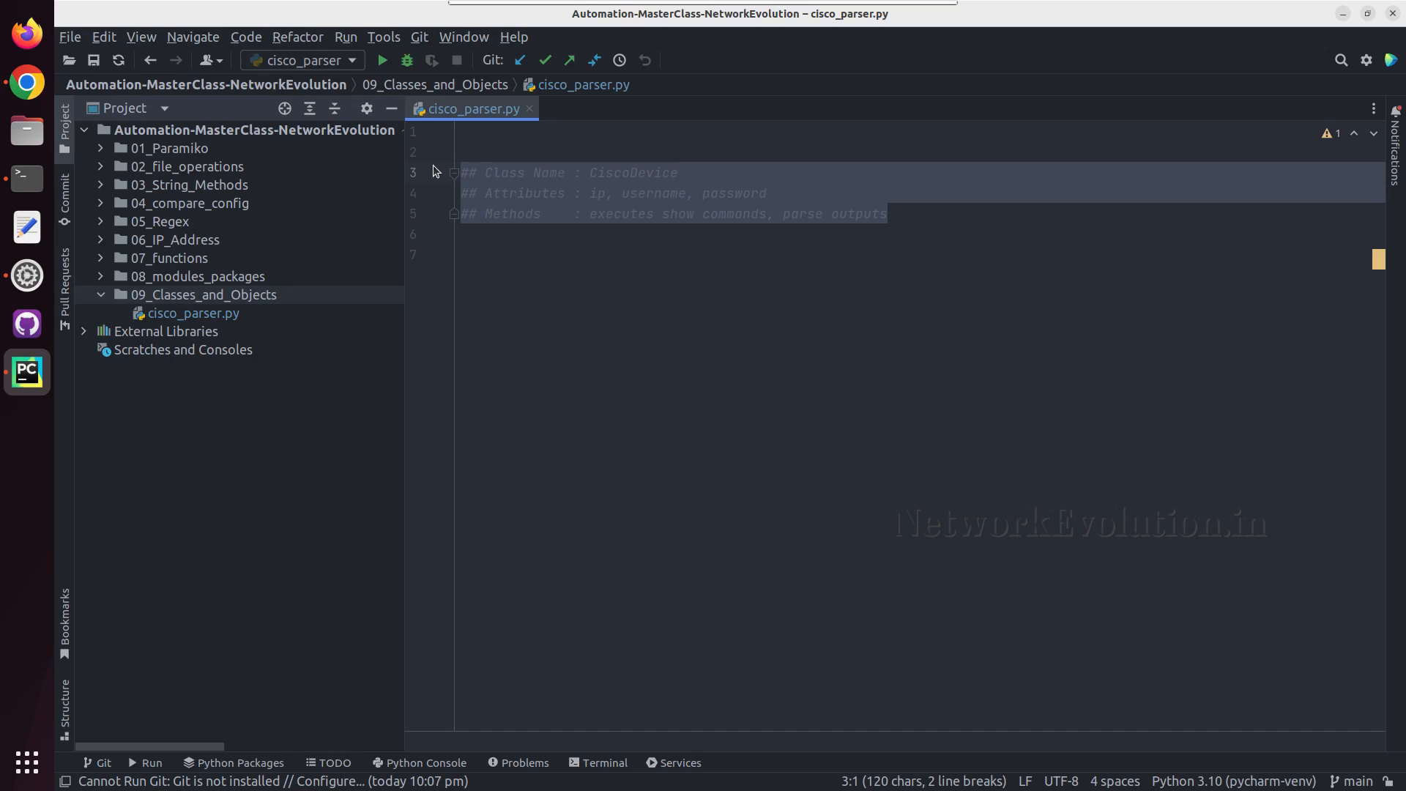
pyautogui.write('class')
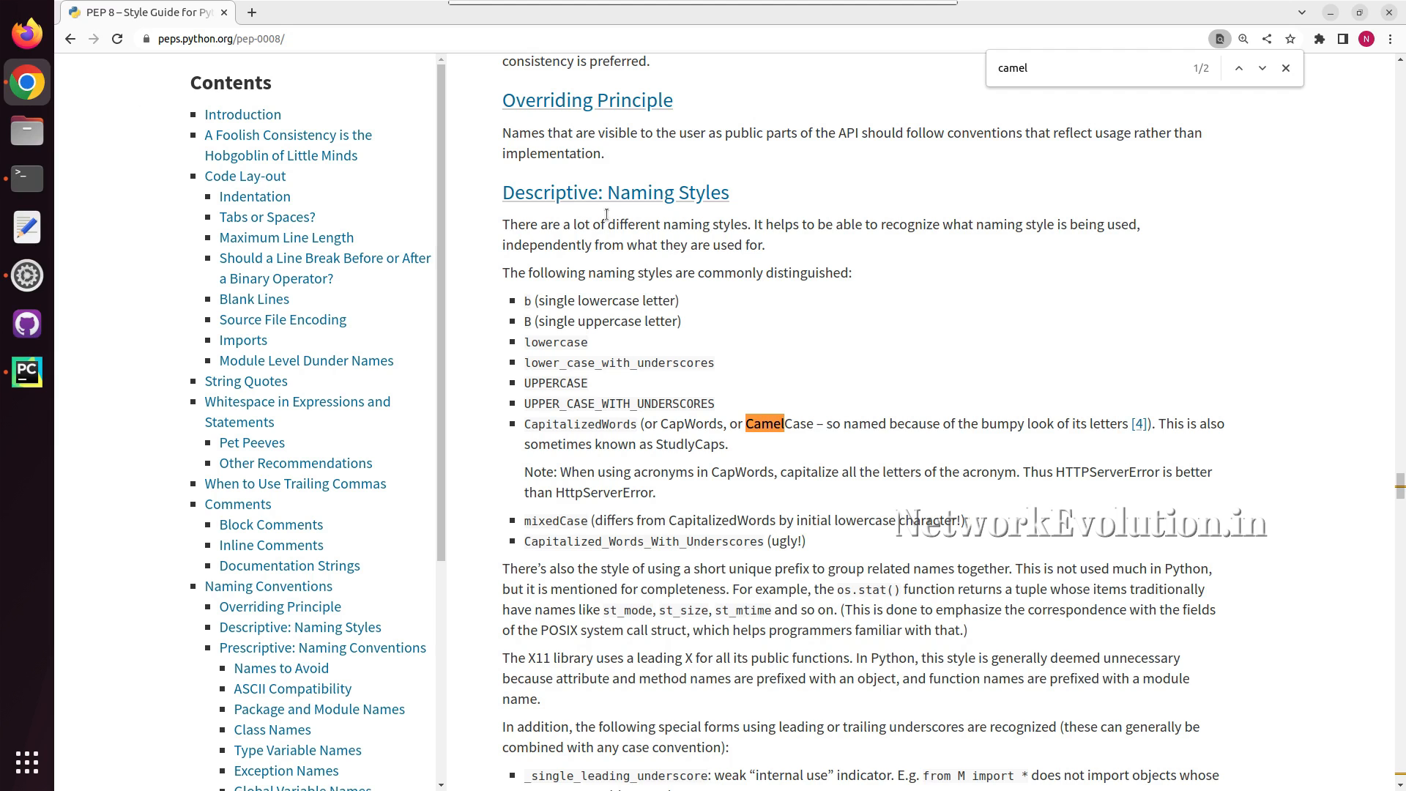
# Search the PEP 8 page for 'class na' and 'camel' and step through matches to the CapWords section
pyautogui.scroll(-3)
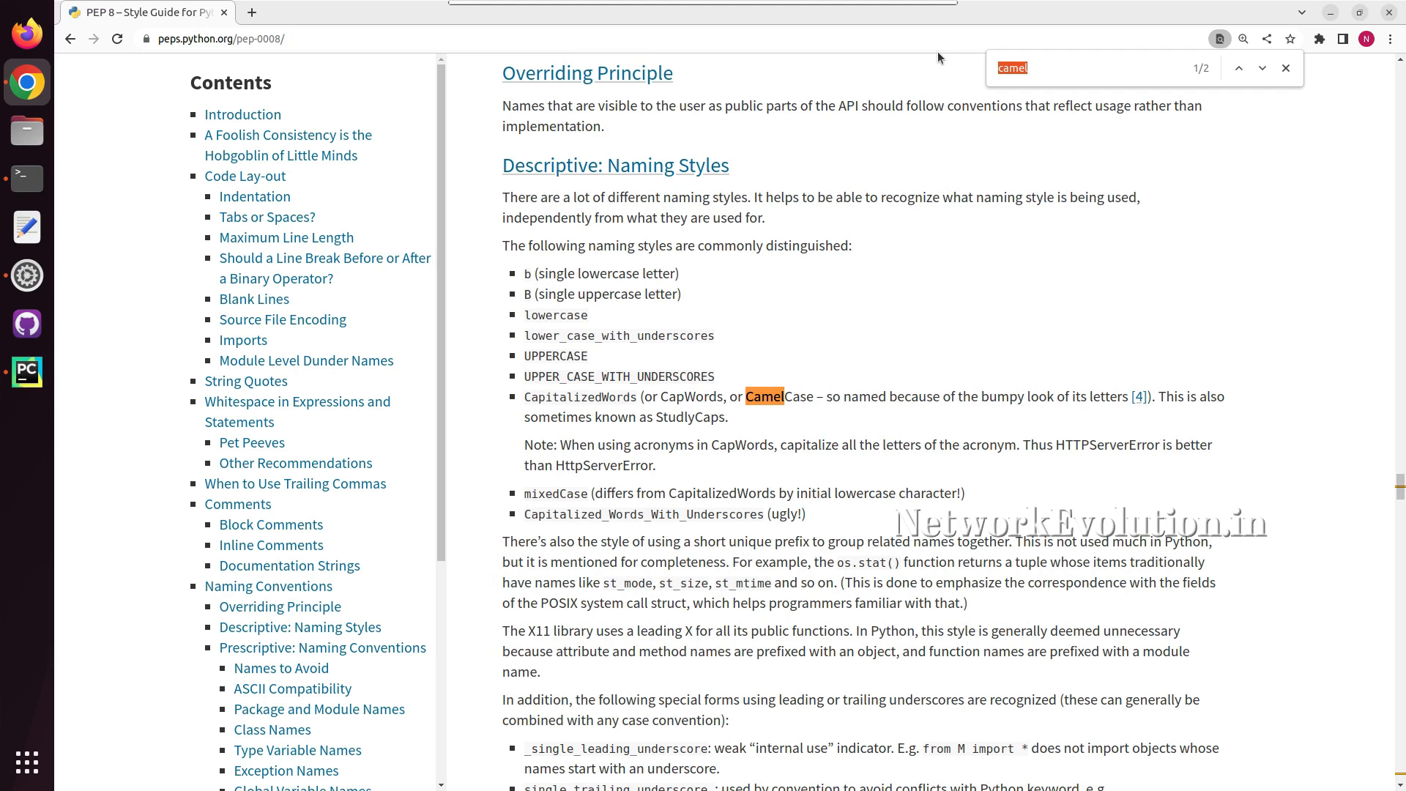
pyautogui.write('class na')
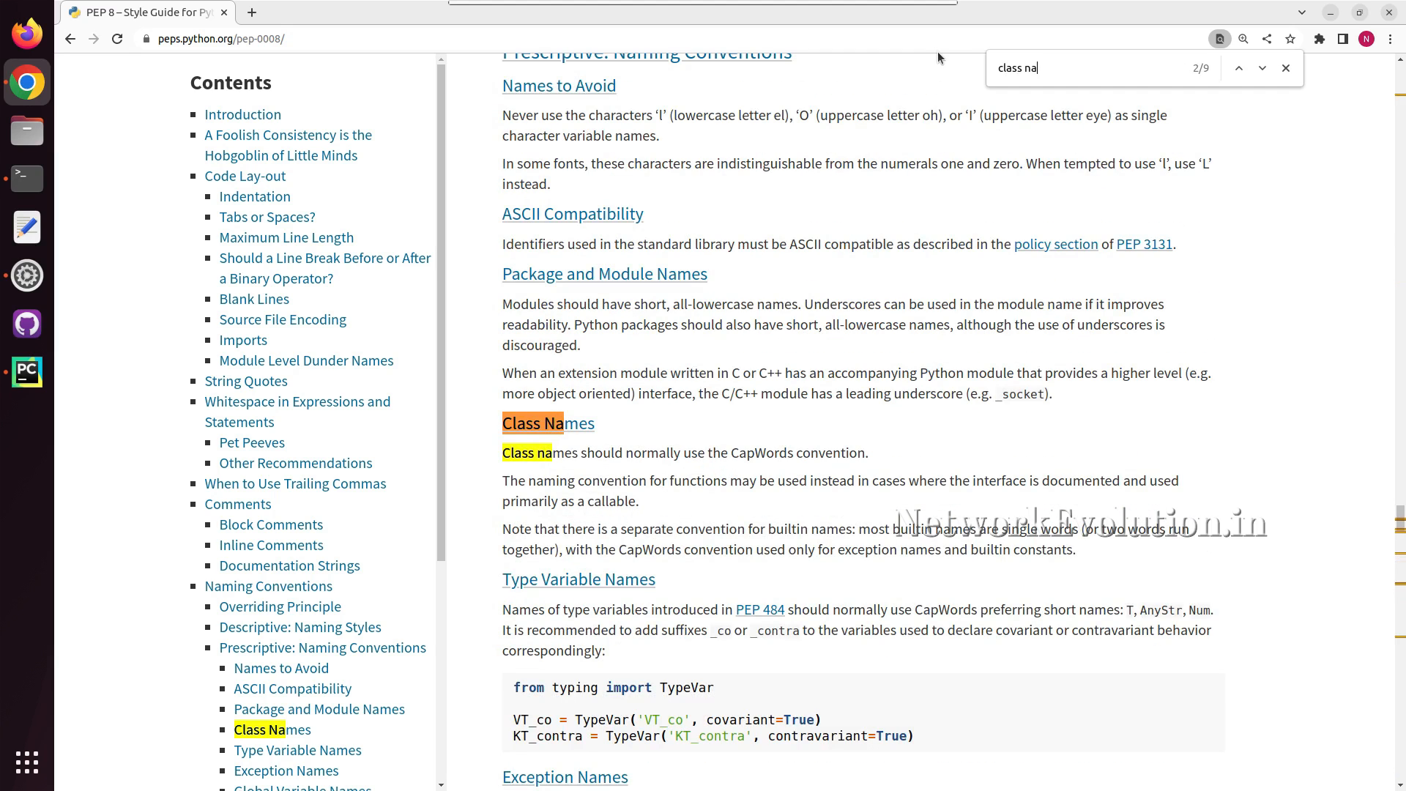
pyautogui.scroll(-3)
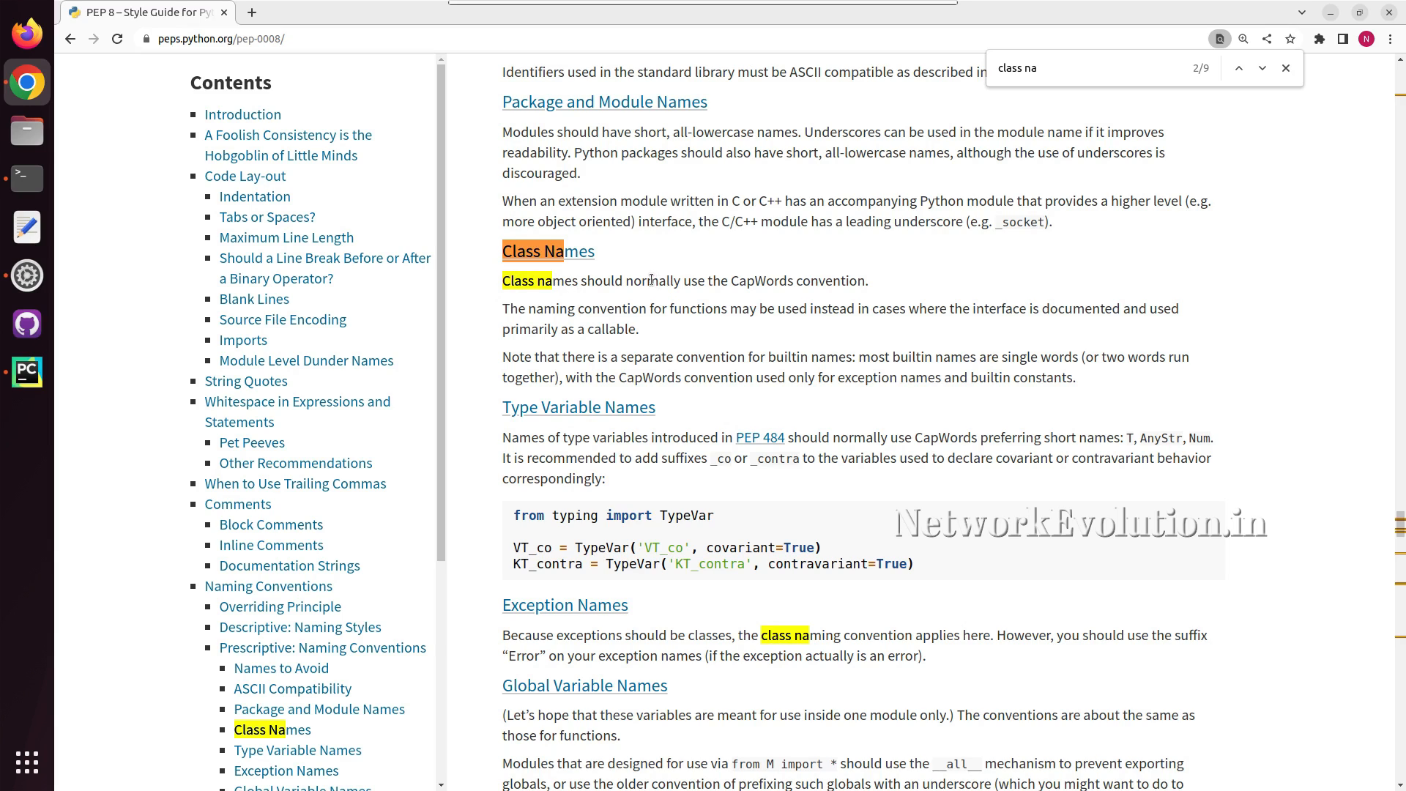
pyautogui.moveTo(1091, 33)
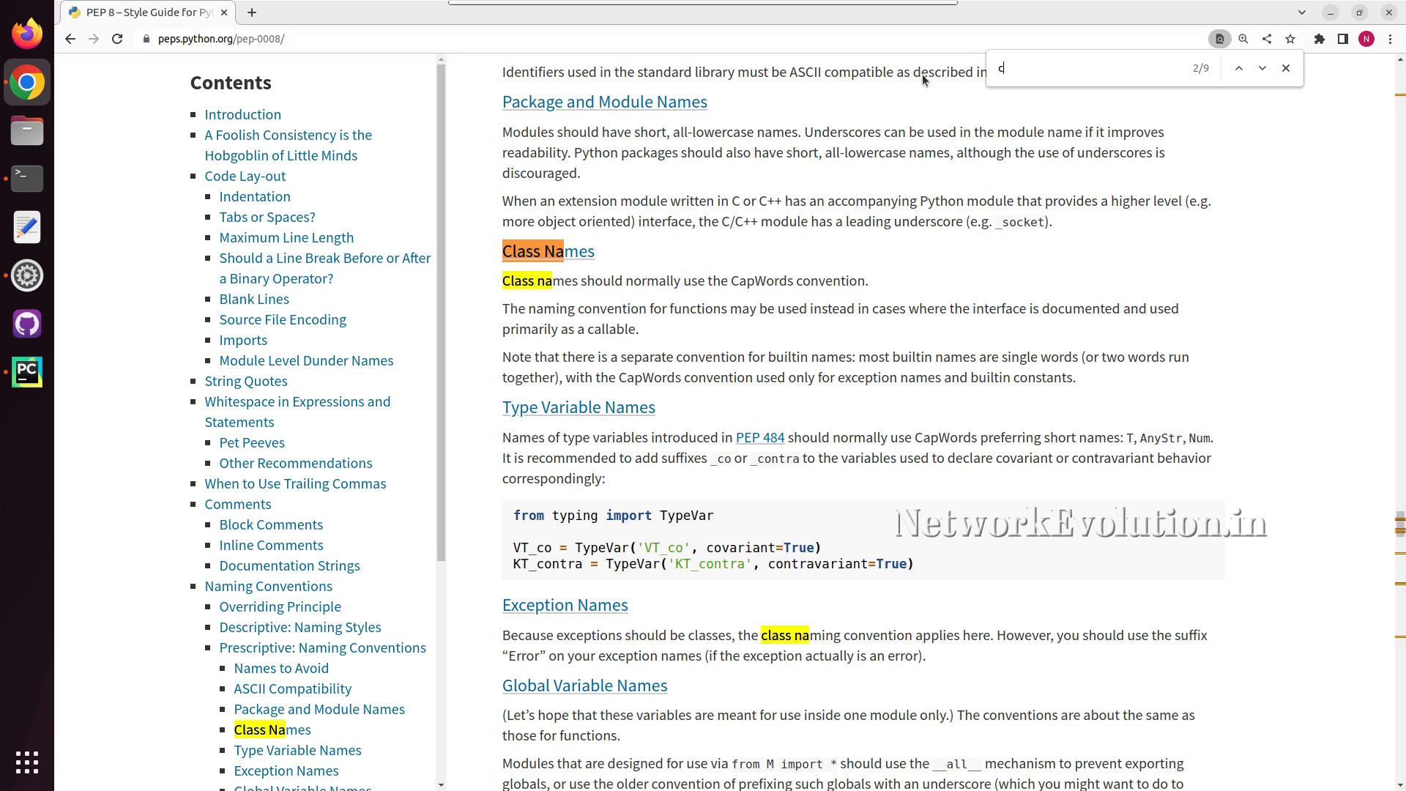
pyautogui.write('amel')
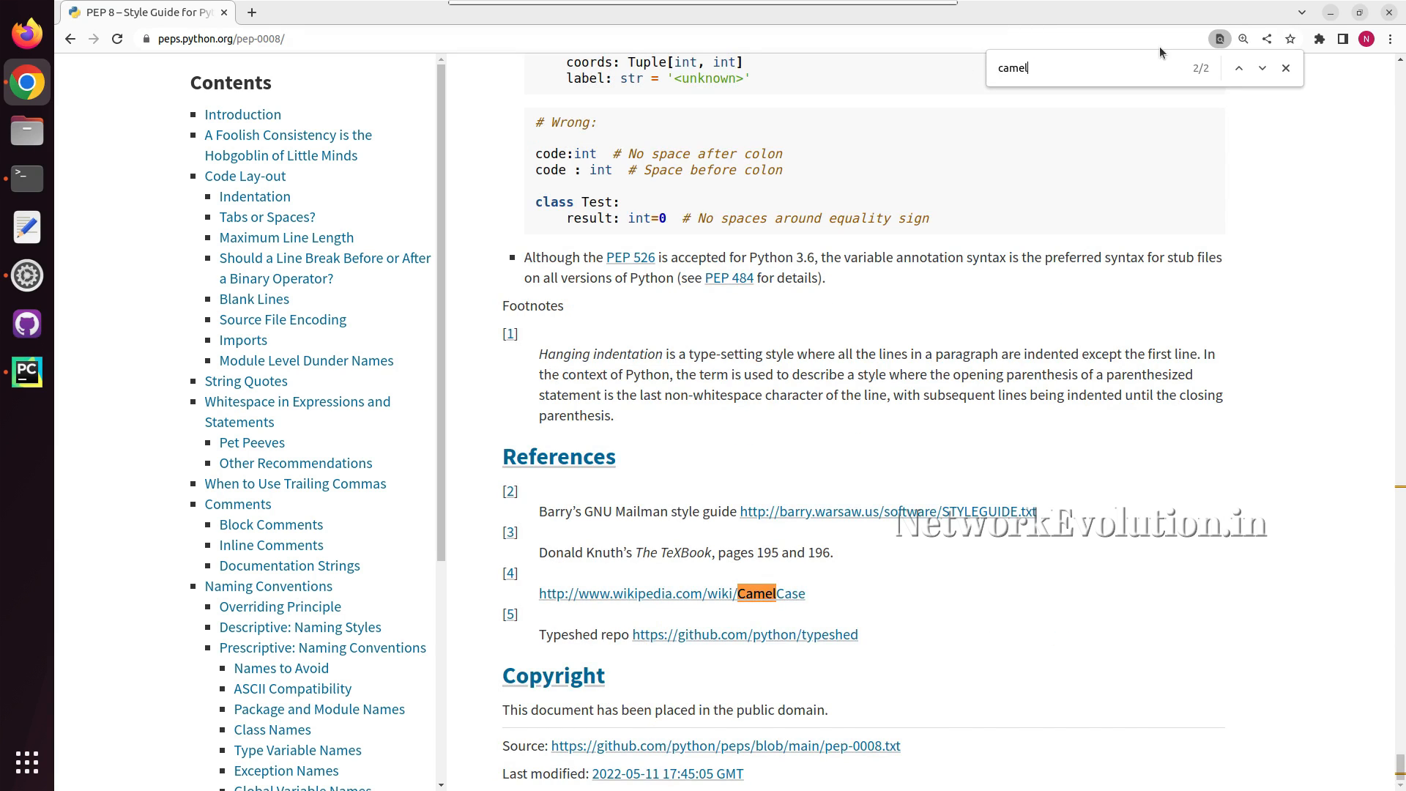
pyautogui.click(1240, 67)
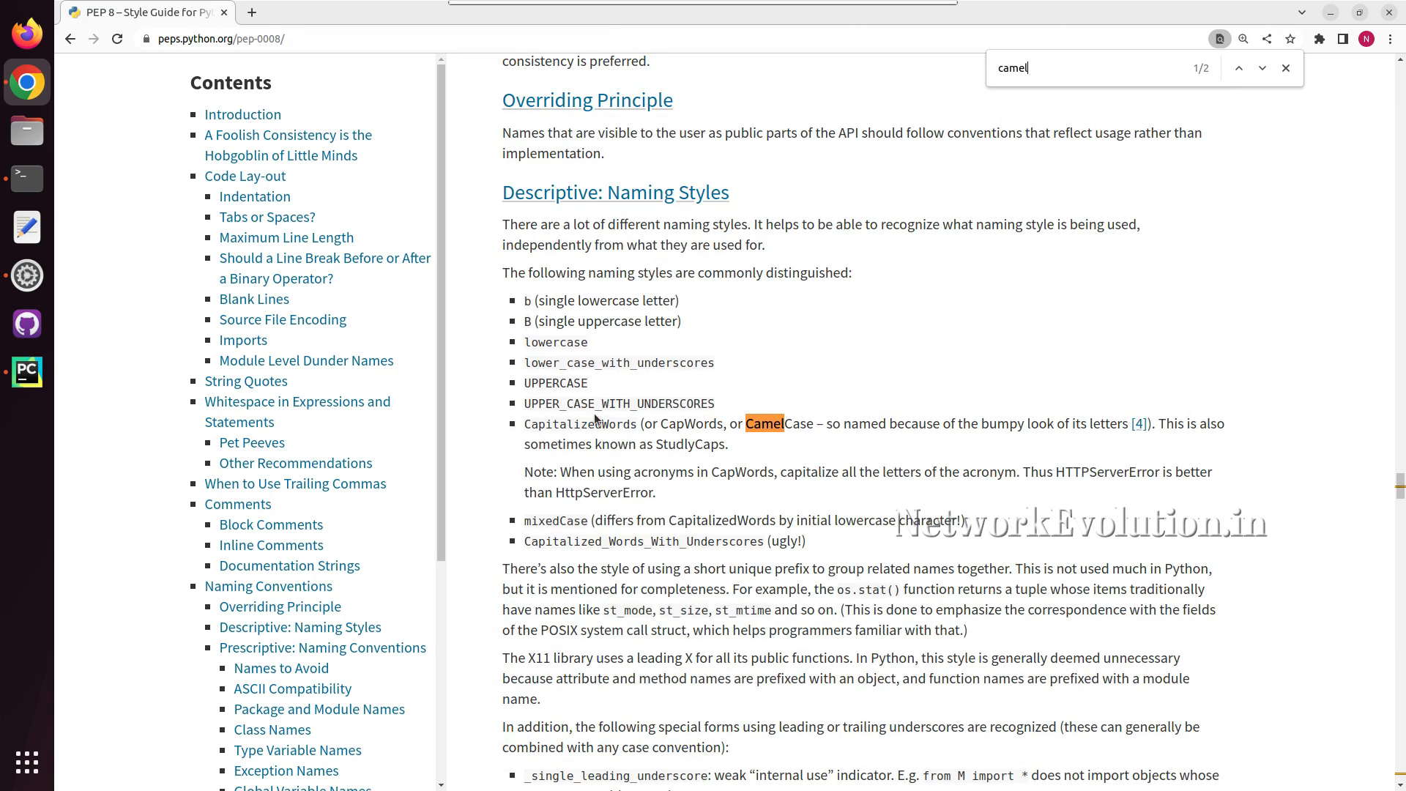
pyautogui.moveTo(533, 418)
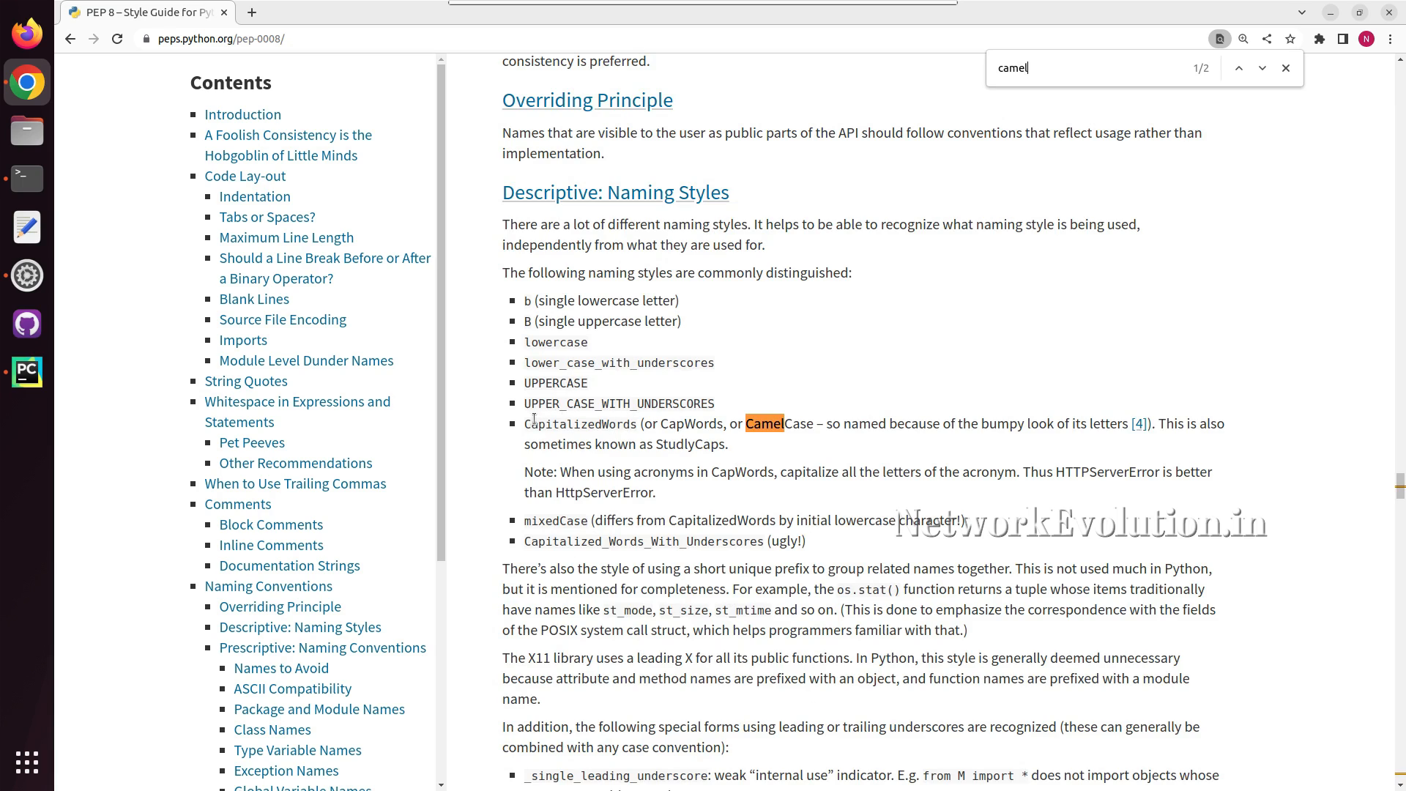
pyautogui.moveTo(679, 423)
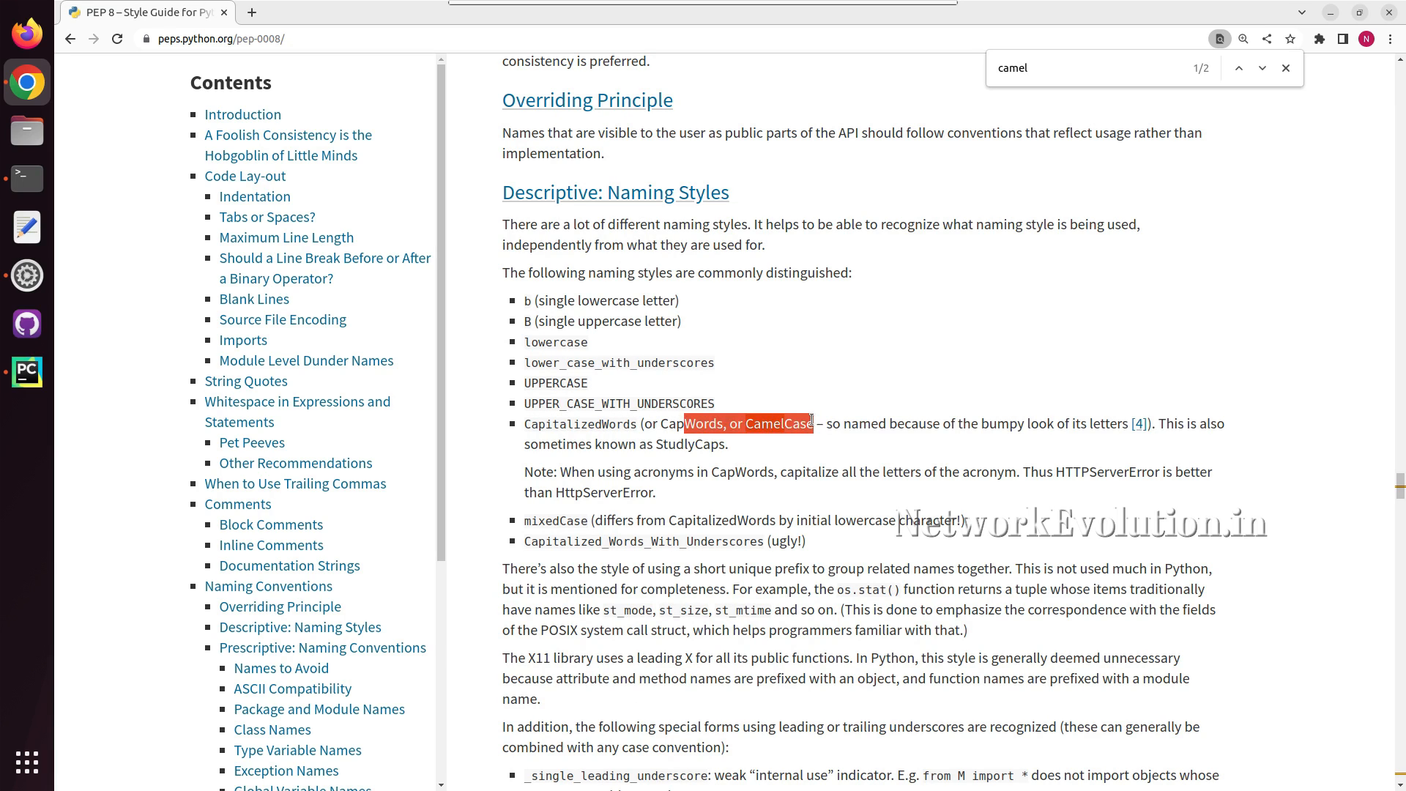
pyautogui.click(1263, 68)
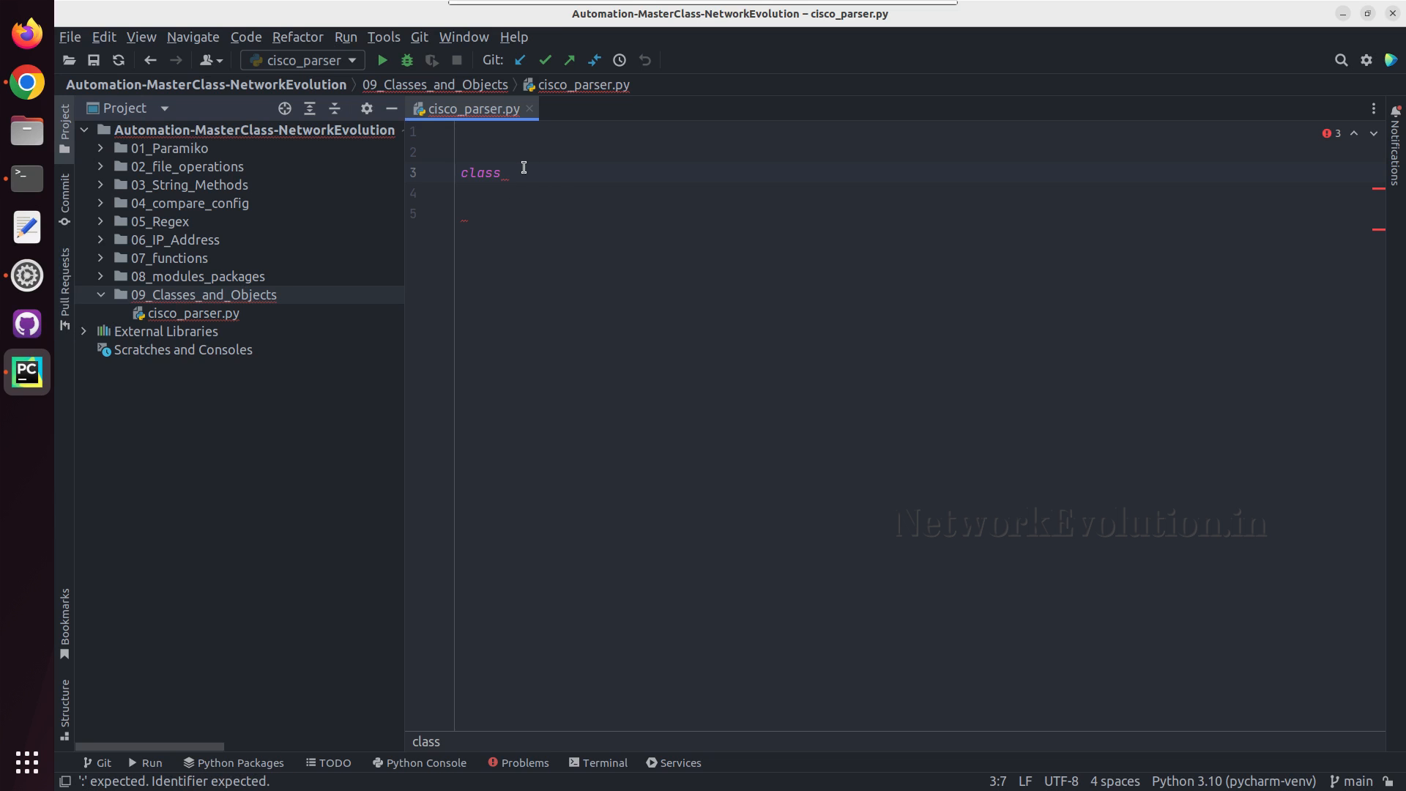
# Complete the declaration as class CiscoDevice: in CapWords style
pyautogui.write('Cisc')
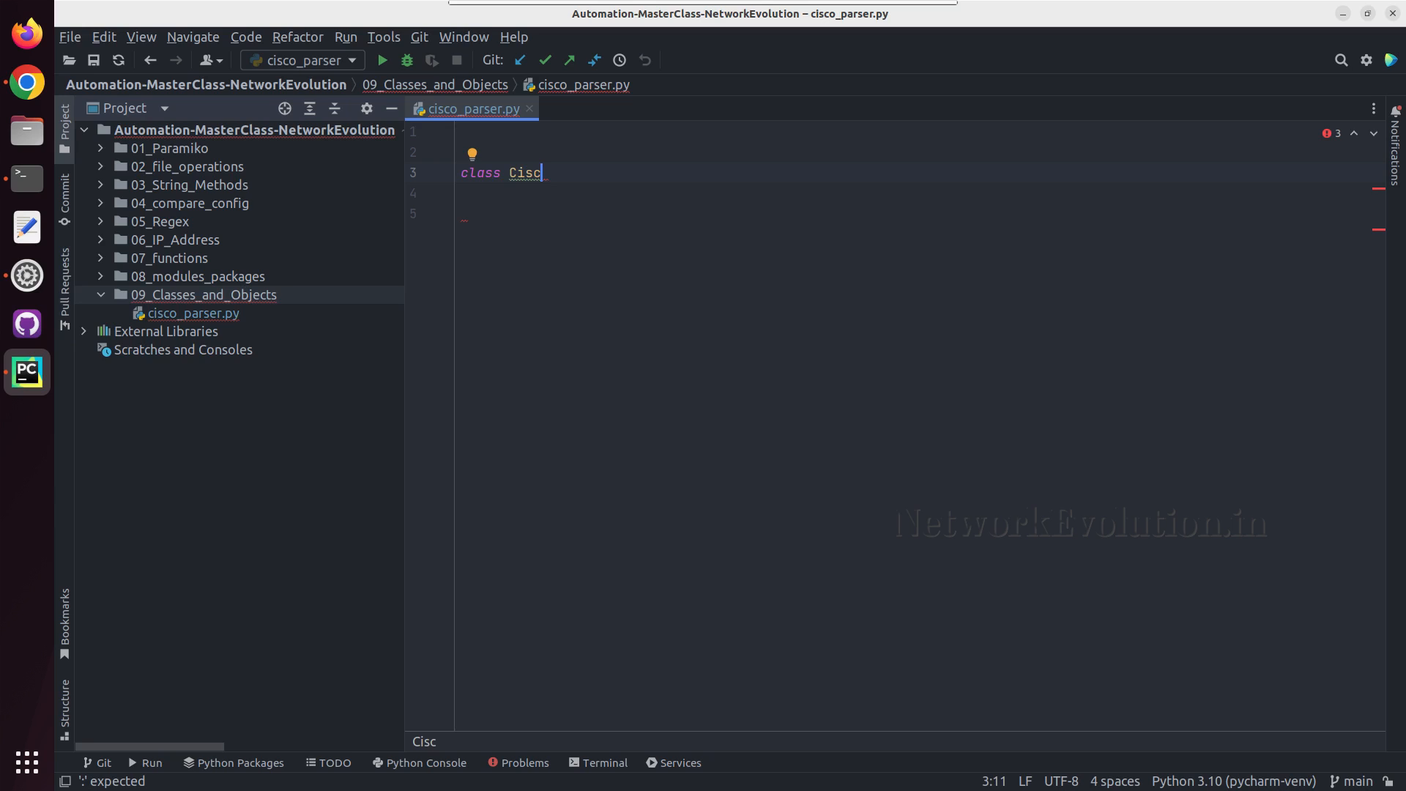
pyautogui.write('oDe')
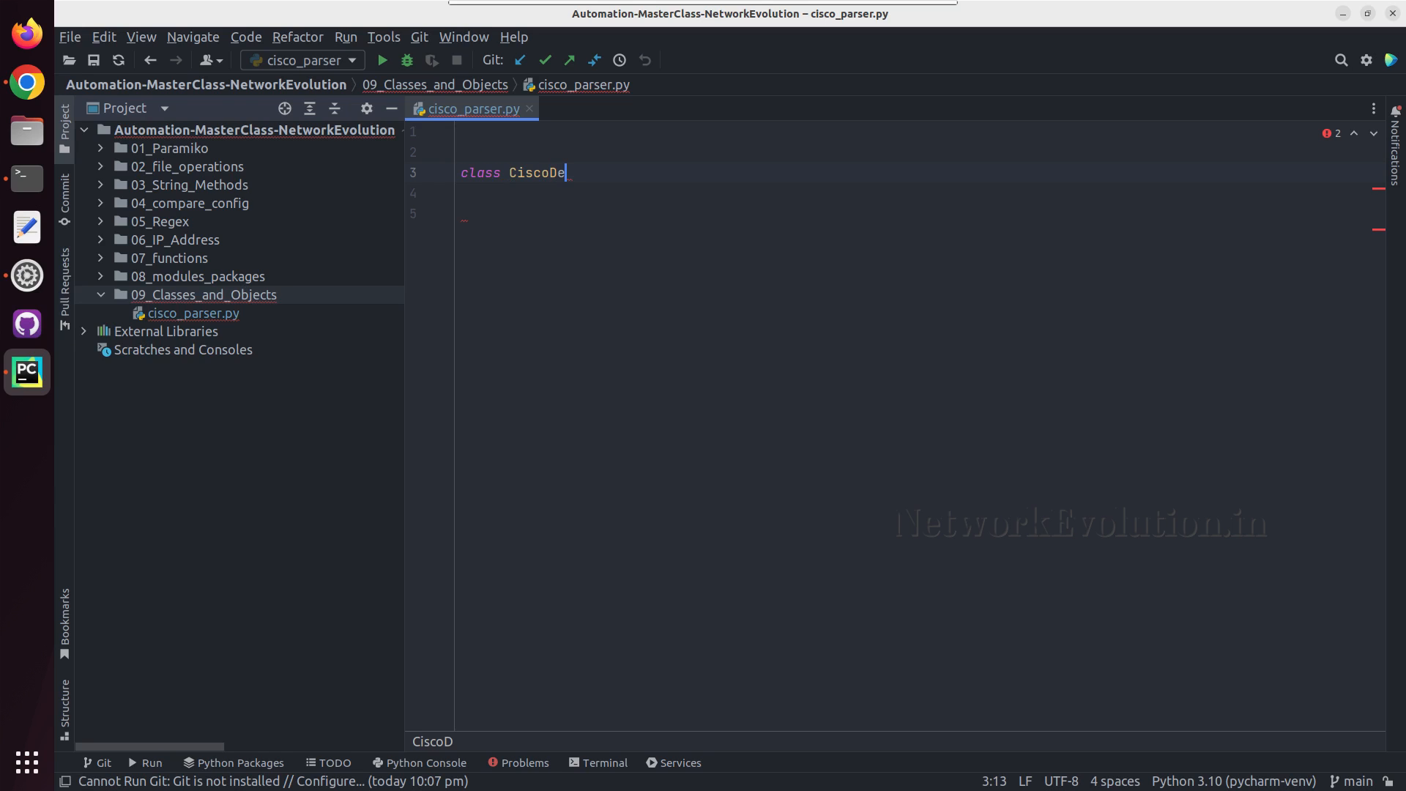
pyautogui.write('vice')
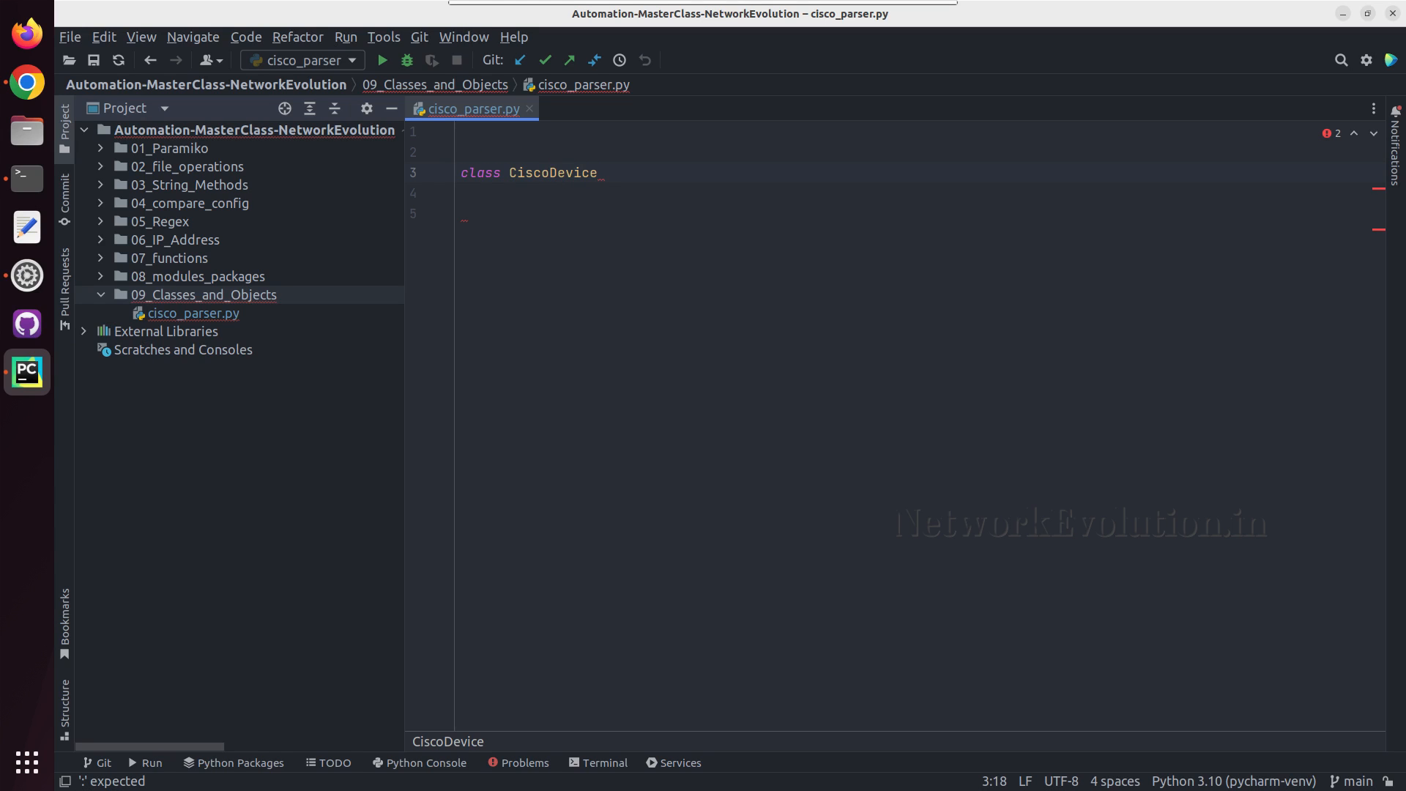
pyautogui.write(':')
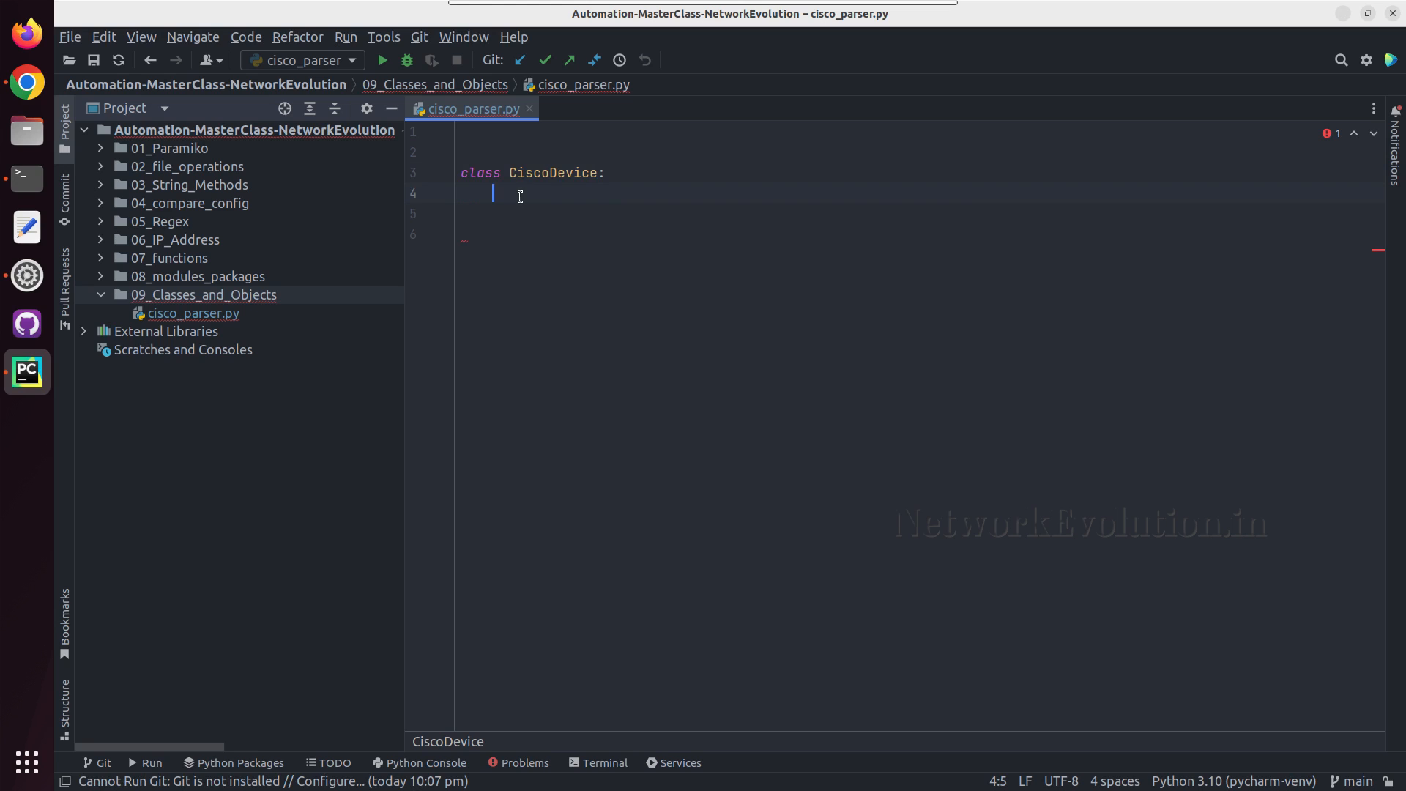
# Write the constructor signature def __init__(self, ip, username, password):
pyautogui.write('def')
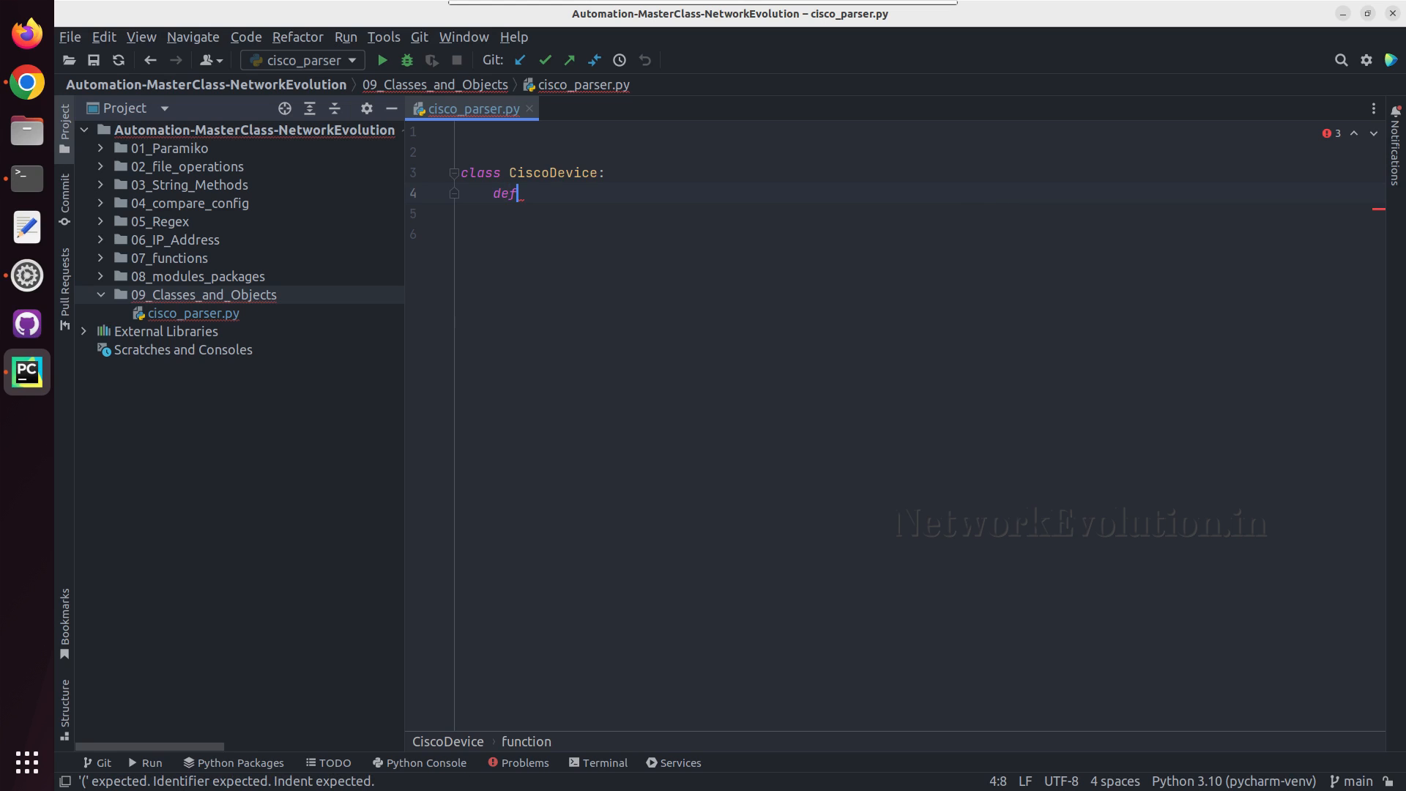
pyautogui.write('__')
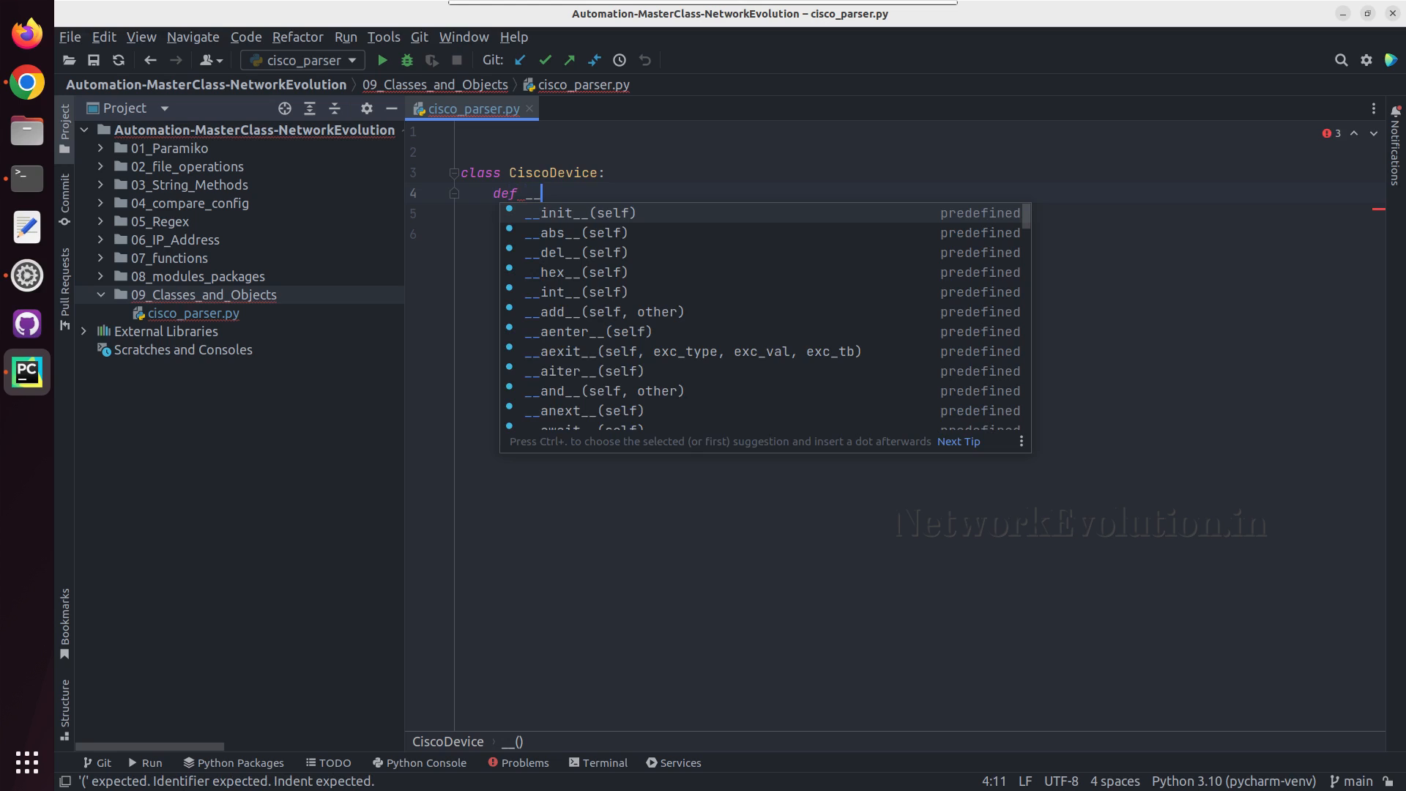
pyautogui.moveTo(568, 220)
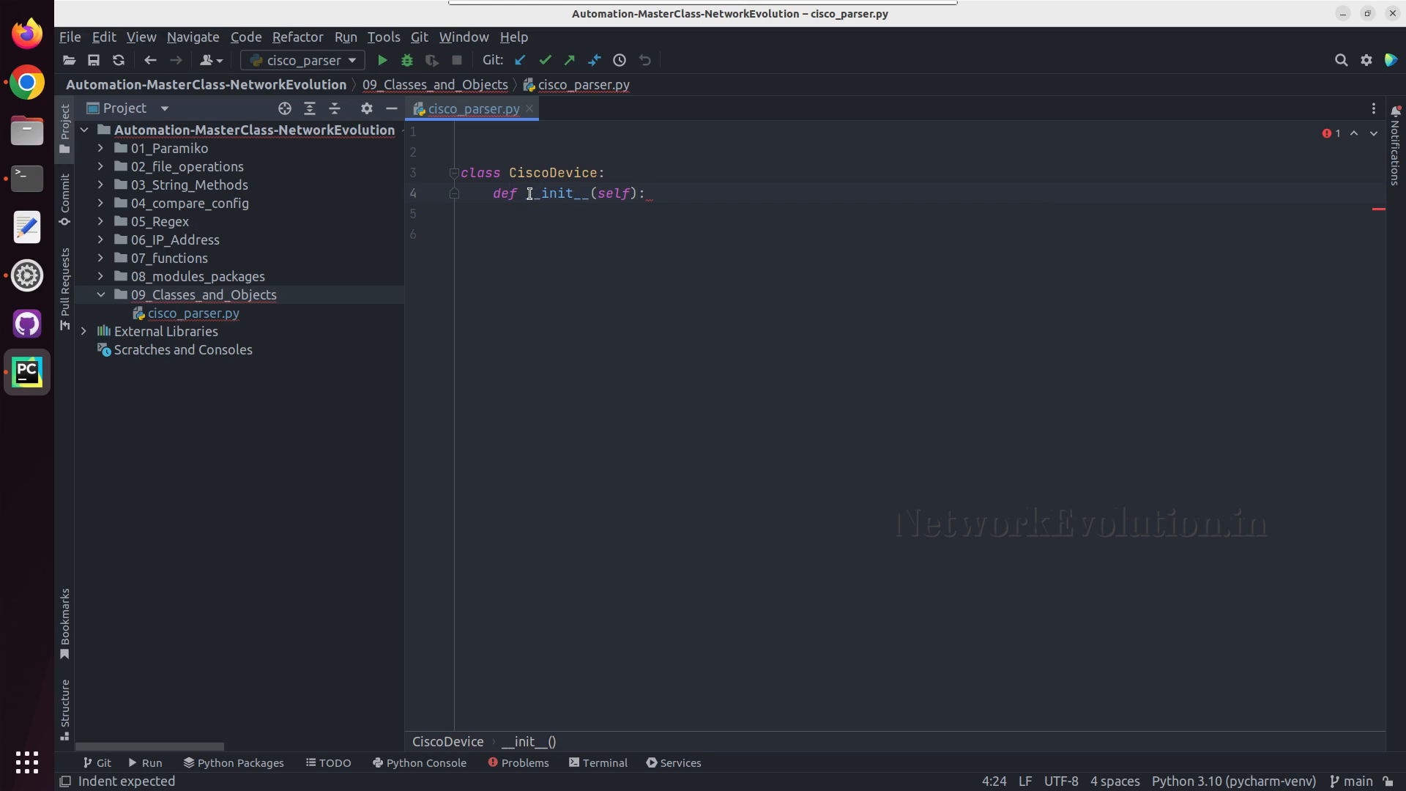
pyautogui.doubleClick(554, 193)
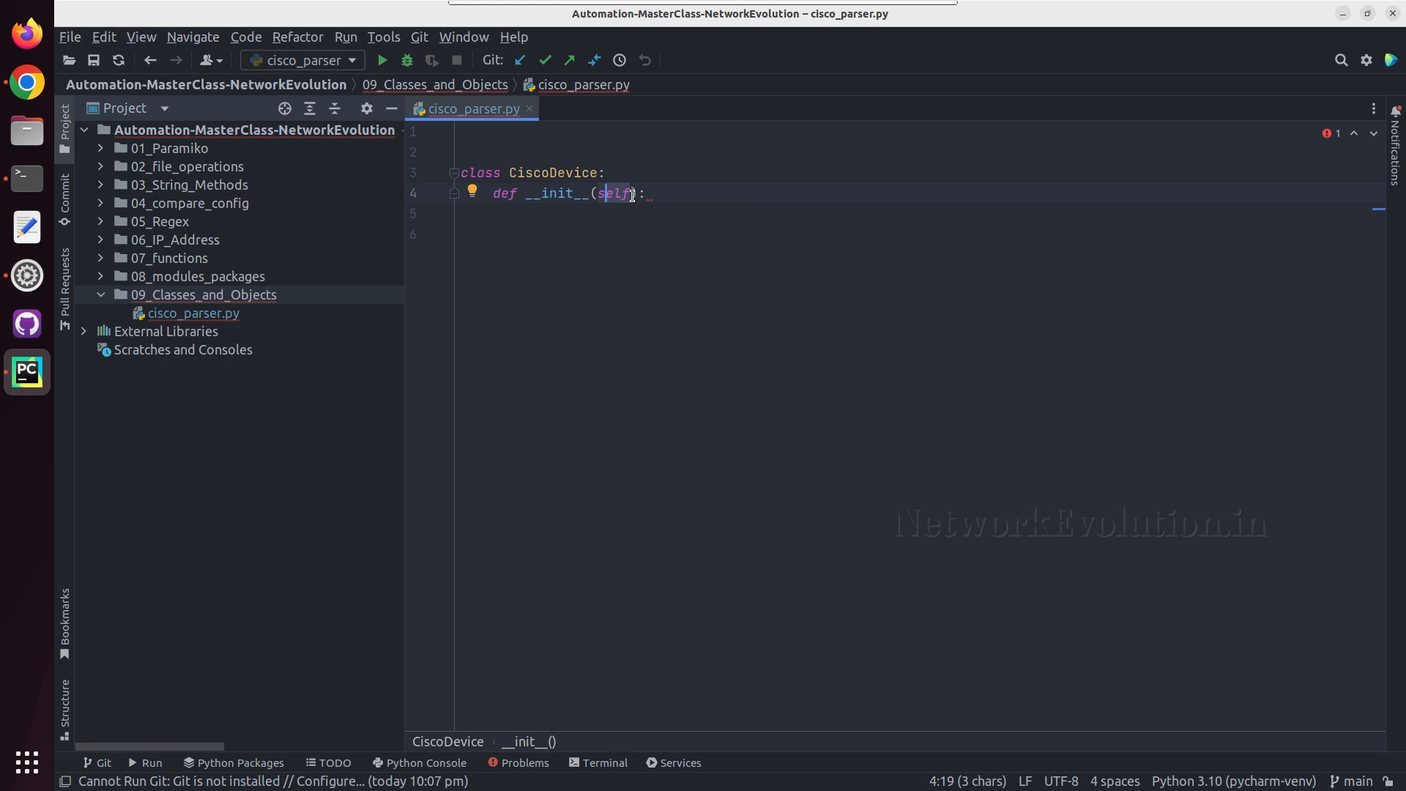
pyautogui.write(',')
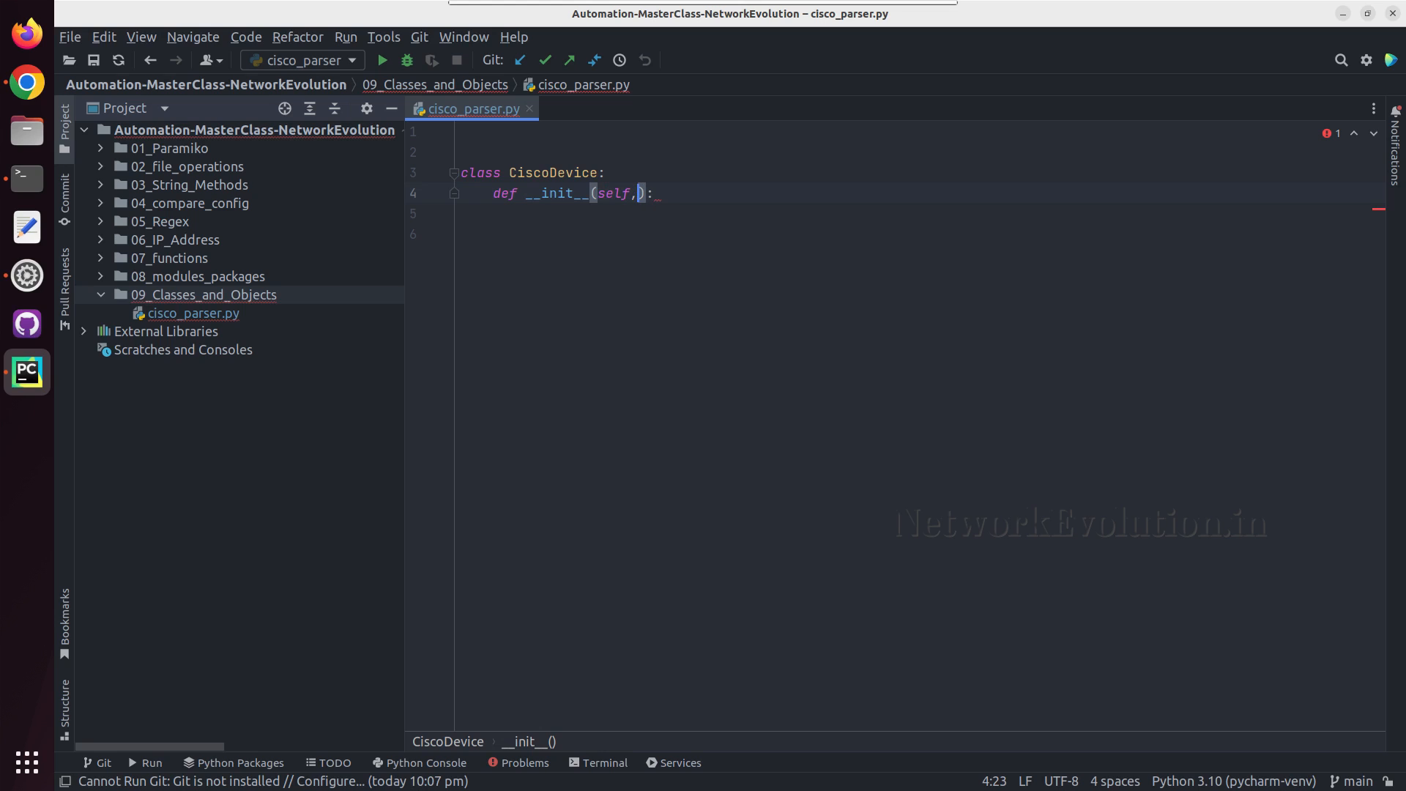
pyautogui.write('i')
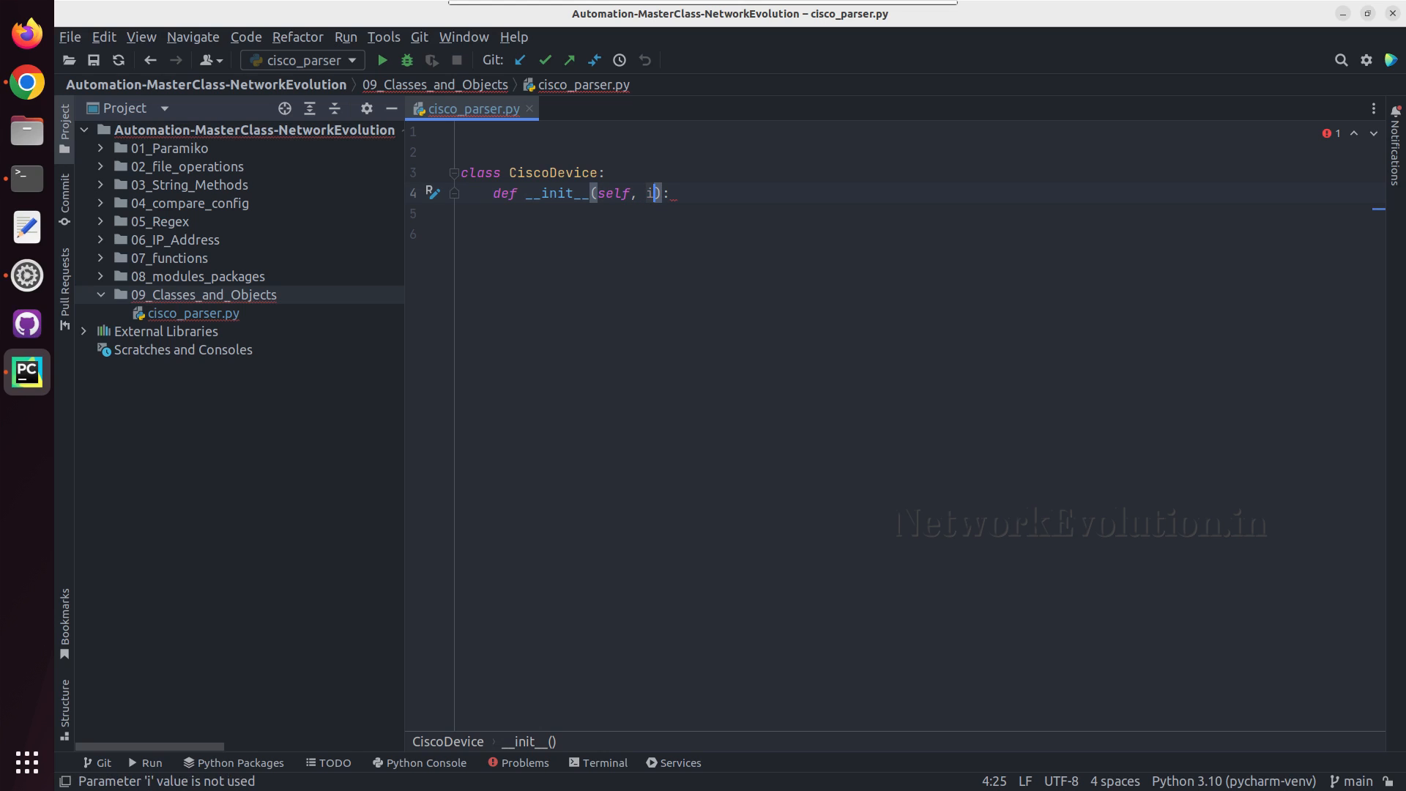
pyautogui.write('p')
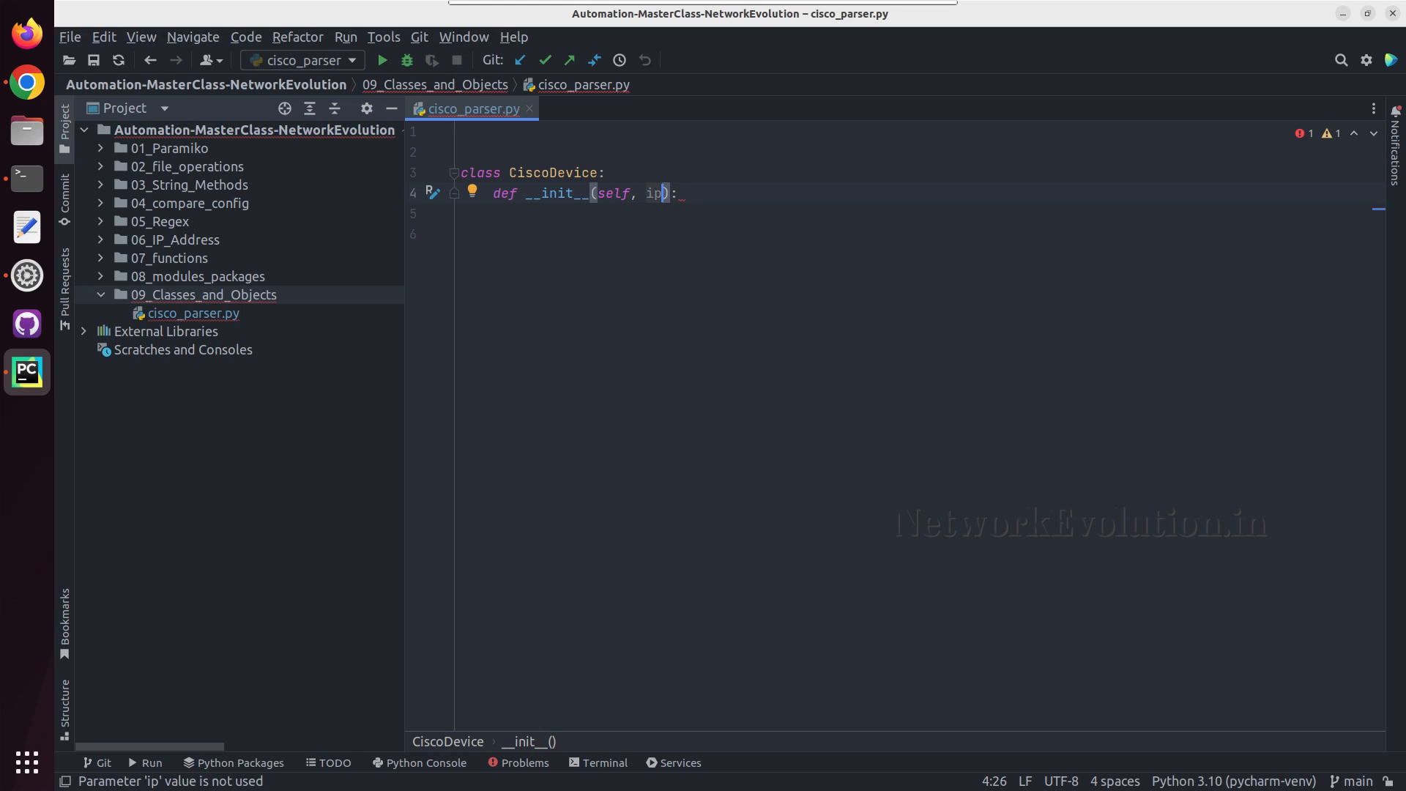
pyautogui.write(', usernamem')
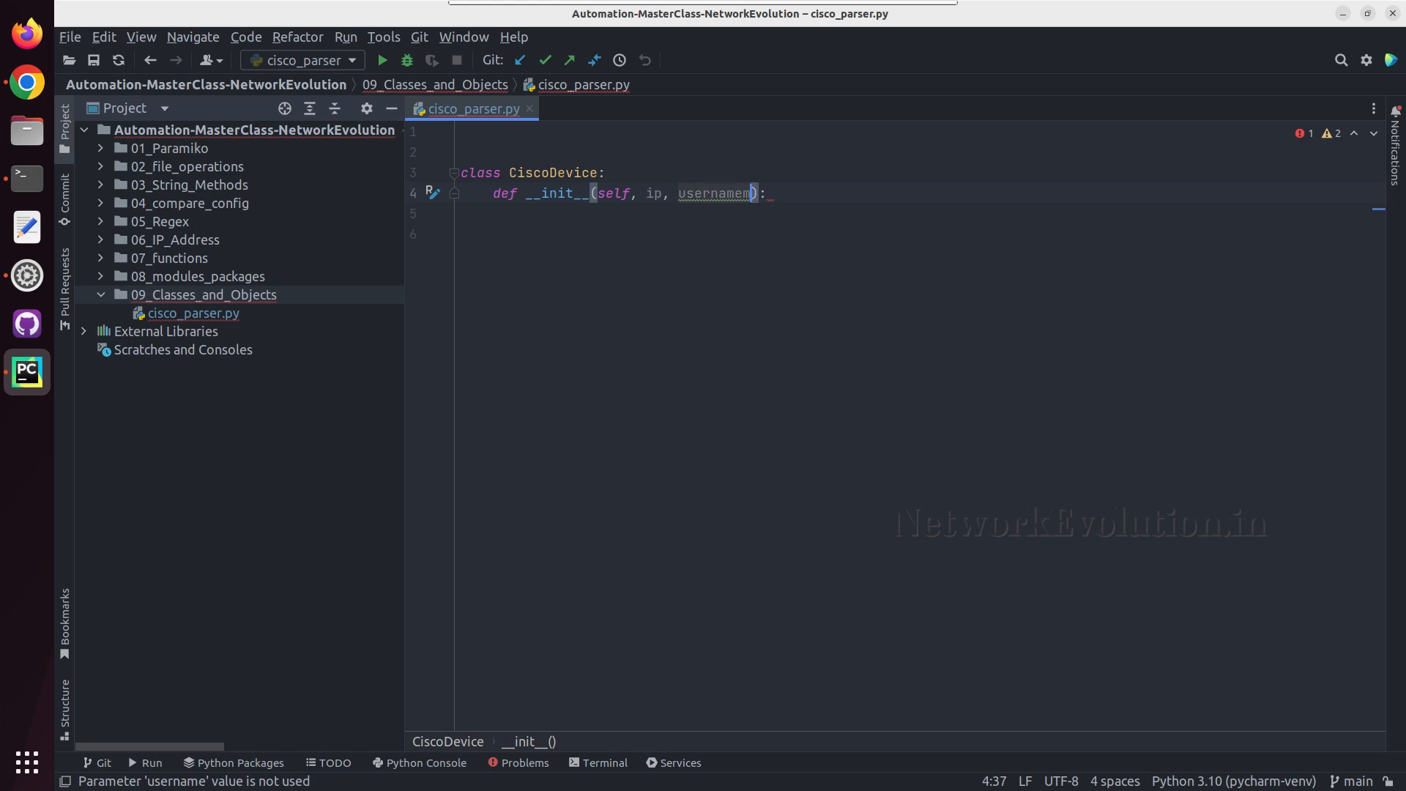
pyautogui.write(', pass')
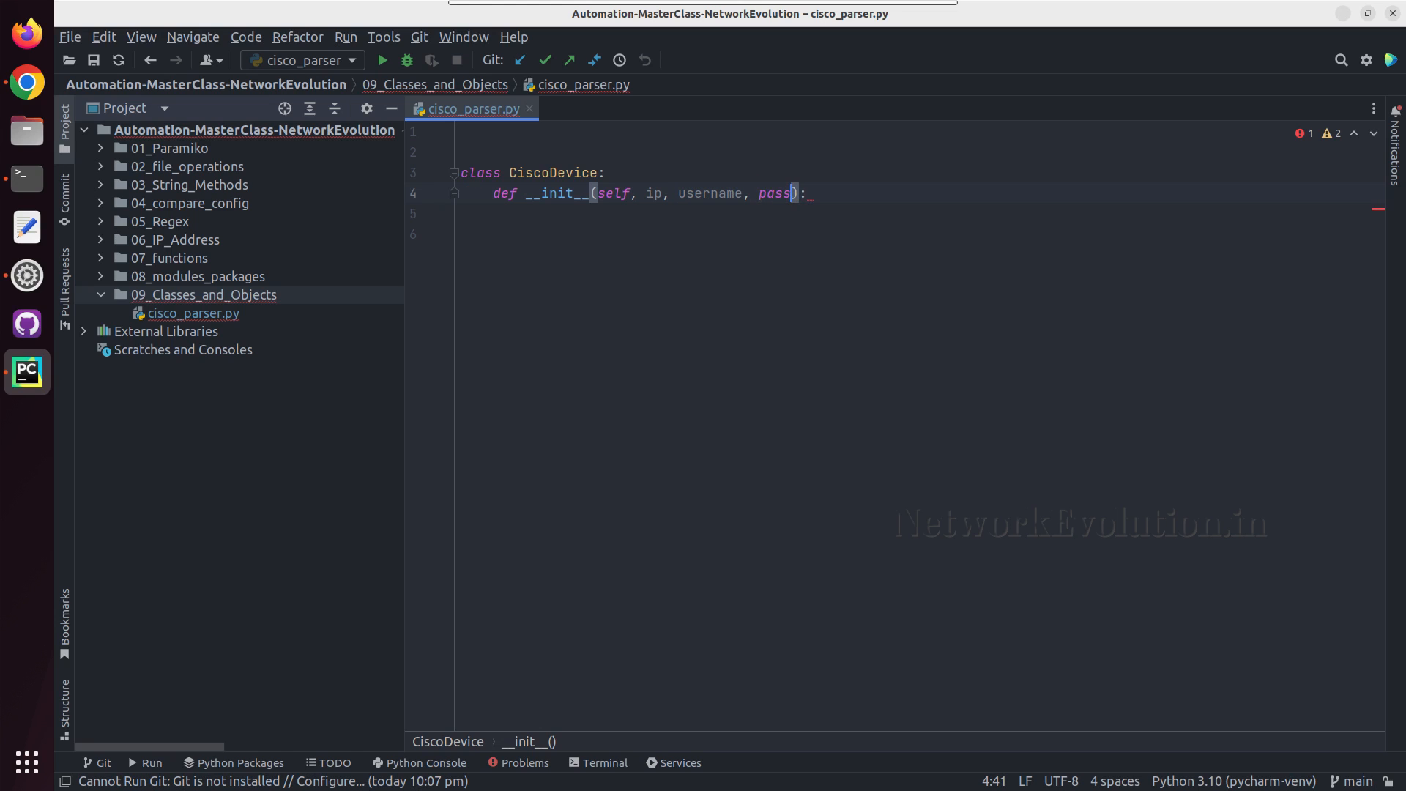
pyautogui.write('word')
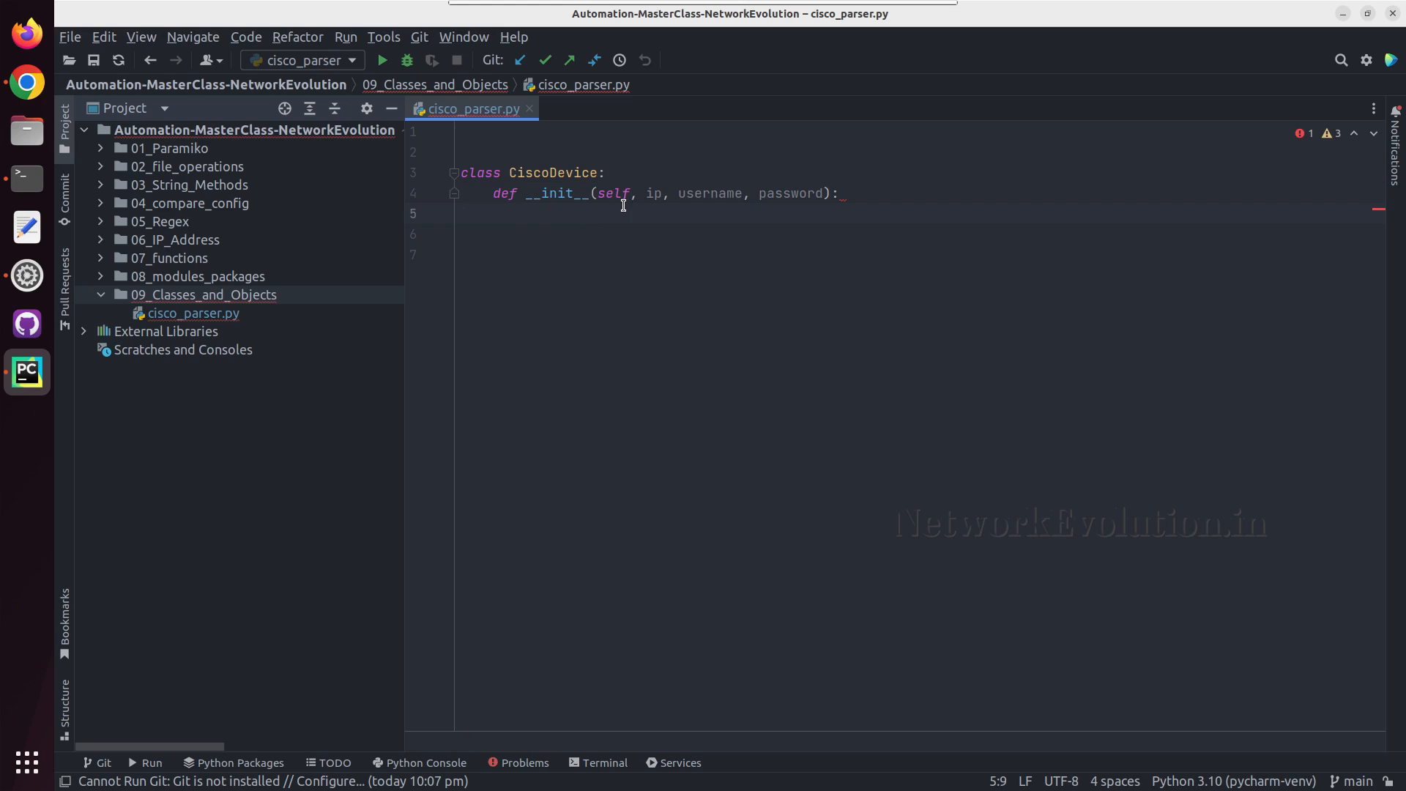
# Add self.ip1 = ip as the constructor body
pyautogui.doubleClick(614, 193)
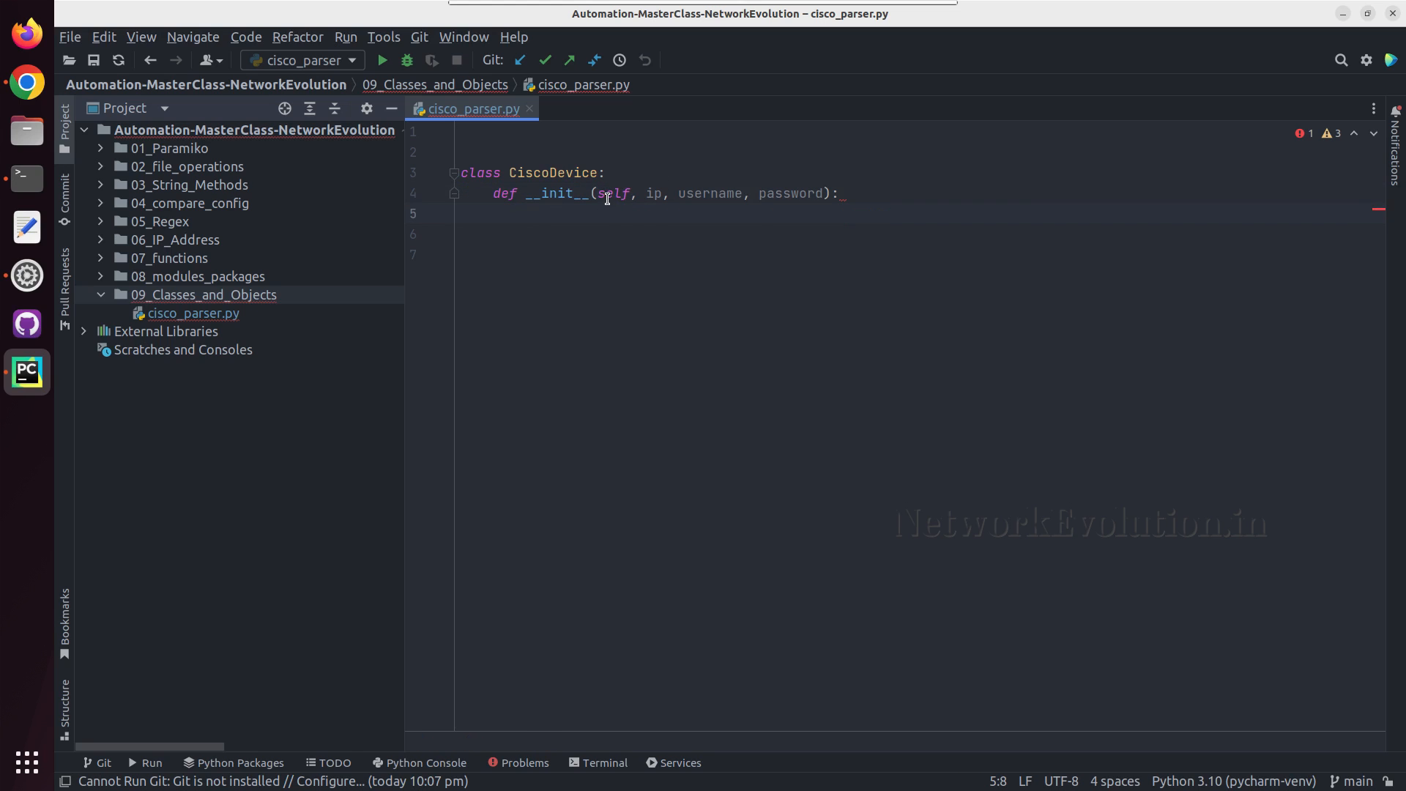
pyautogui.click(641, 193)
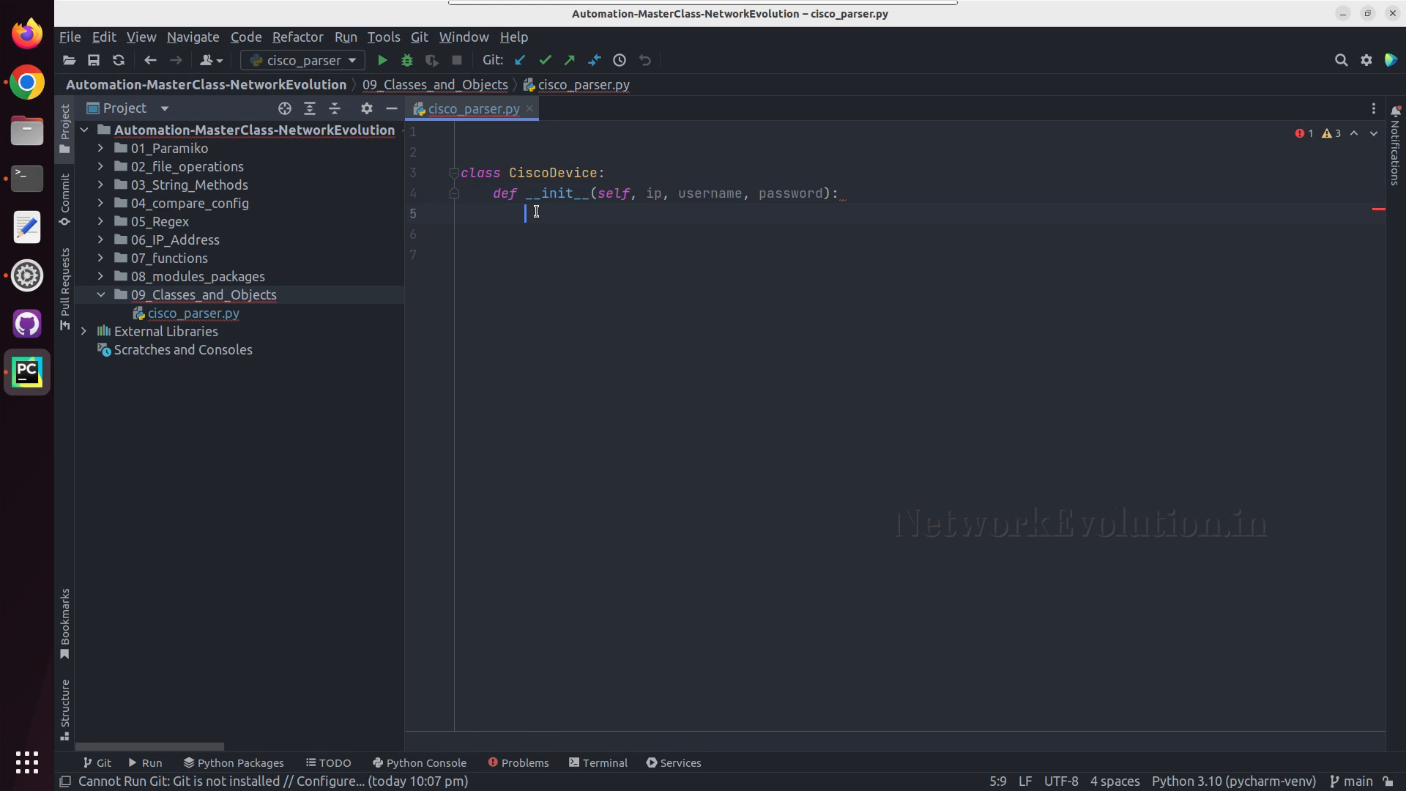
pyautogui.write('self')
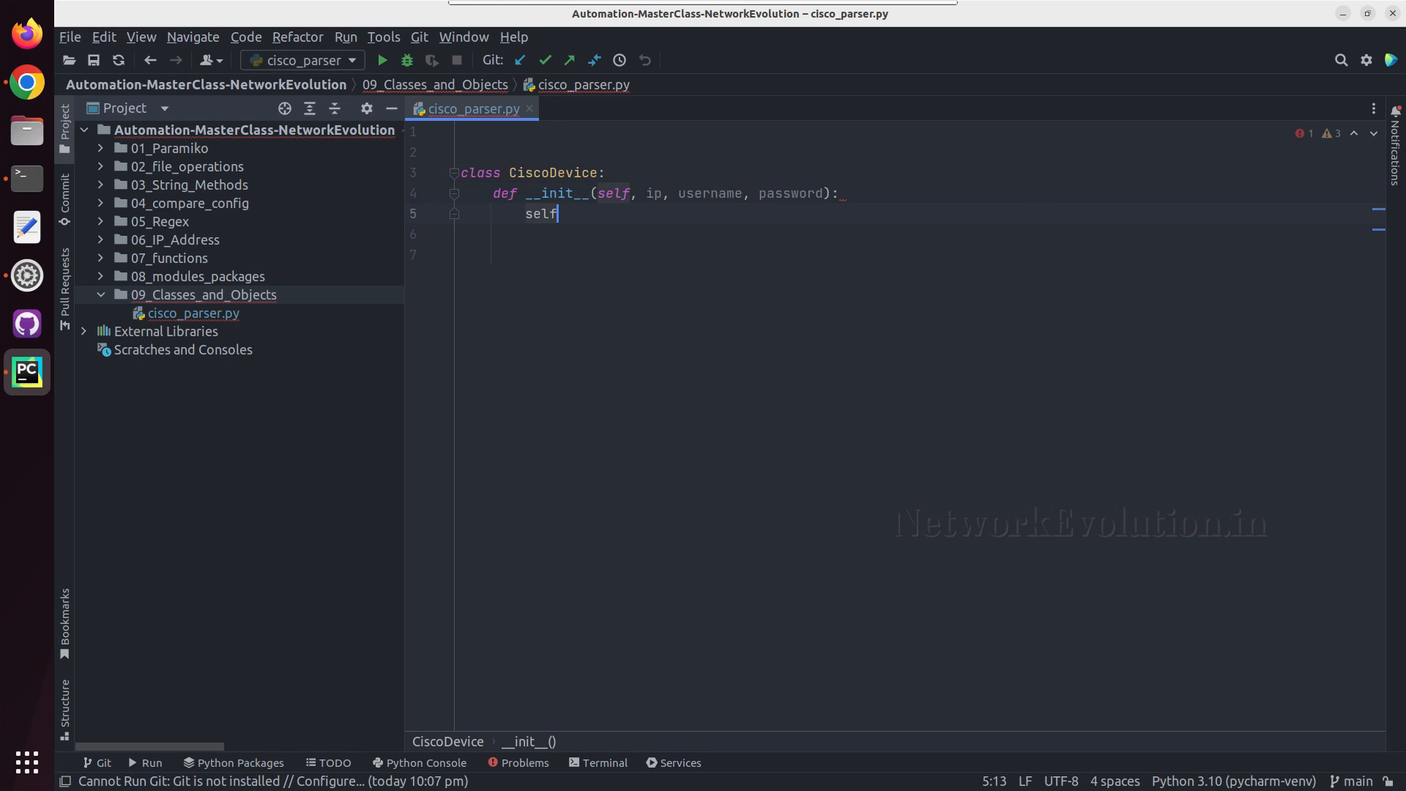
pyautogui.write('.')
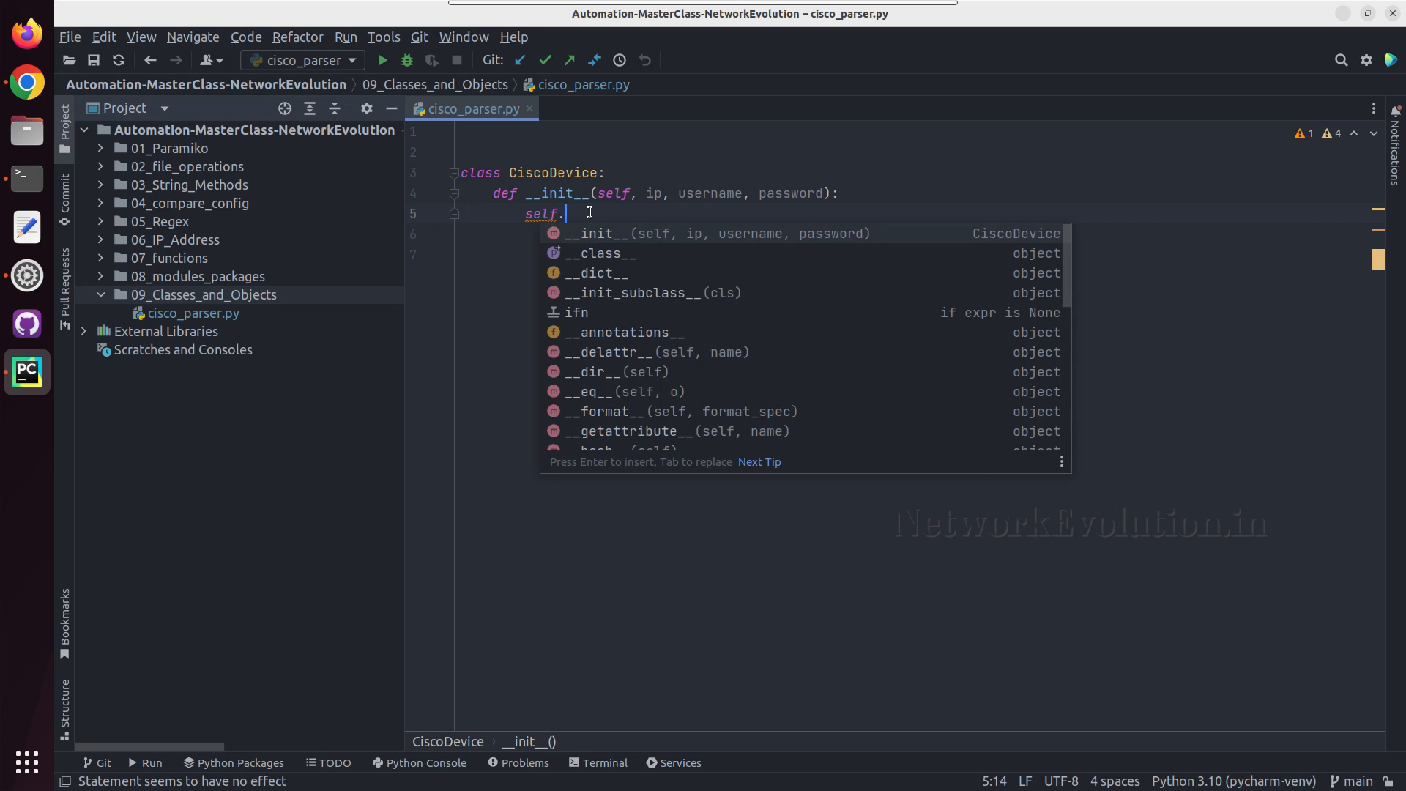
pyautogui.write('ip1 =')
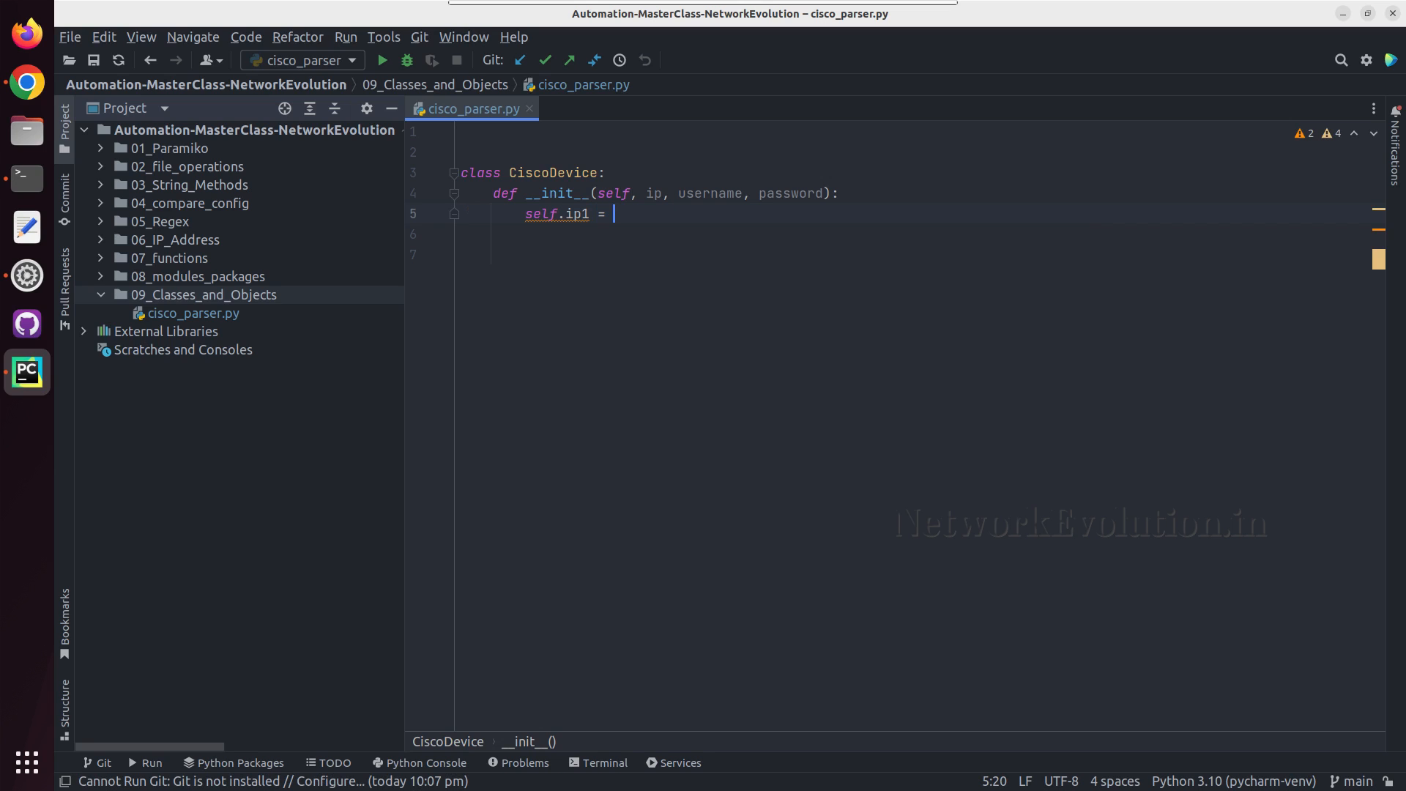
pyautogui.write('ip')
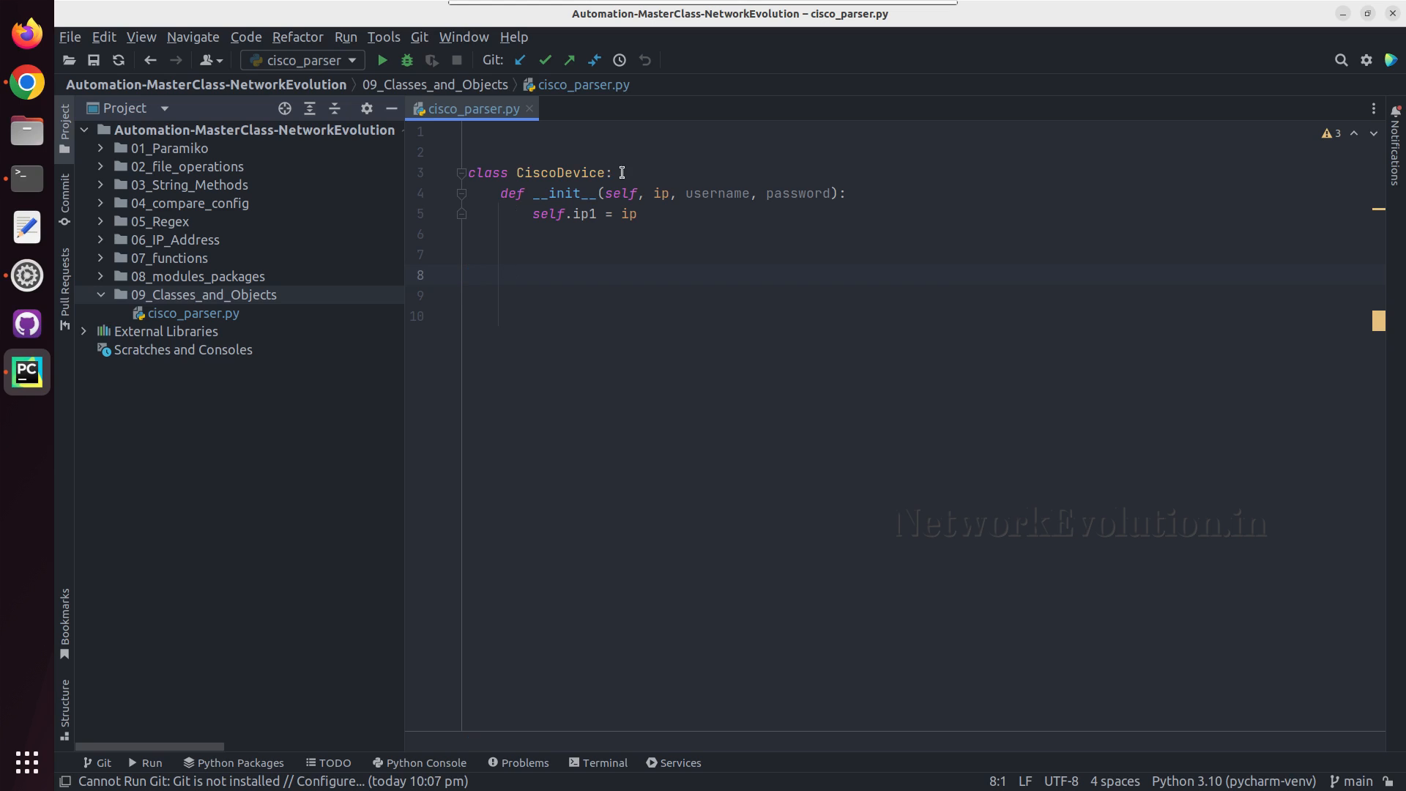
pyautogui.click(478, 275)
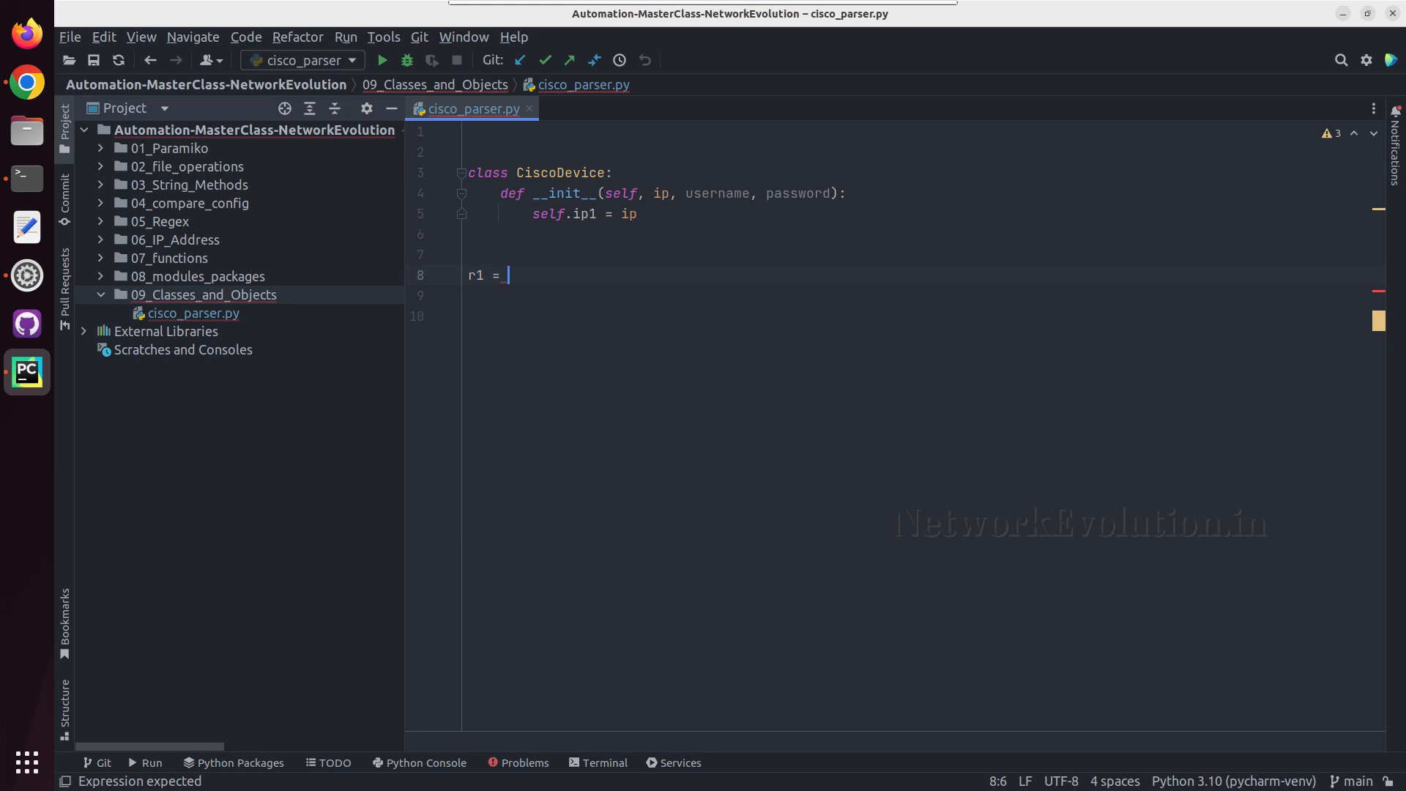
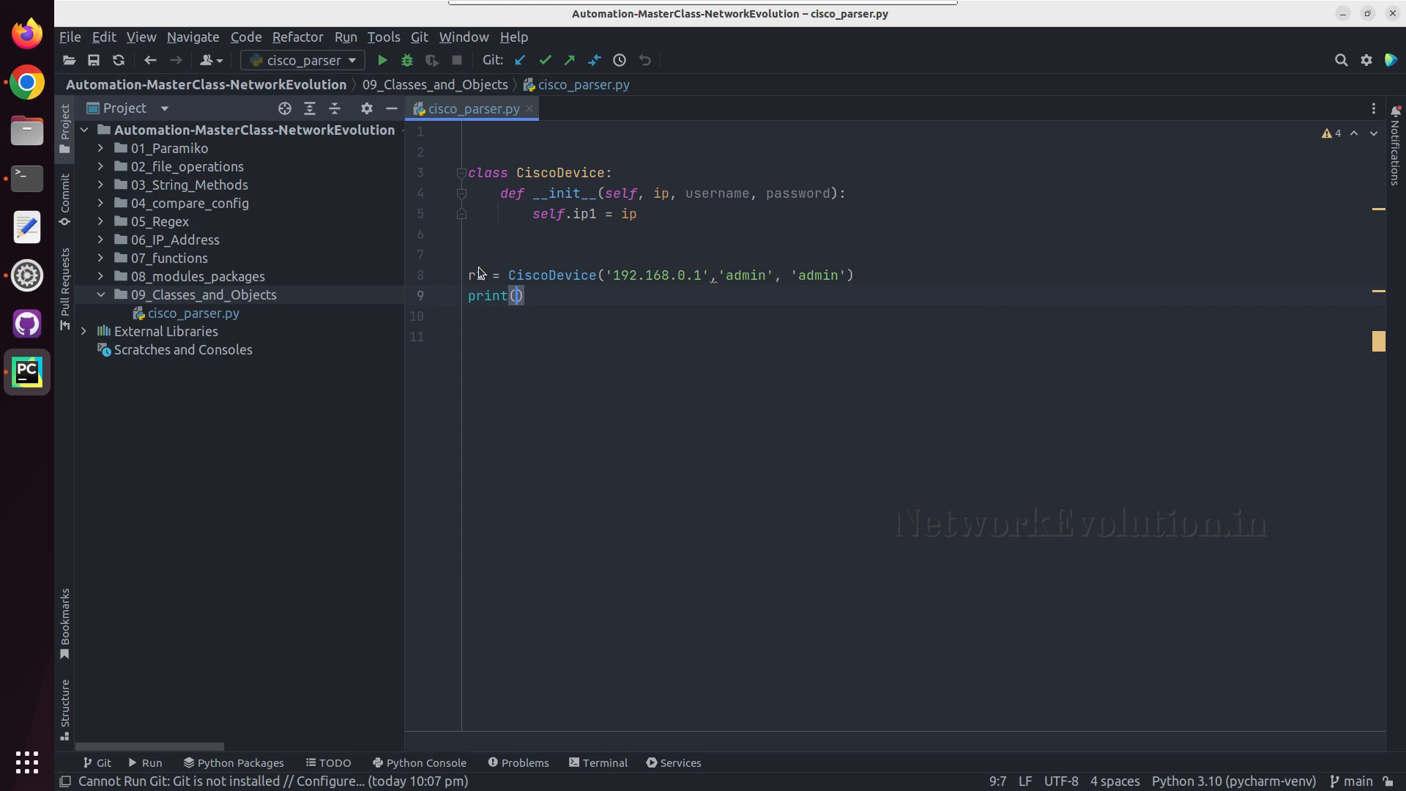
# Print type(r1) and run cisco_parser, showing <class '__main__.CiscoDevice'>
pyautogui.write('type(')
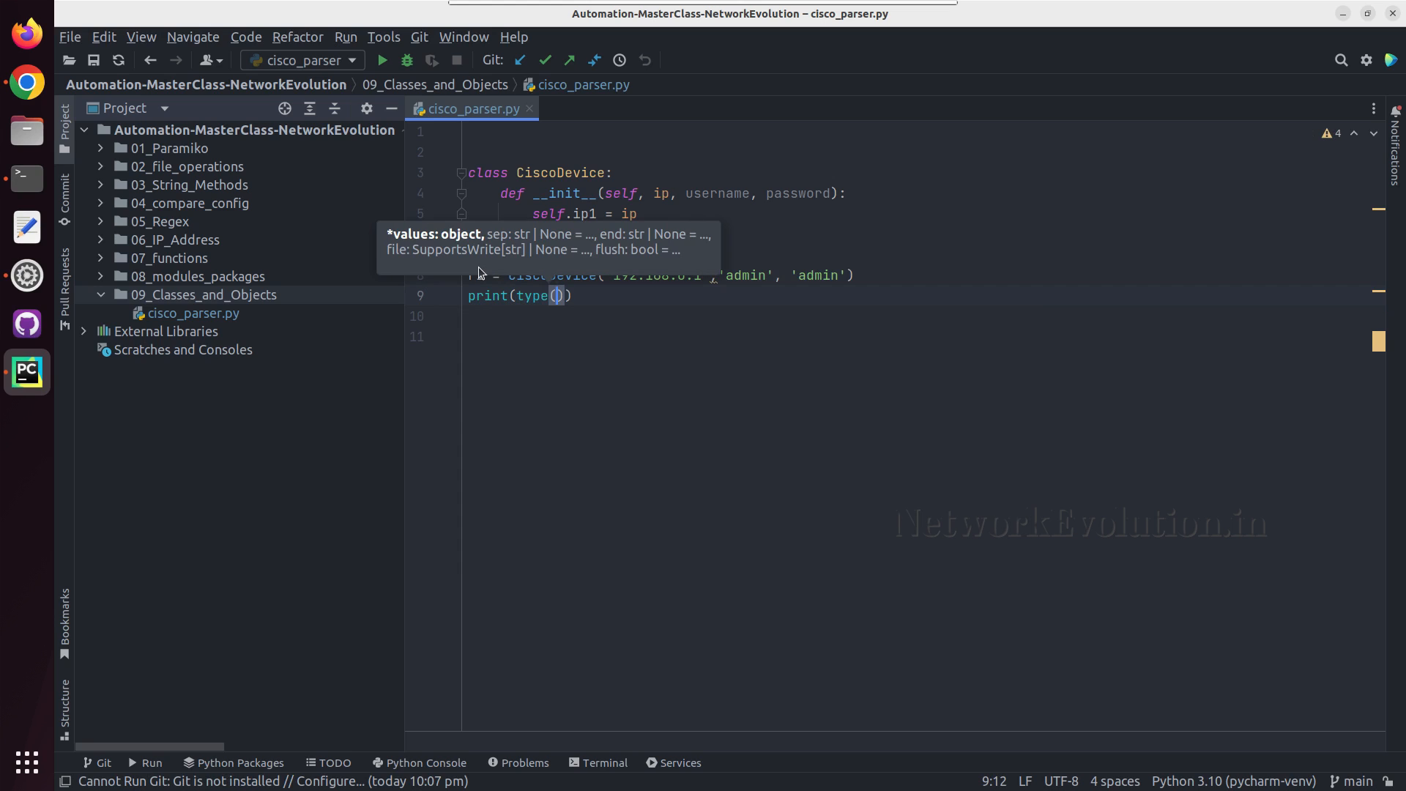
pyautogui.write('r1')
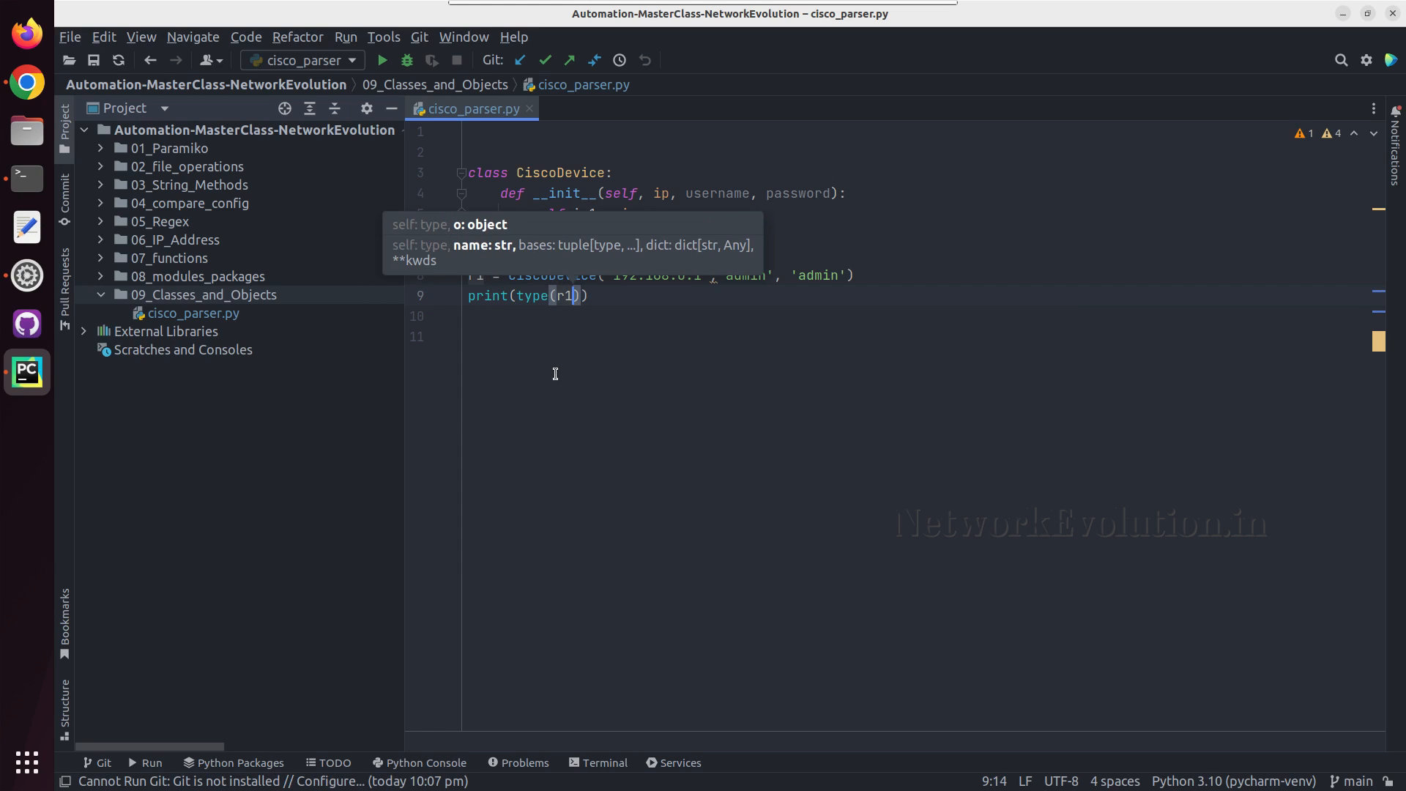
pyautogui.rightClick(553, 374)
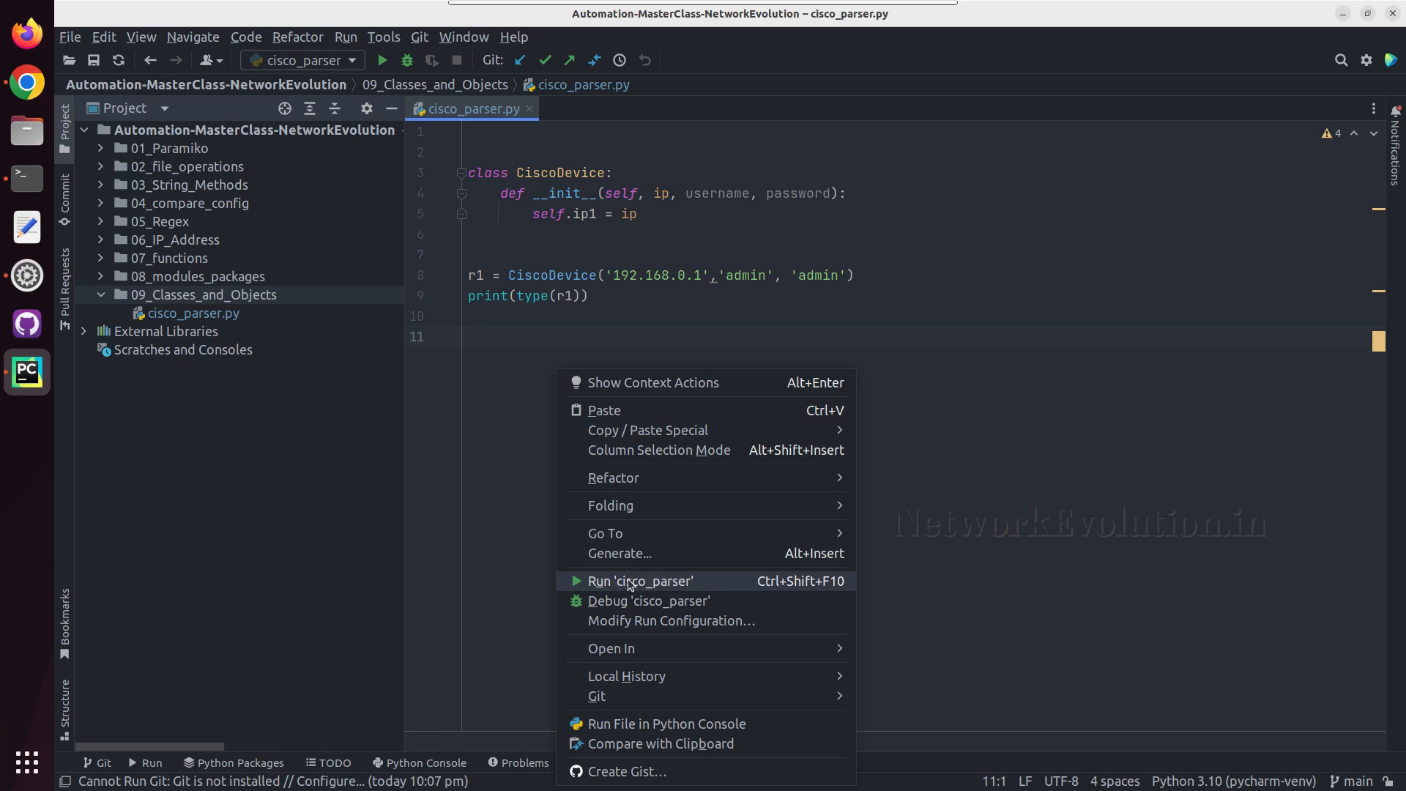
pyautogui.click(641, 580)
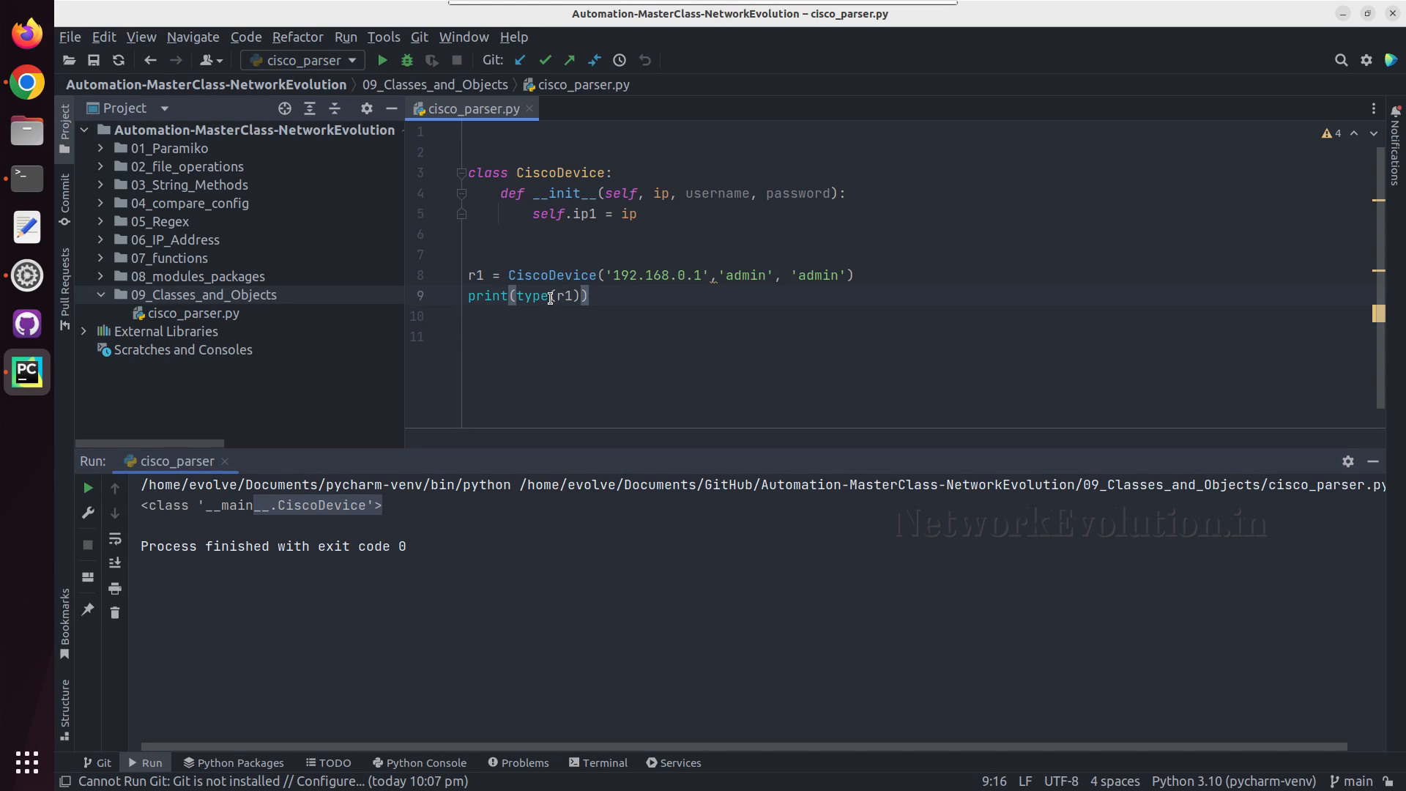
# Change the print line to print(dir(r1))
pyautogui.write('dir')
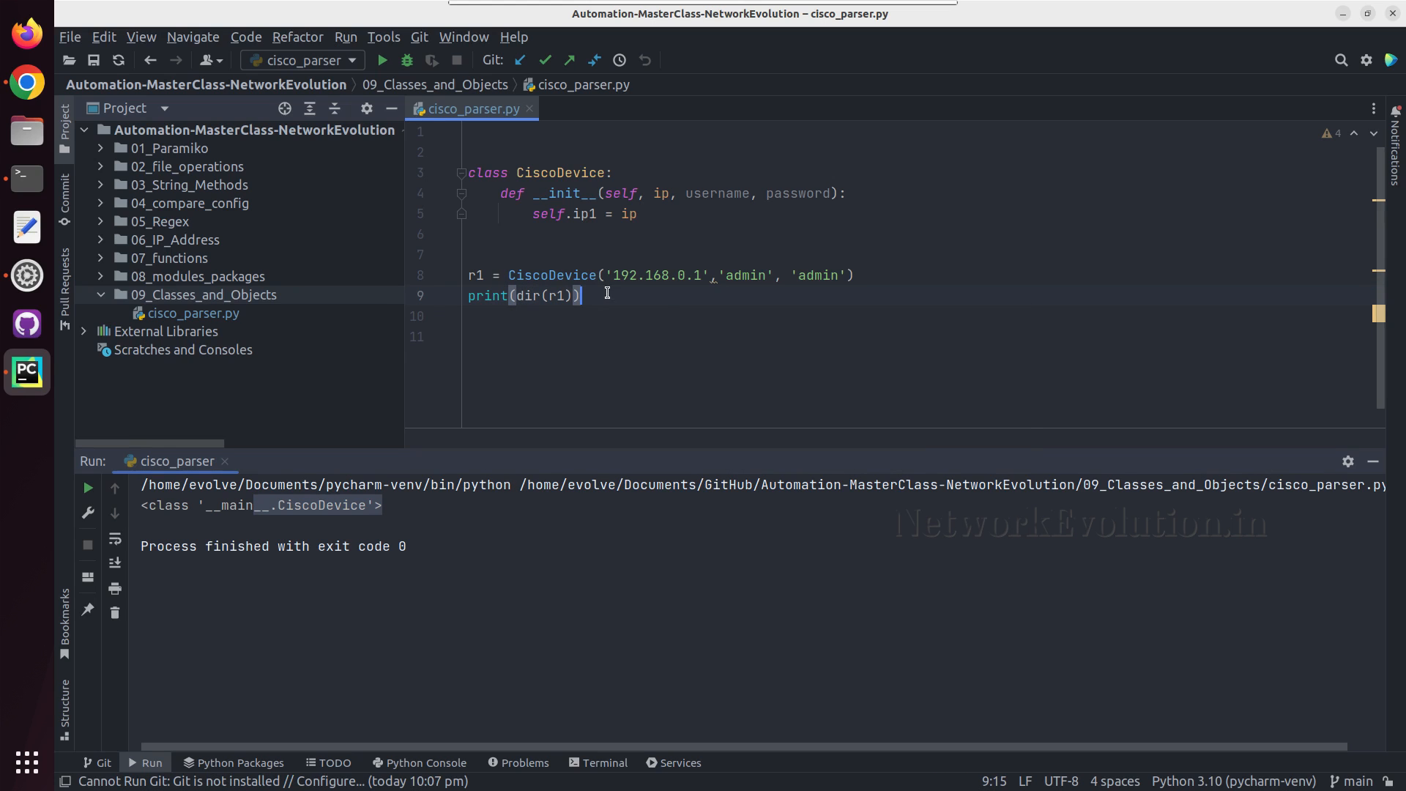
pyautogui.moveTo(673, 496)
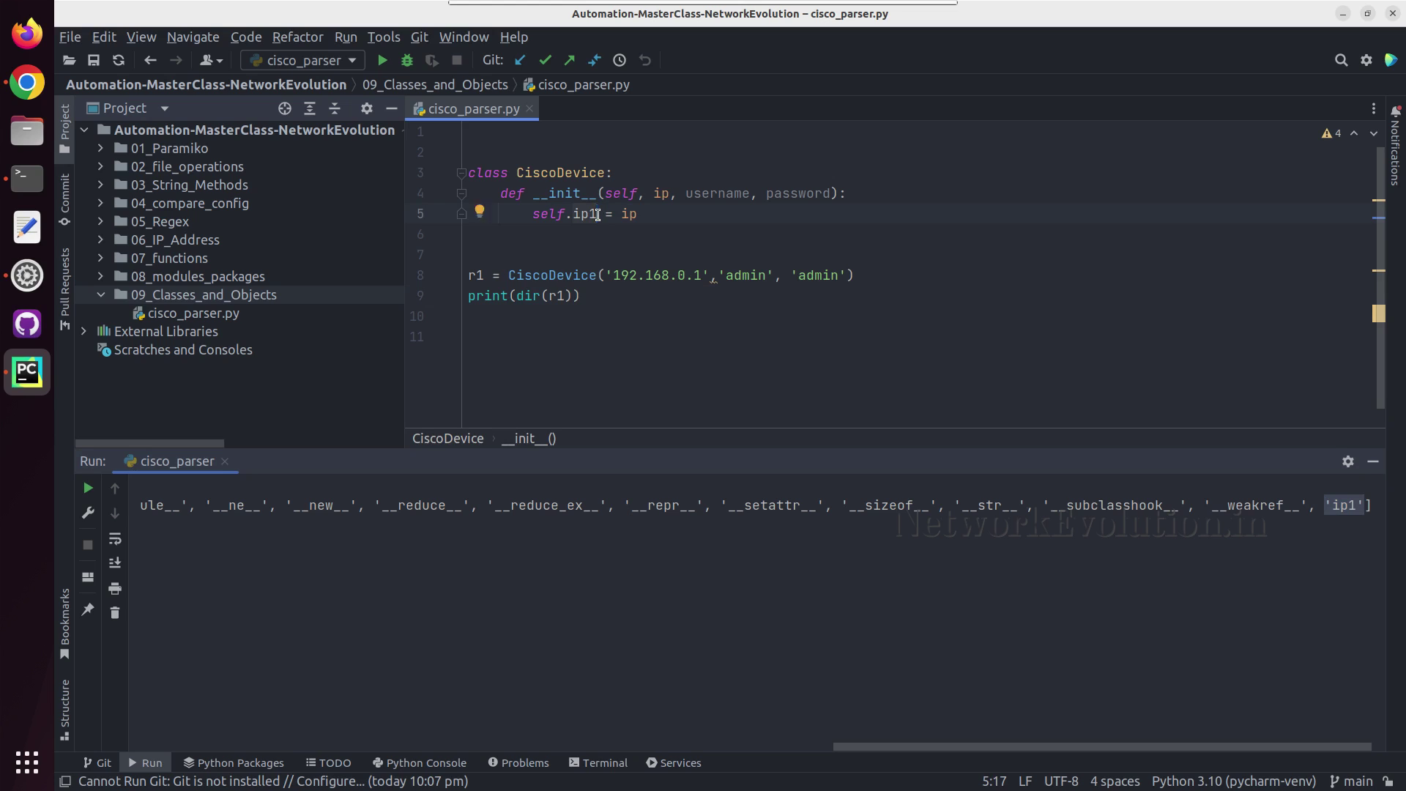
# Store self.username = username and self.password = password in the constructor alongside self.ip
pyautogui.press('BackSpace')
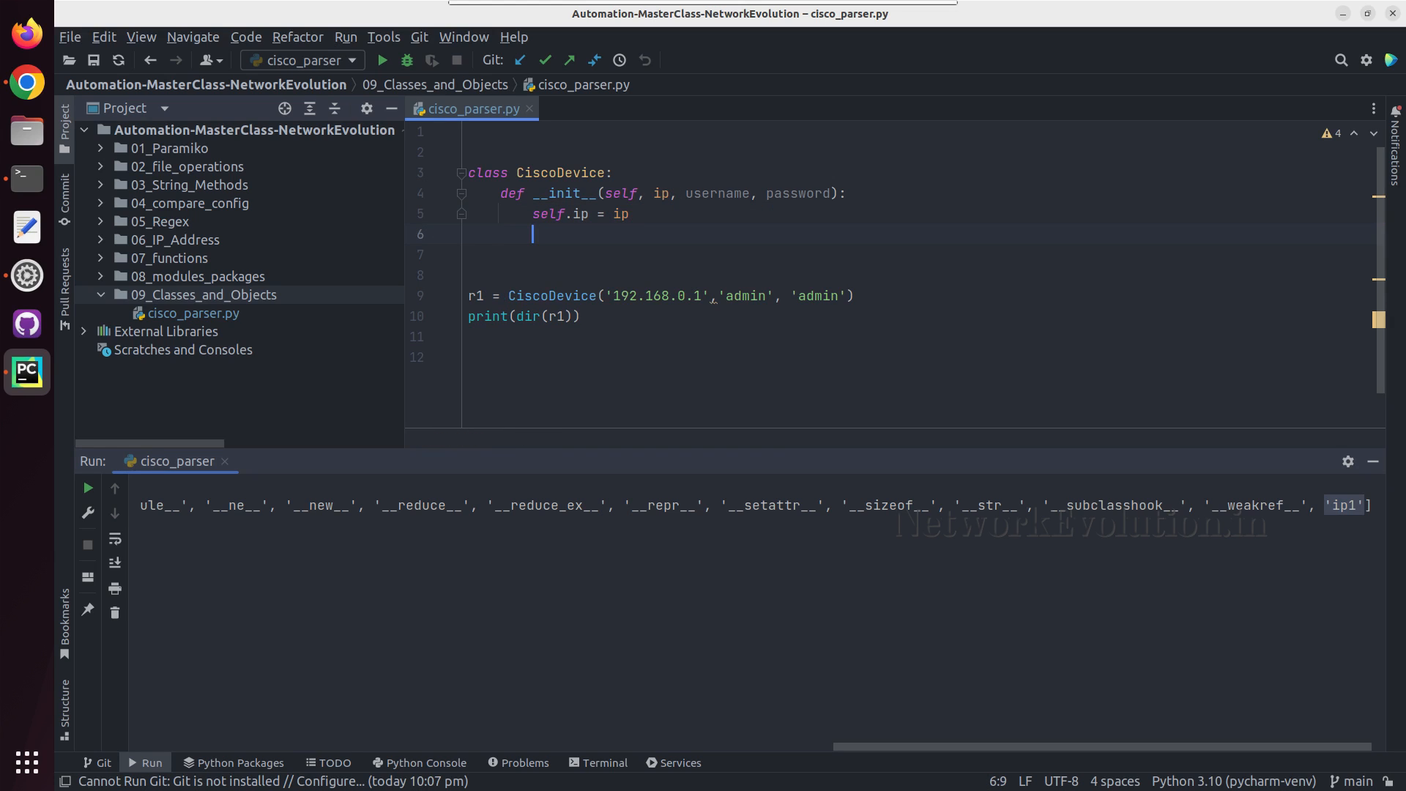
pyautogui.write('self.us')
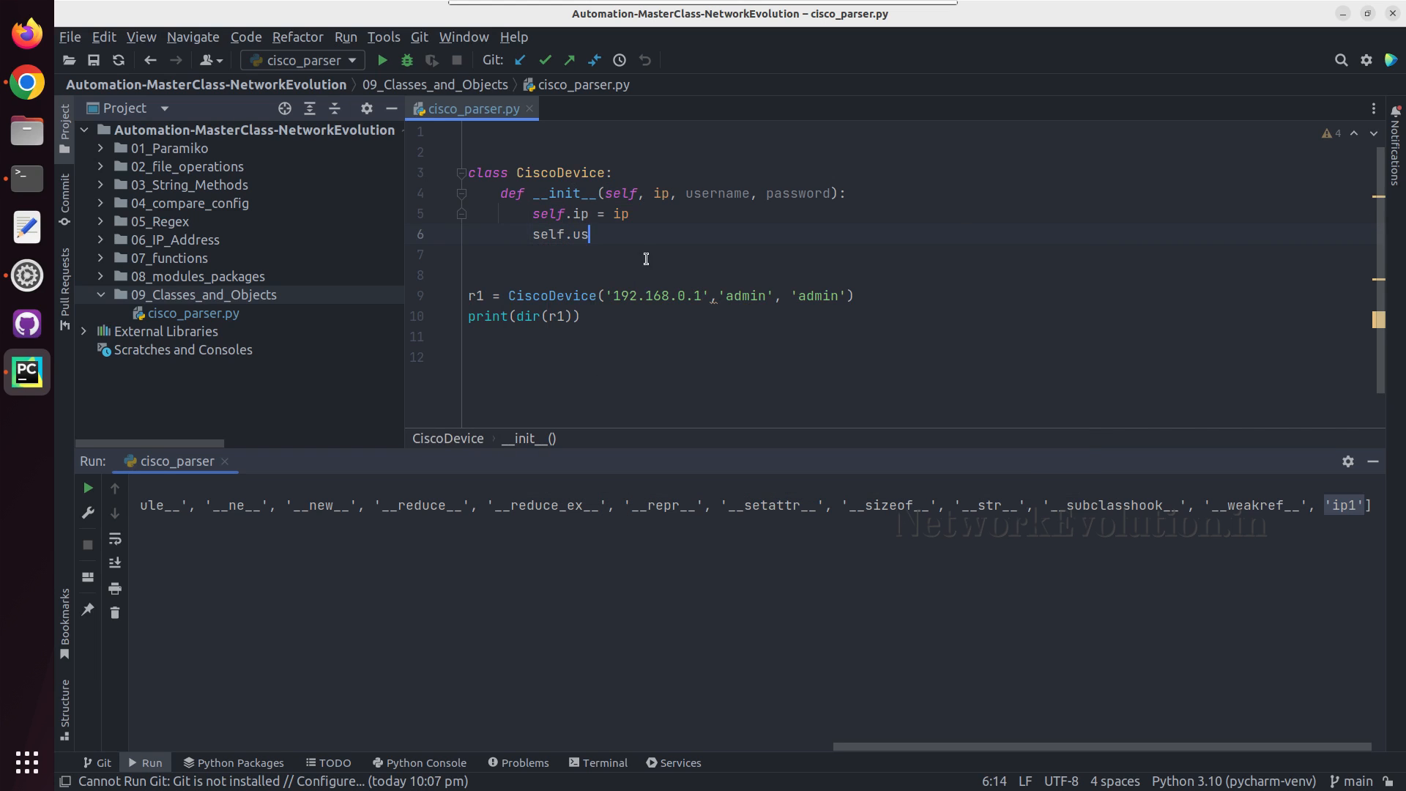
pyautogui.write('ername =')
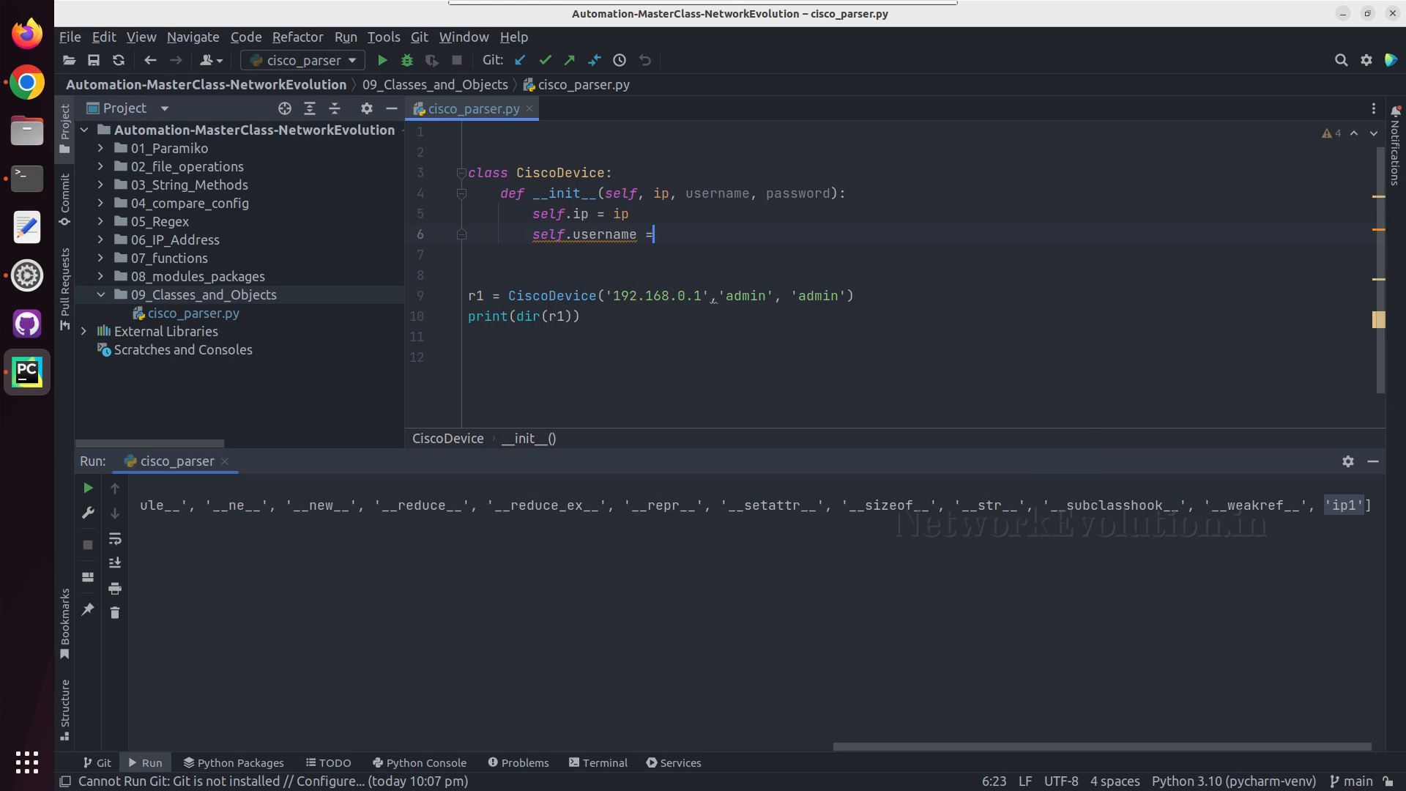
pyautogui.write('us')
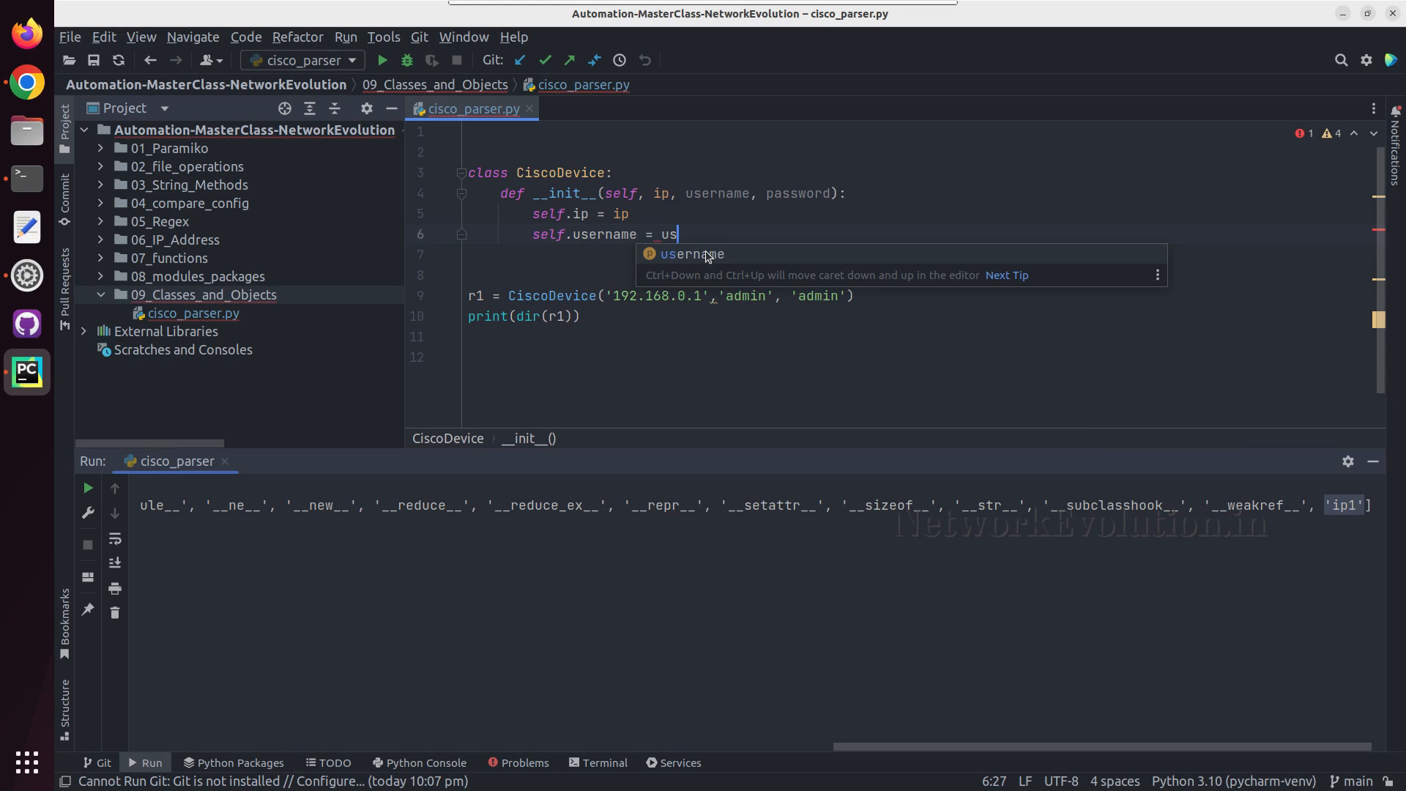
pyautogui.press('Tab')
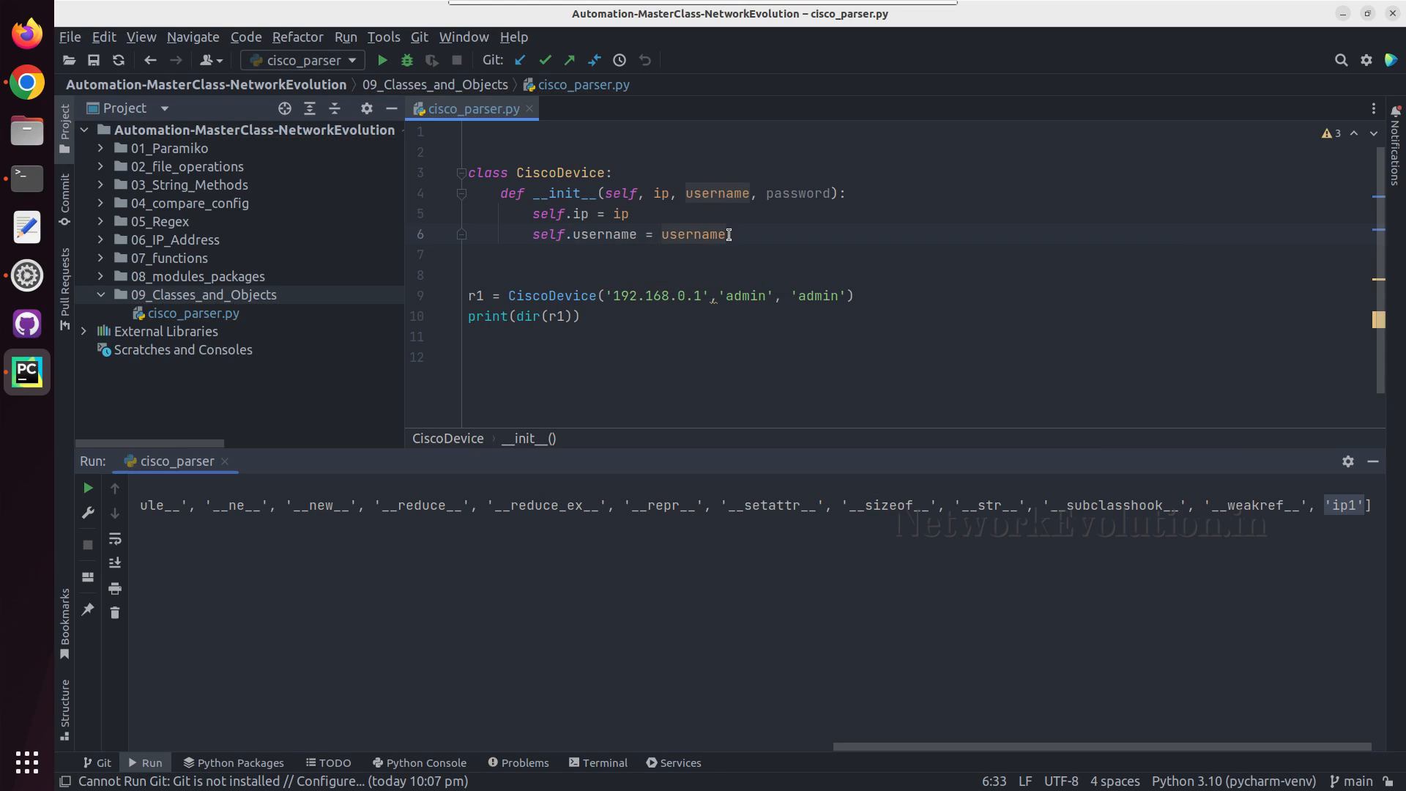
pyautogui.write('se')
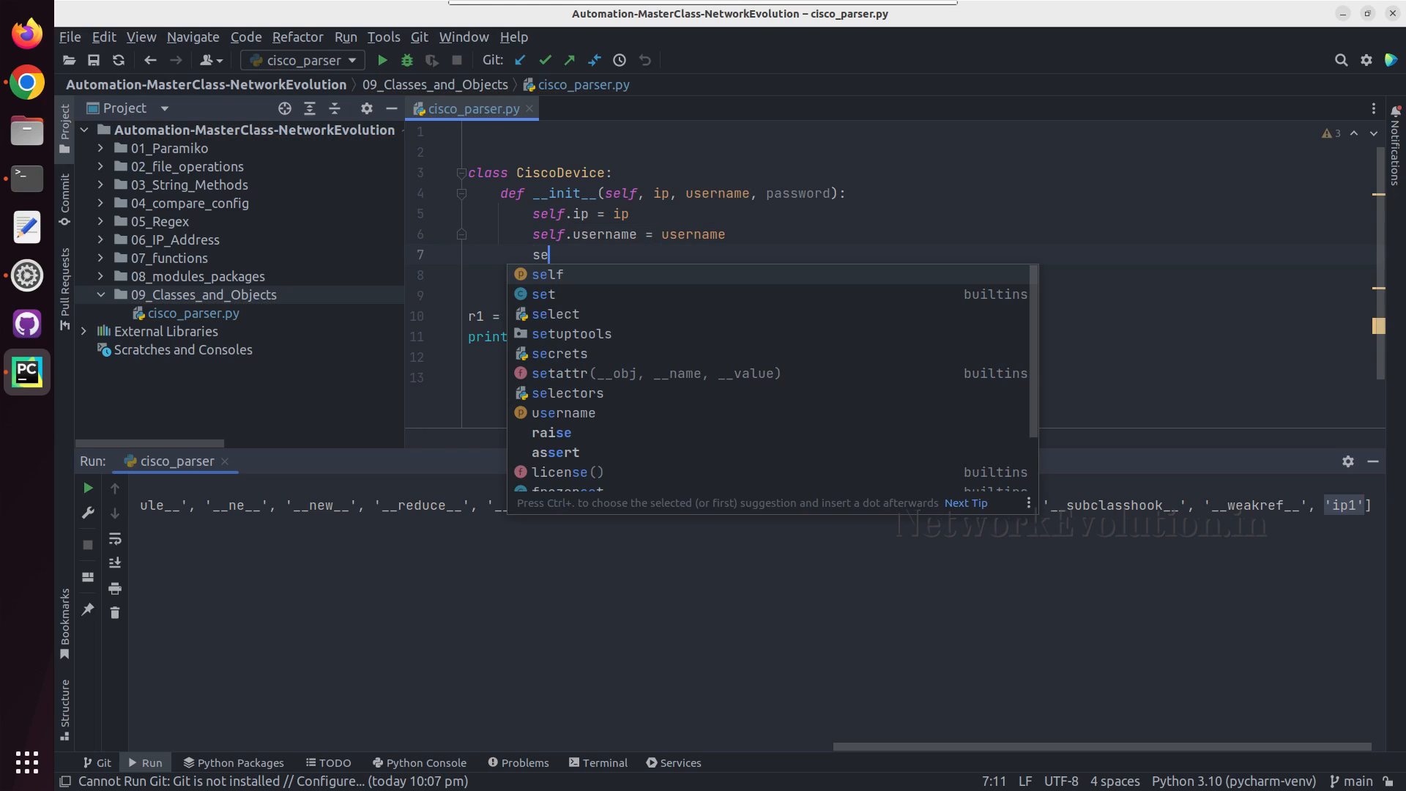
pyautogui.write('lf.pa')
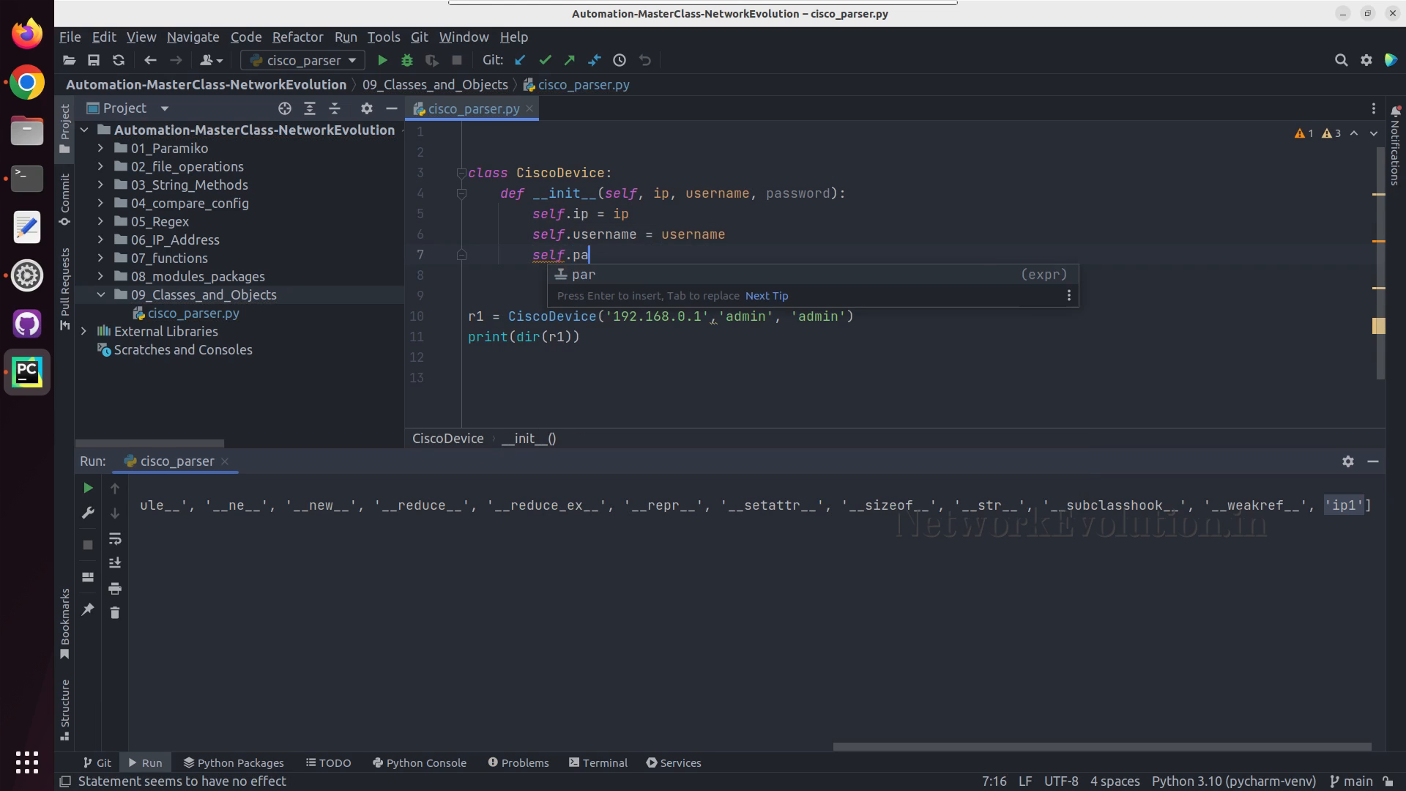
pyautogui.write('sswor')
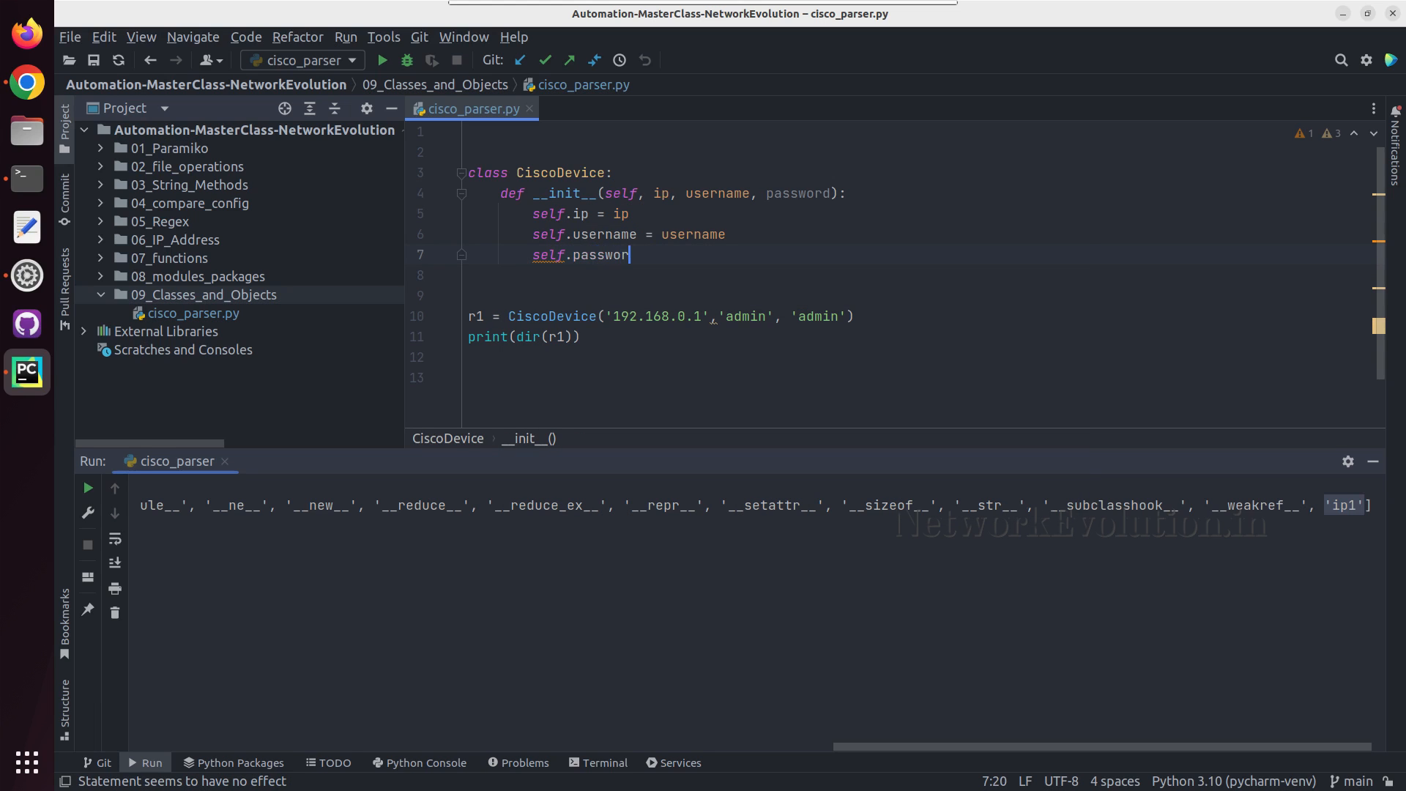
pyautogui.write('d = password')
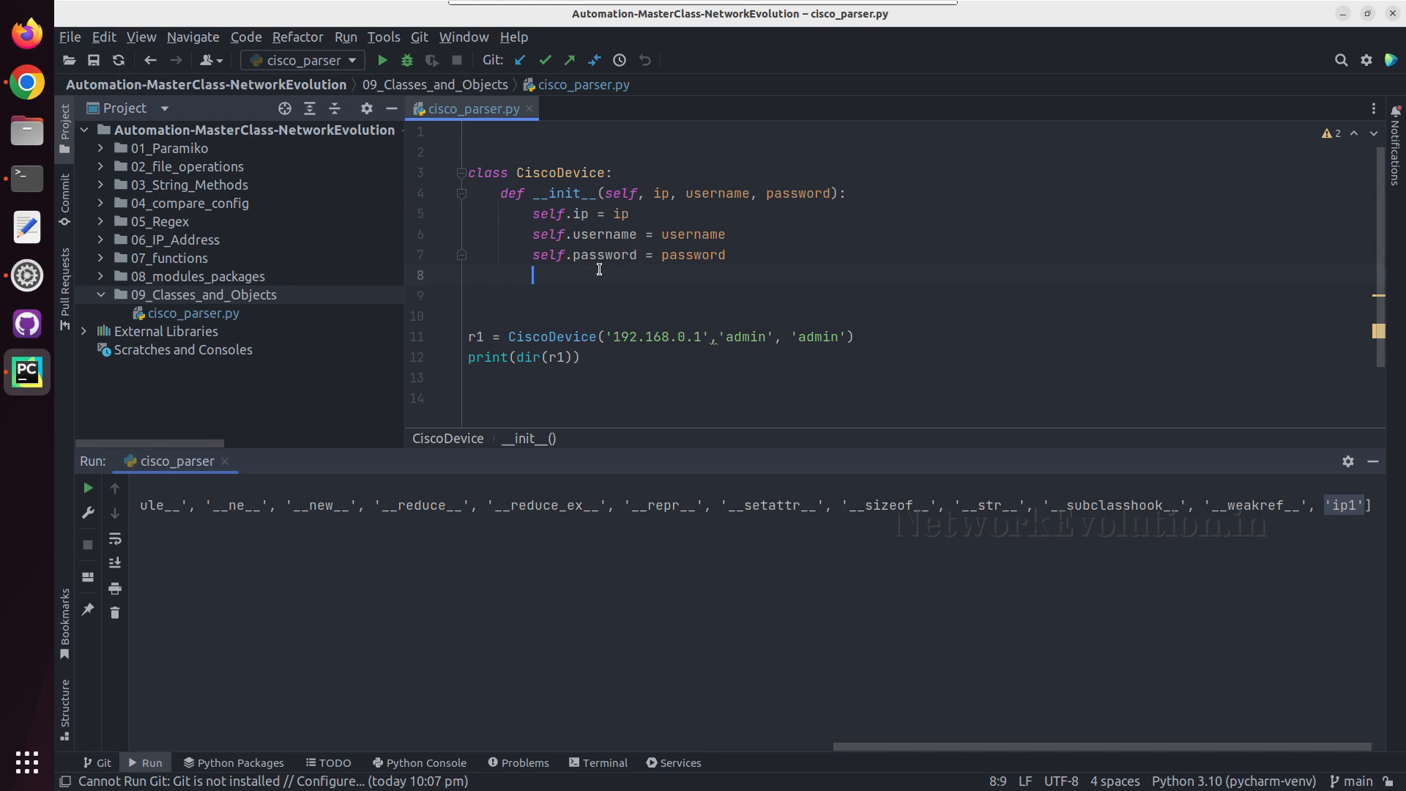
# Add self.port = 22 to the constructor and rerun, viewing port among r1's attributes
pyautogui.write('sel')
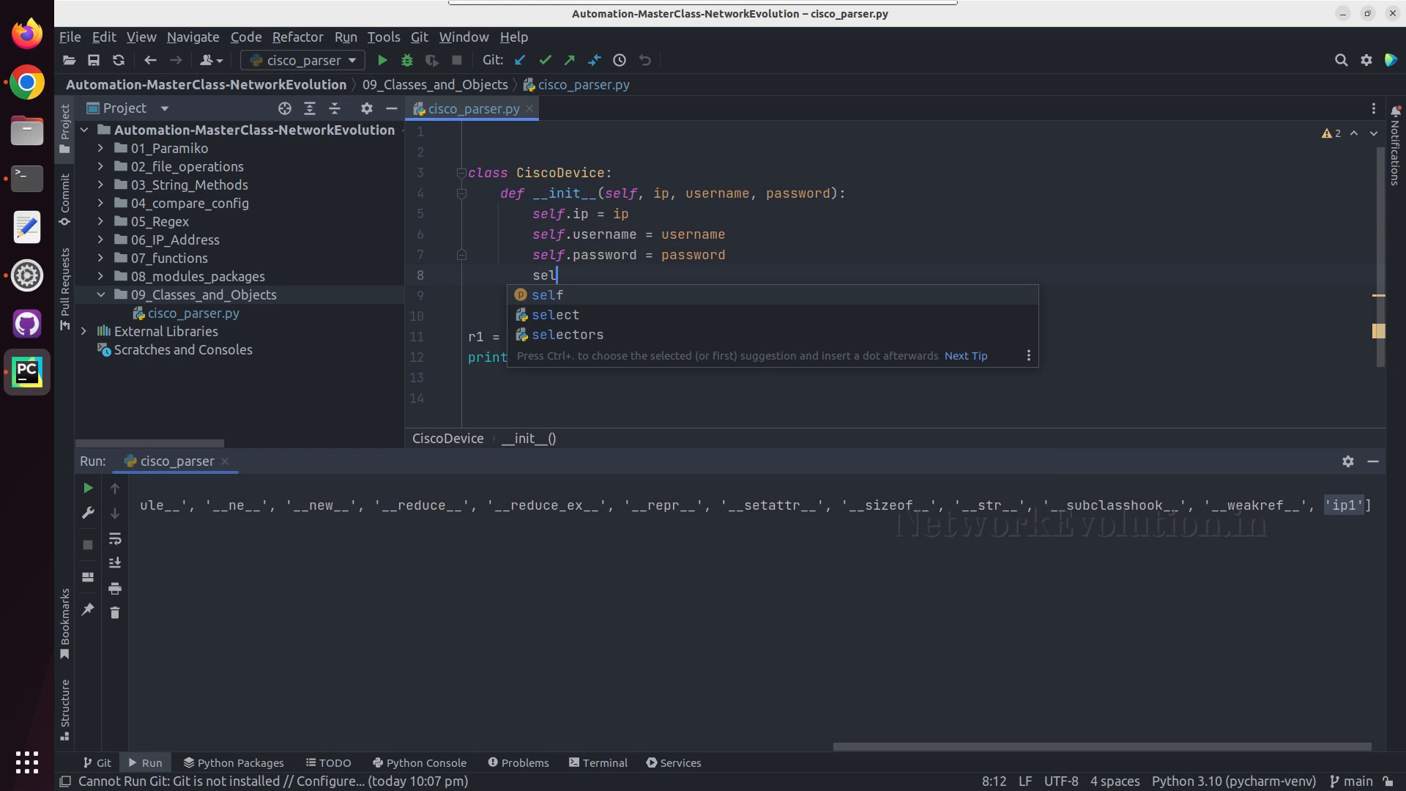
pyautogui.write('.po')
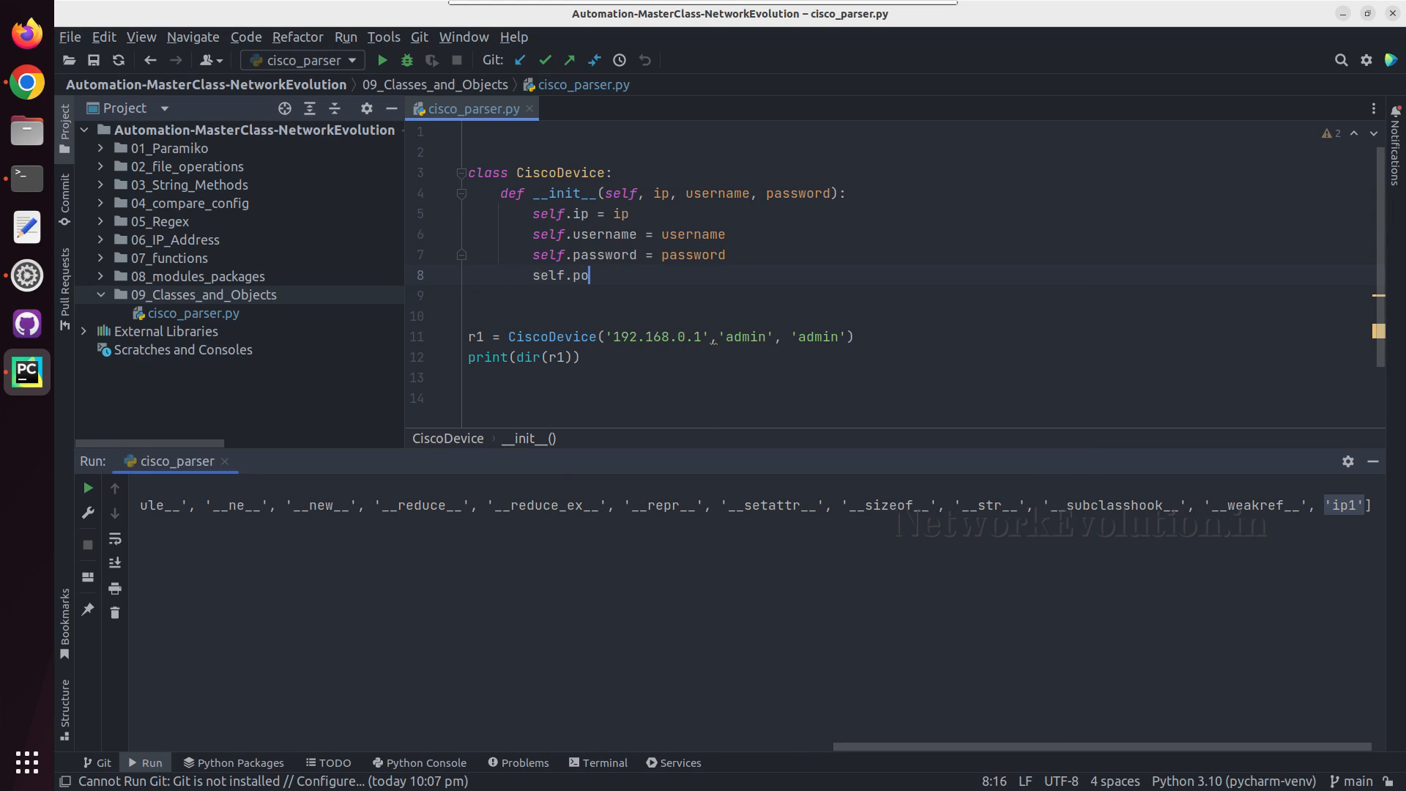
pyautogui.write('rt =')
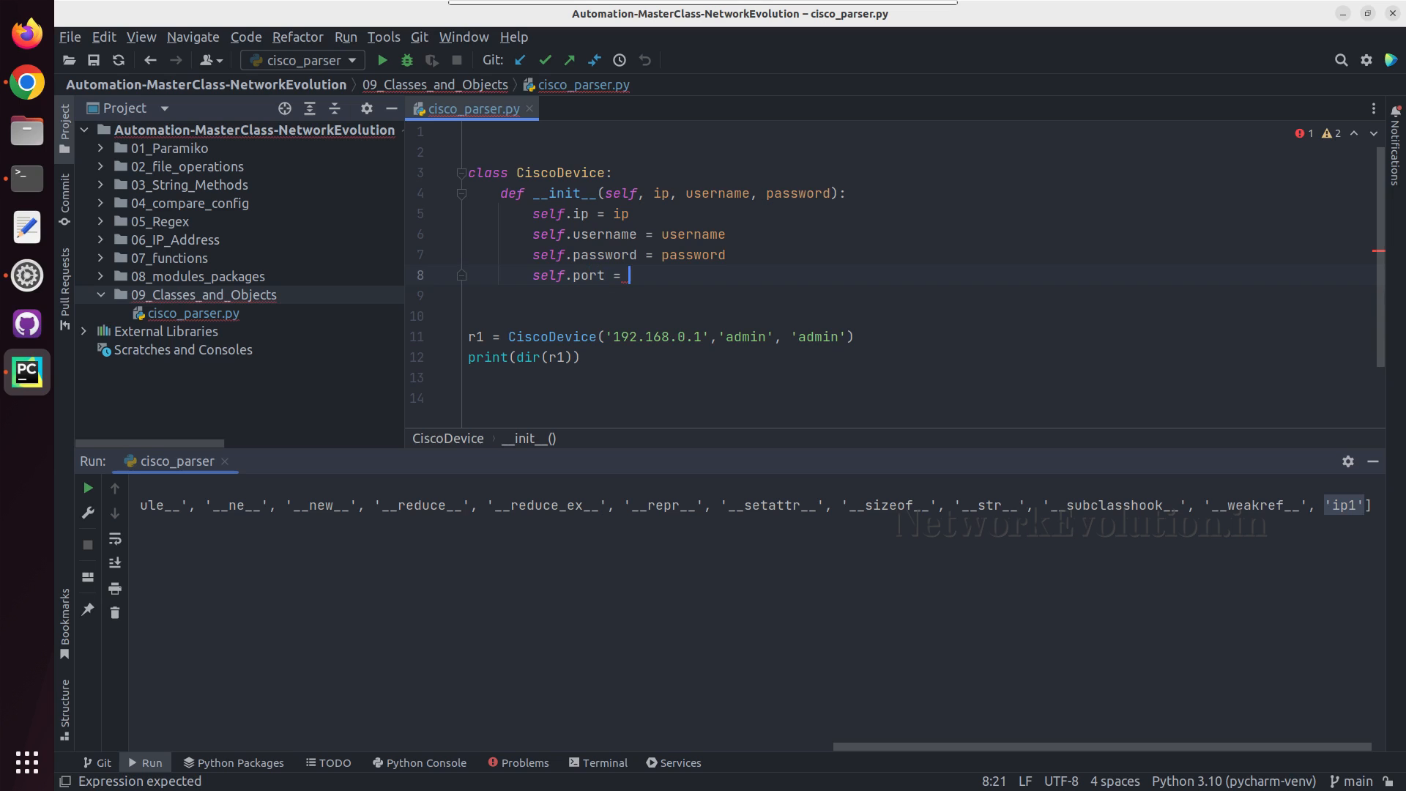
pyautogui.write('22')
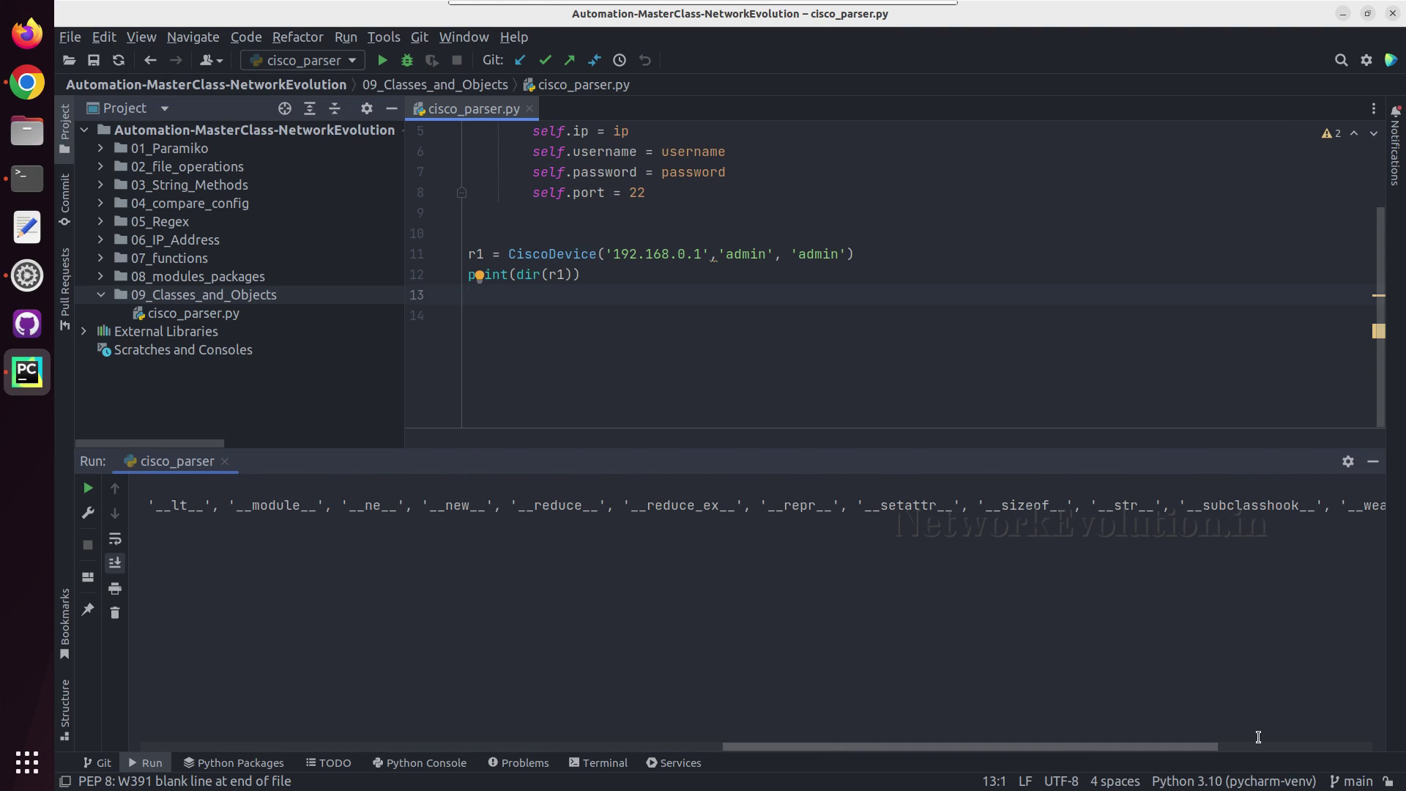
pyautogui.hscroll(3)
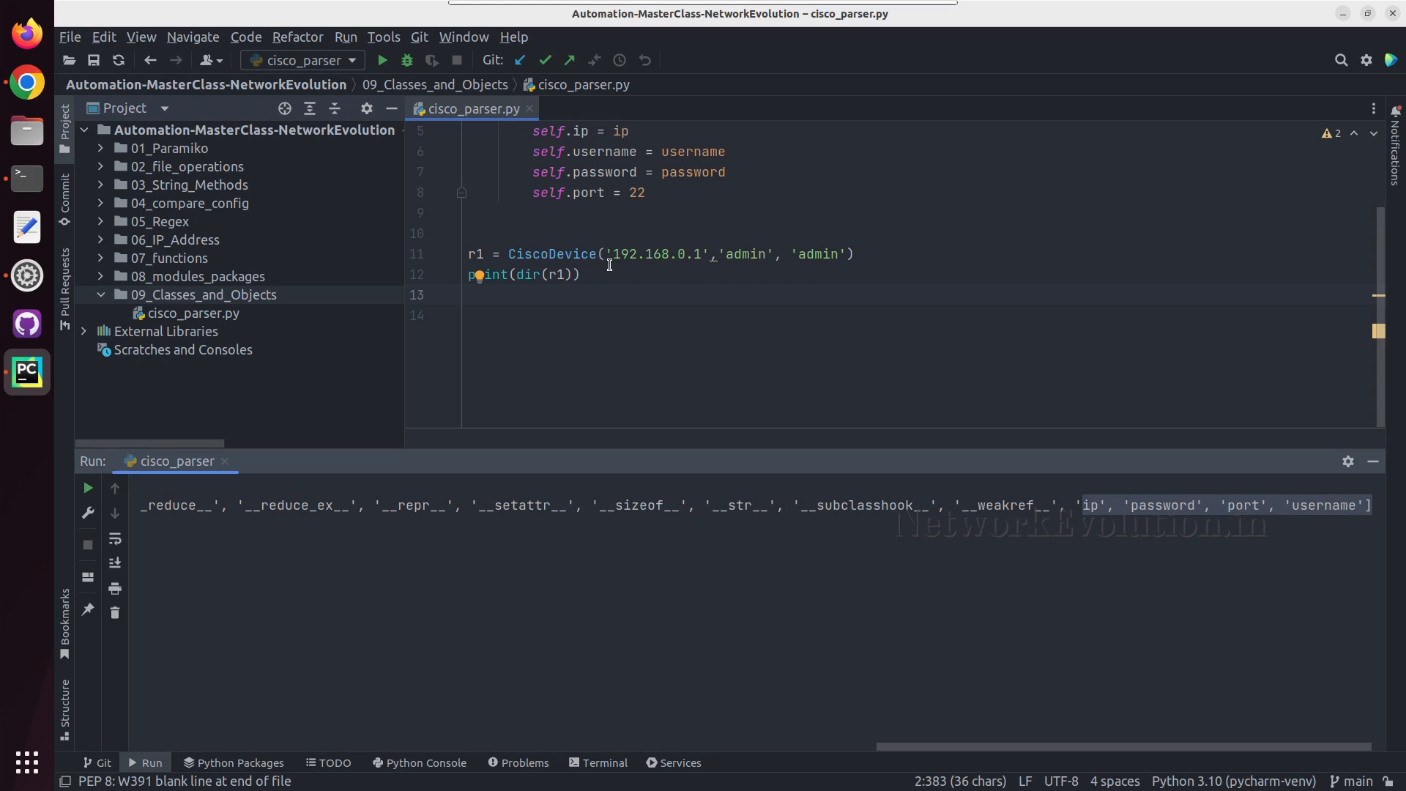
# Add print(r1.port) and run cisco_parser, confirming the output shows port 22
pyautogui.write('pr')
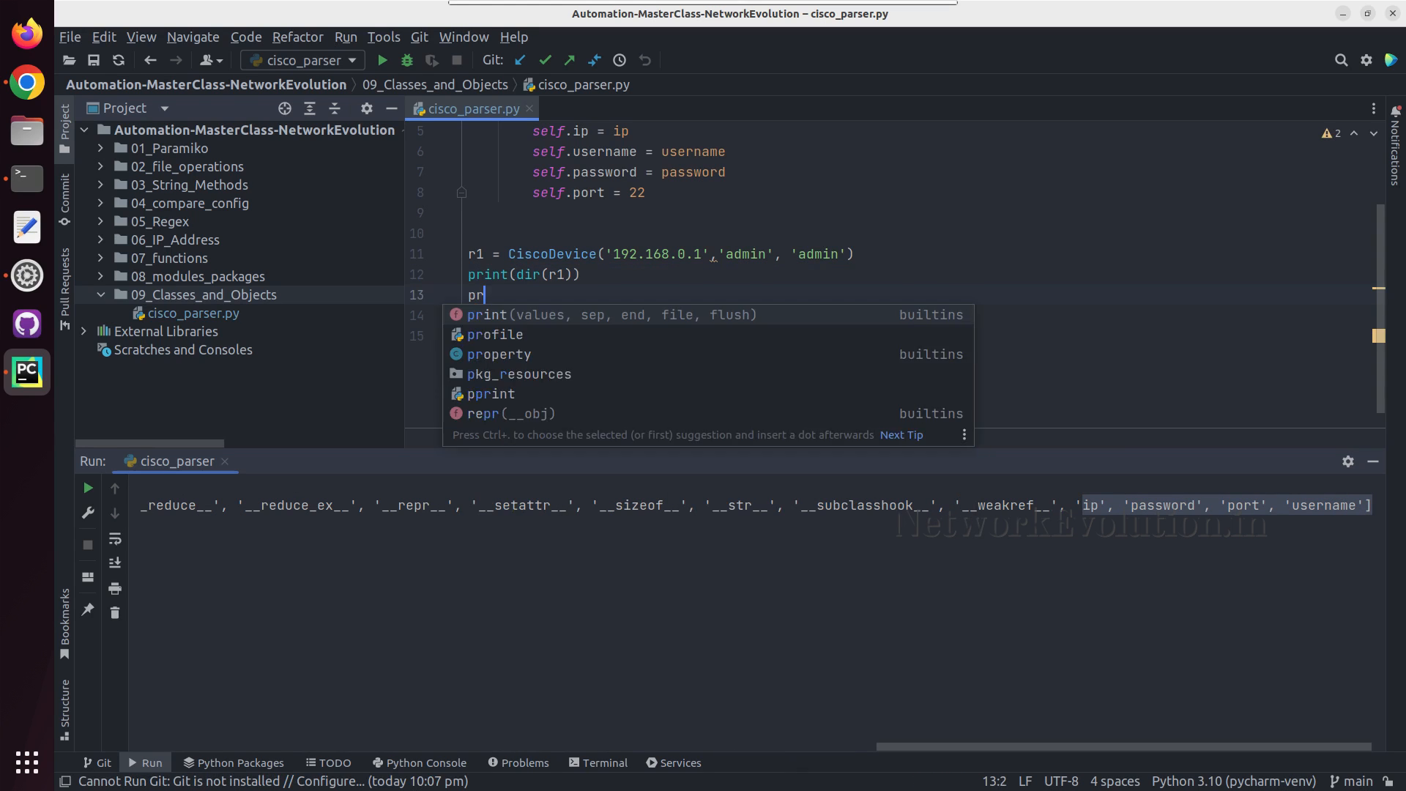
pyautogui.write('int(r1.port')
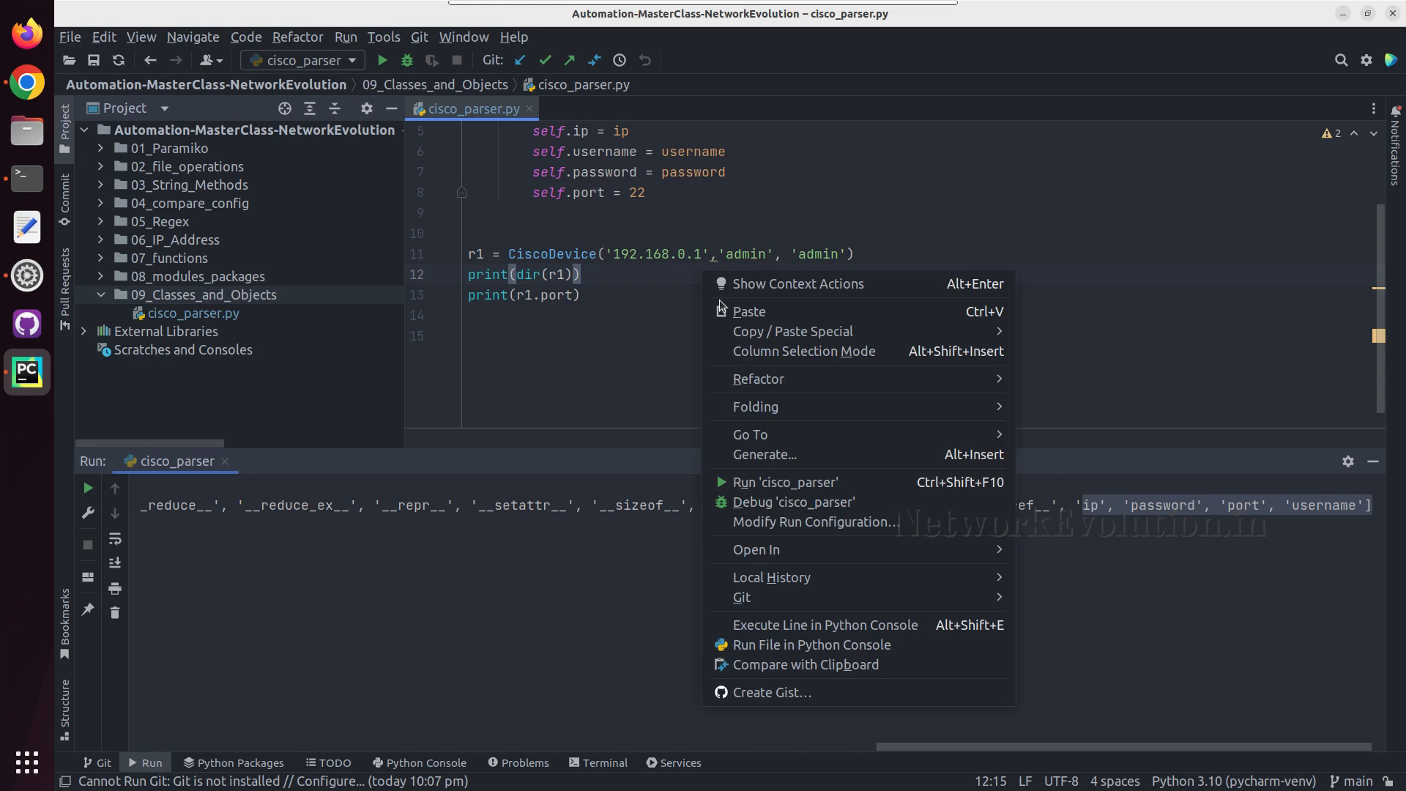
pyautogui.click(785, 482)
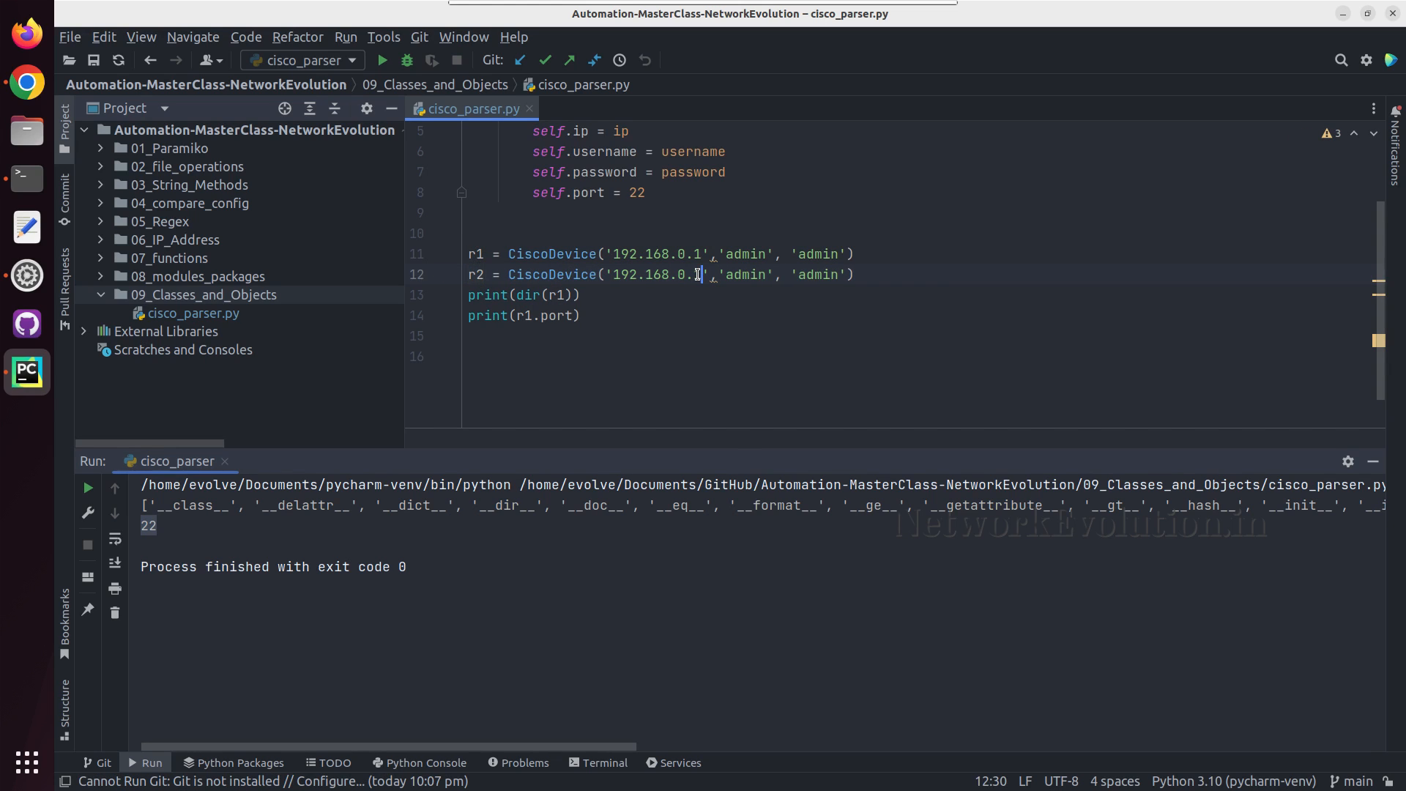
# Change r2's IP argument to '192.168.0.2'
pyautogui.write('2')
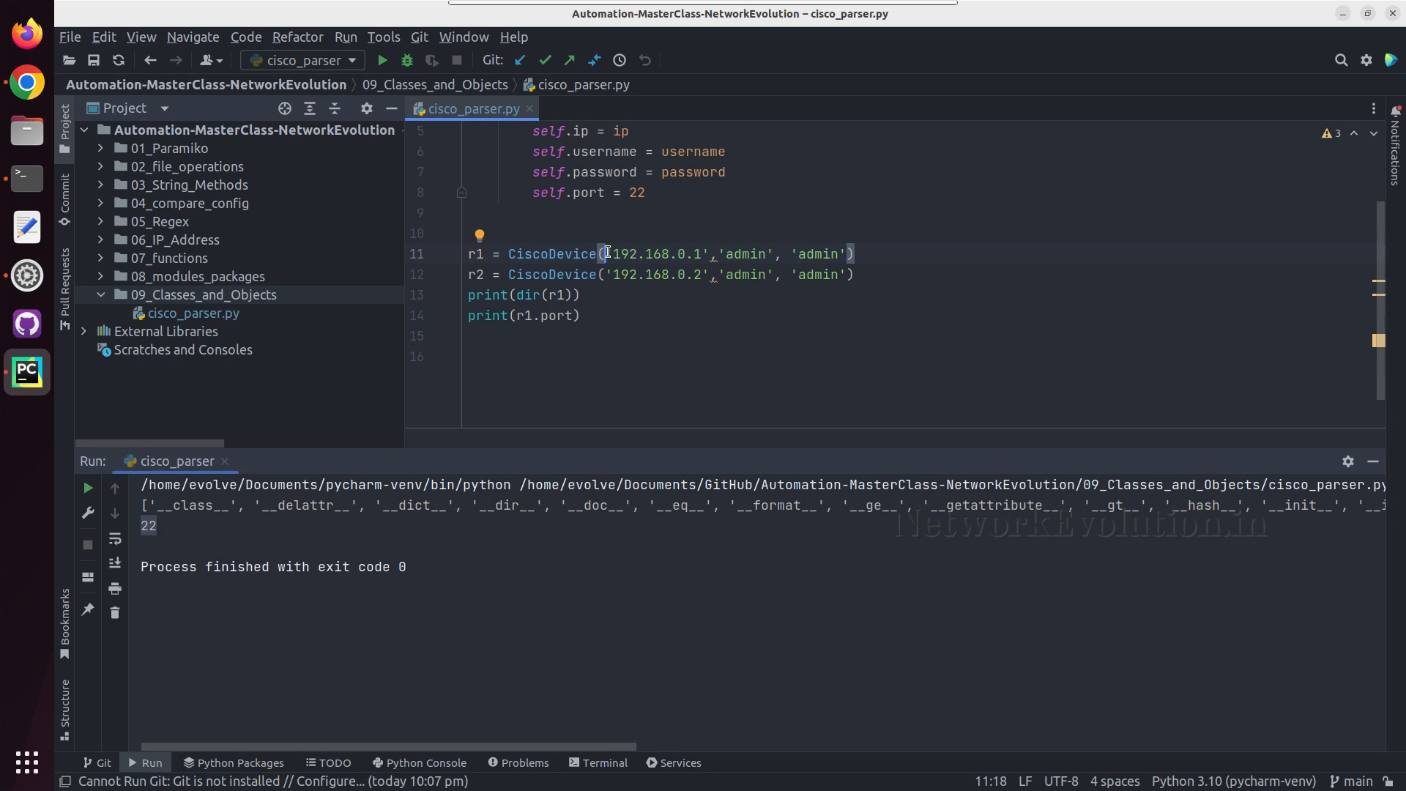
pyautogui.moveTo(564, 219)
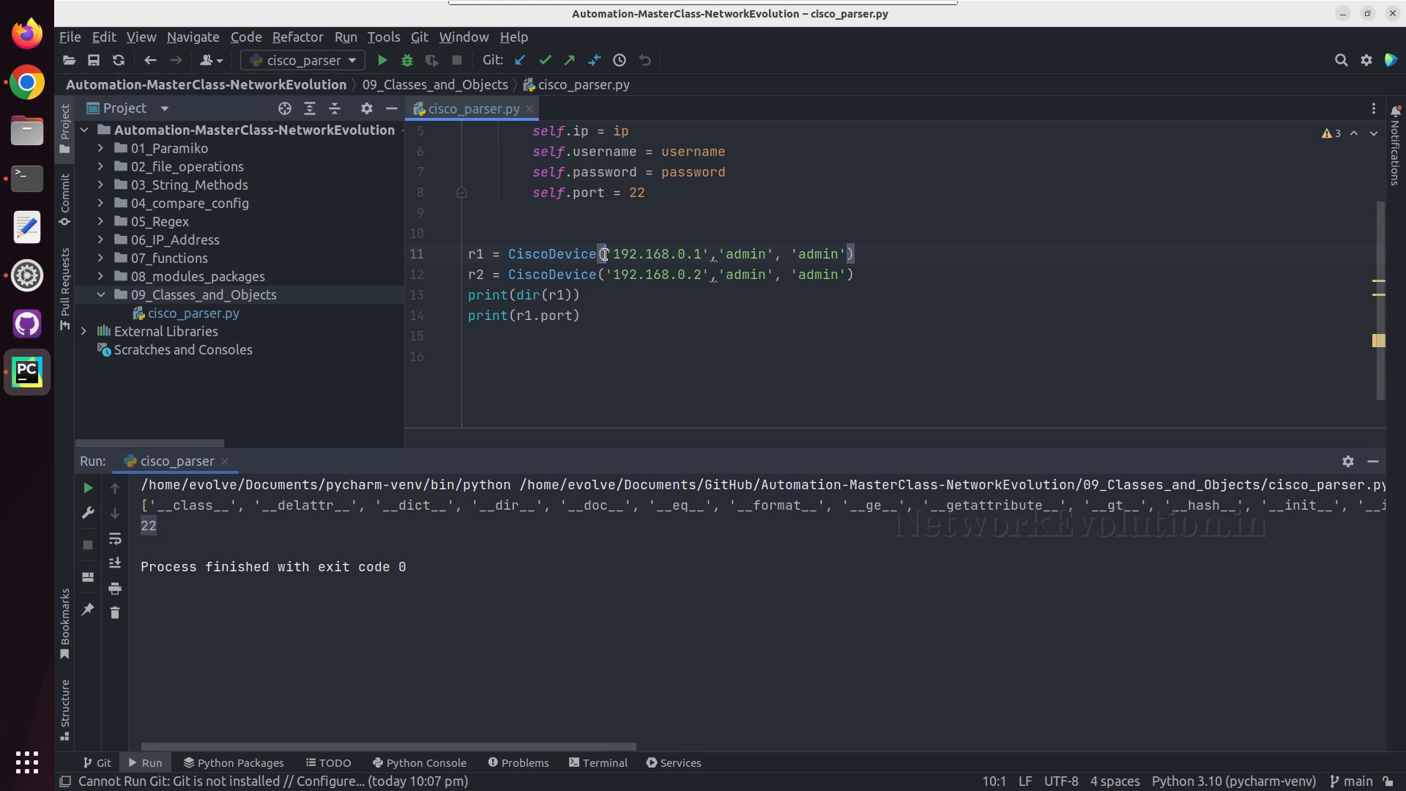
# Rewrite r1's arguments as ip=, username= and password= keyword arguments
pyautogui.write('ip=')
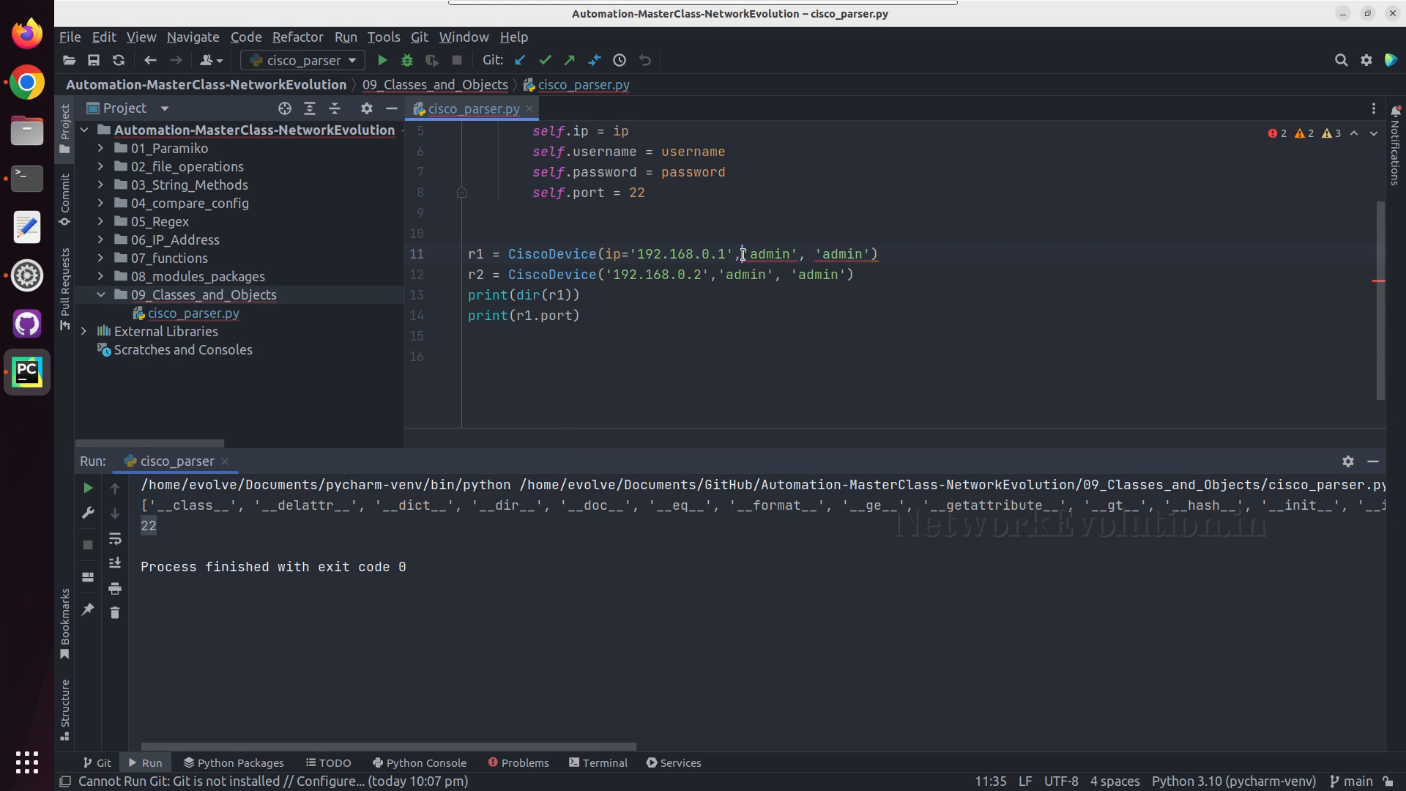
pyautogui.write('username=')
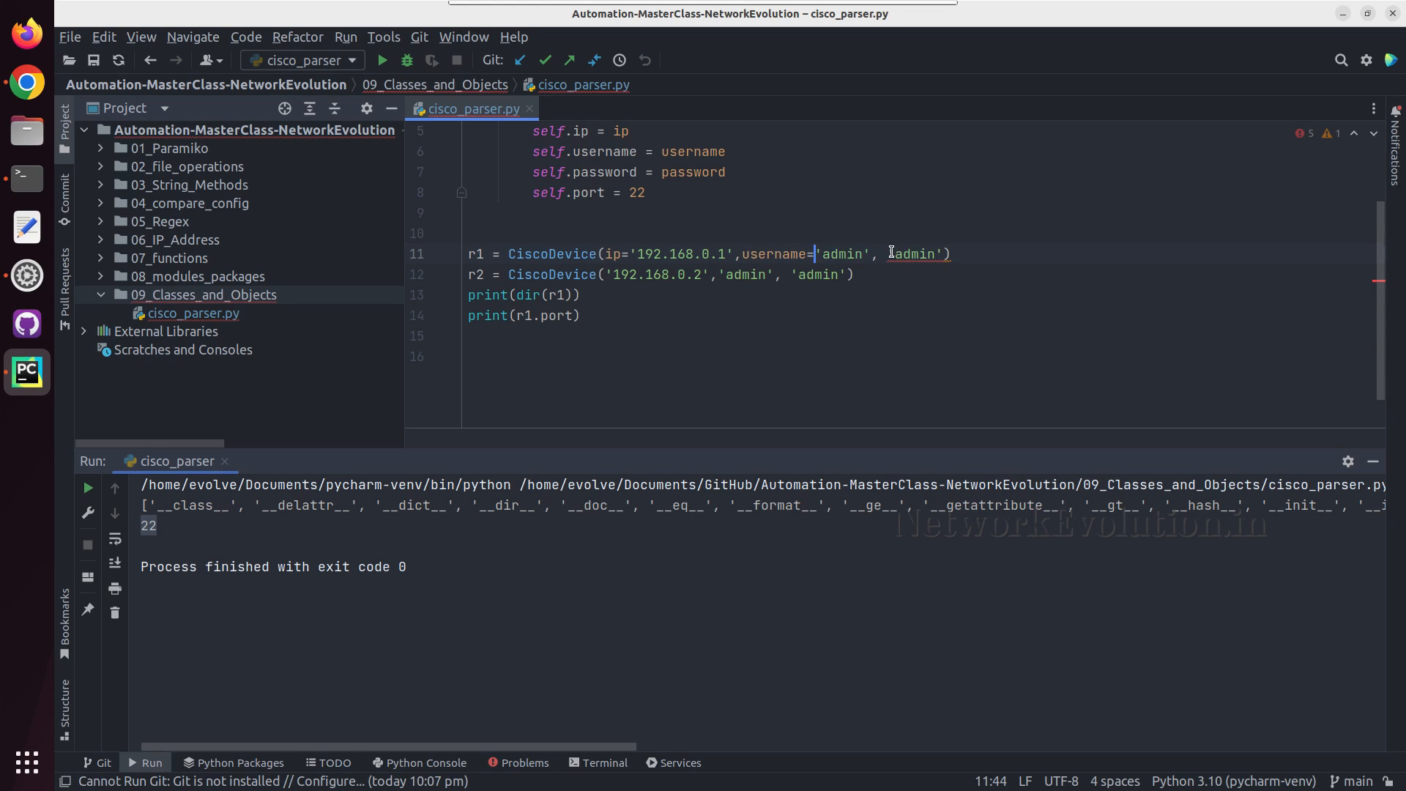
pyautogui.write('p')
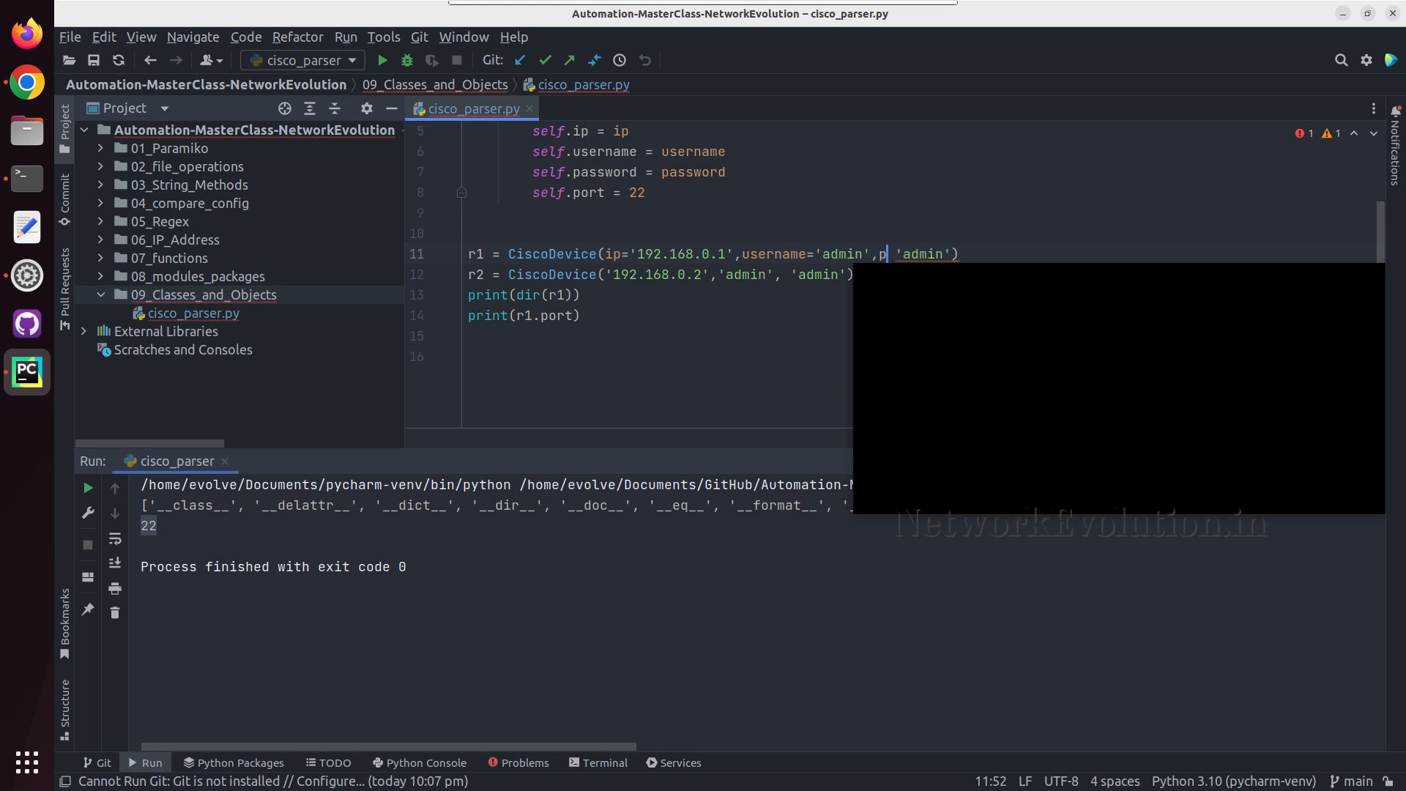
pyautogui.write('assword=')
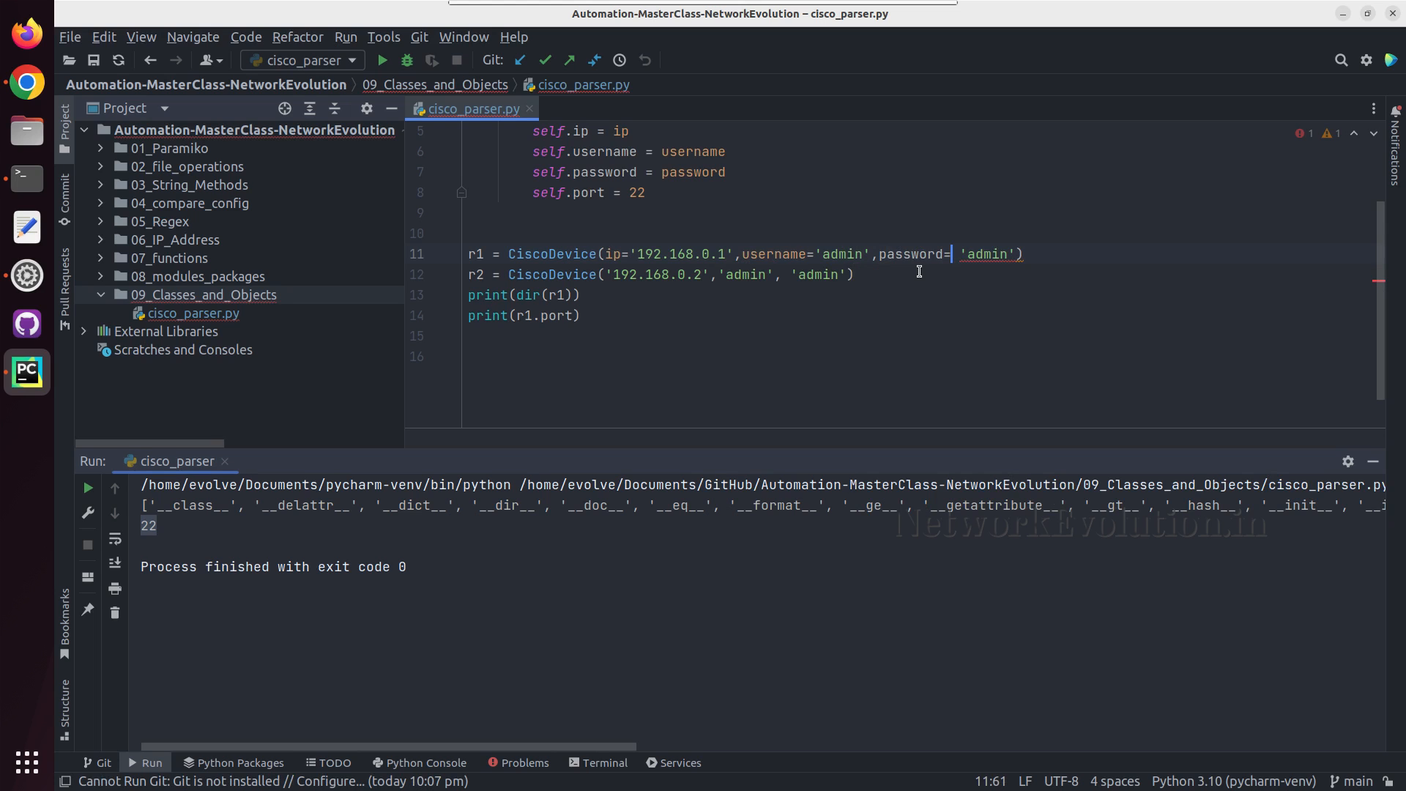